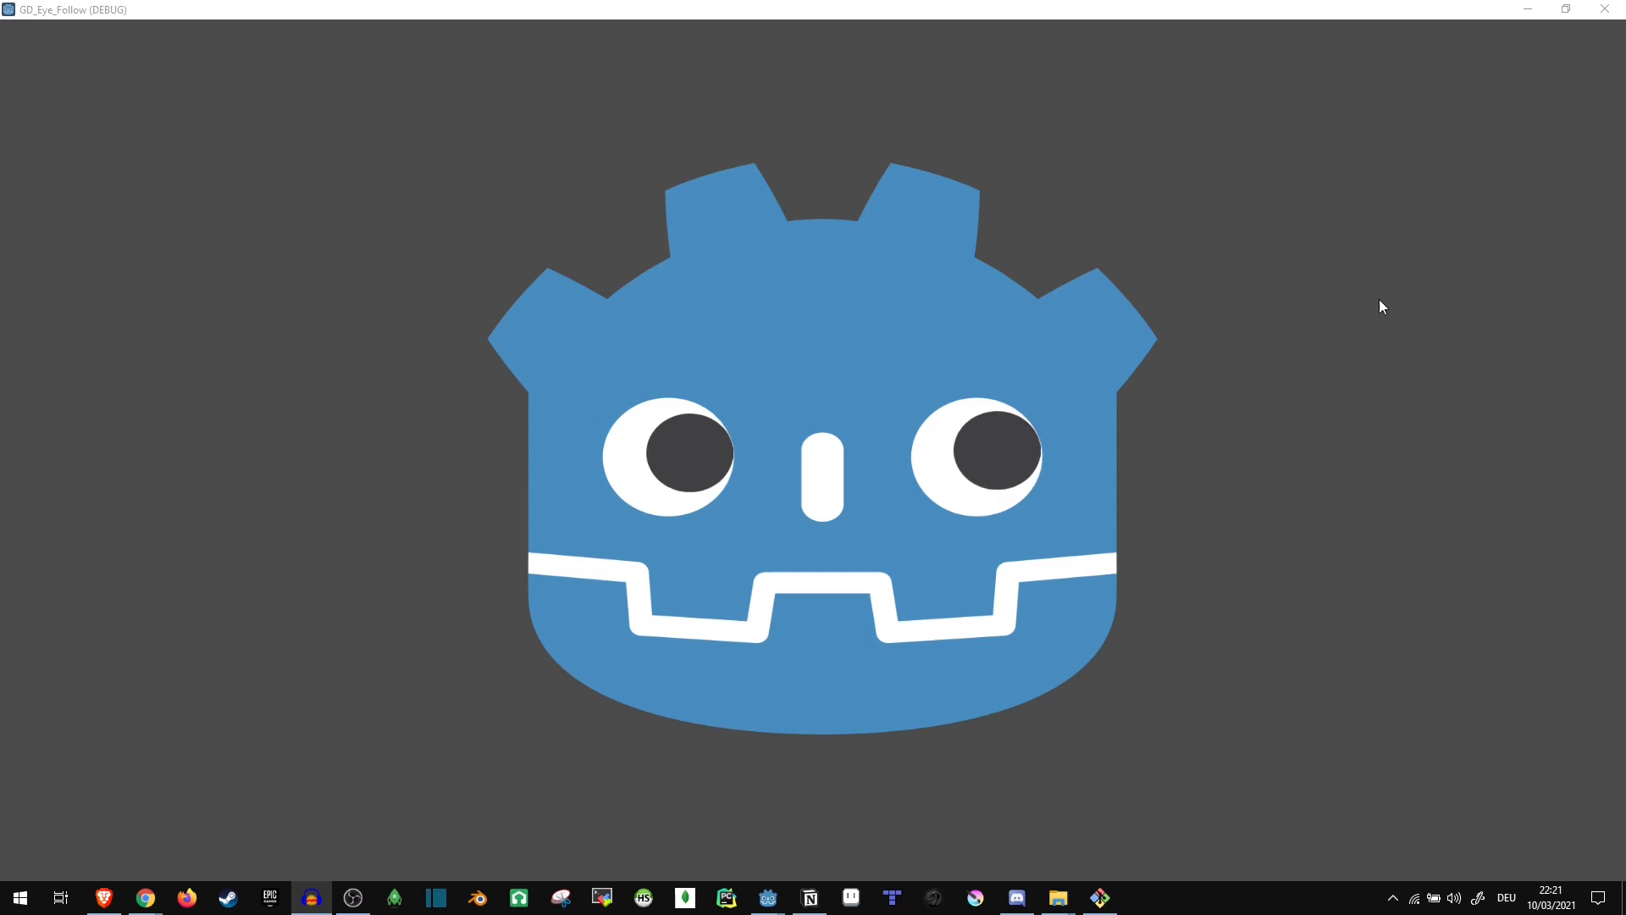
{"action": "mouse_move", "coordinate": [276, 499]}
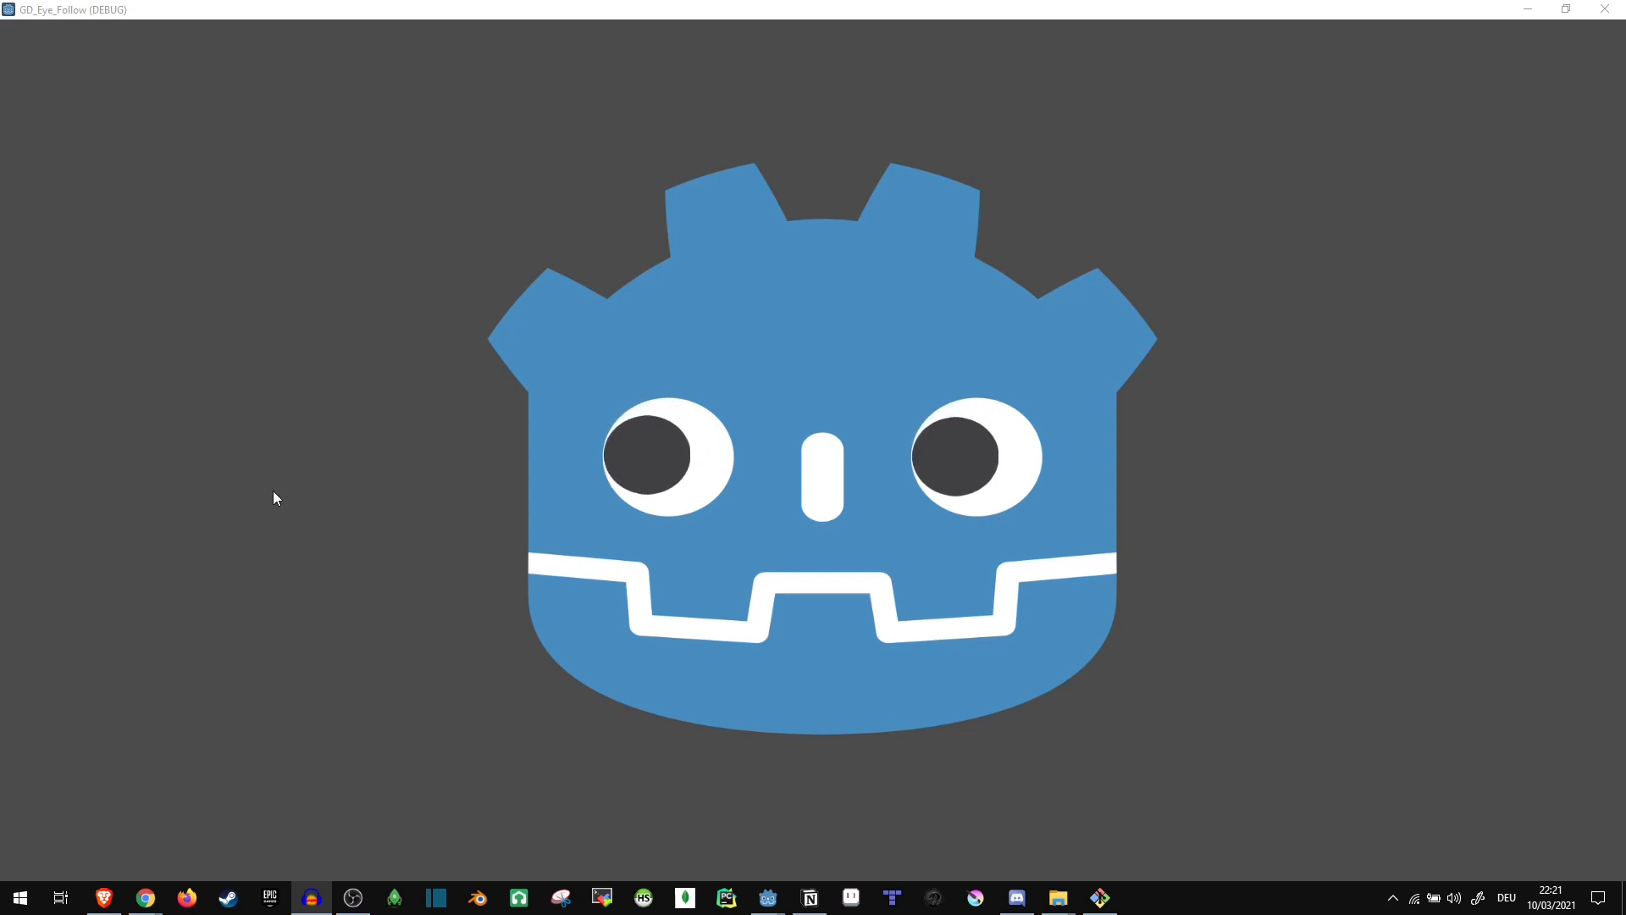
{"action": "mouse_move", "coordinate": [1149, 634]}
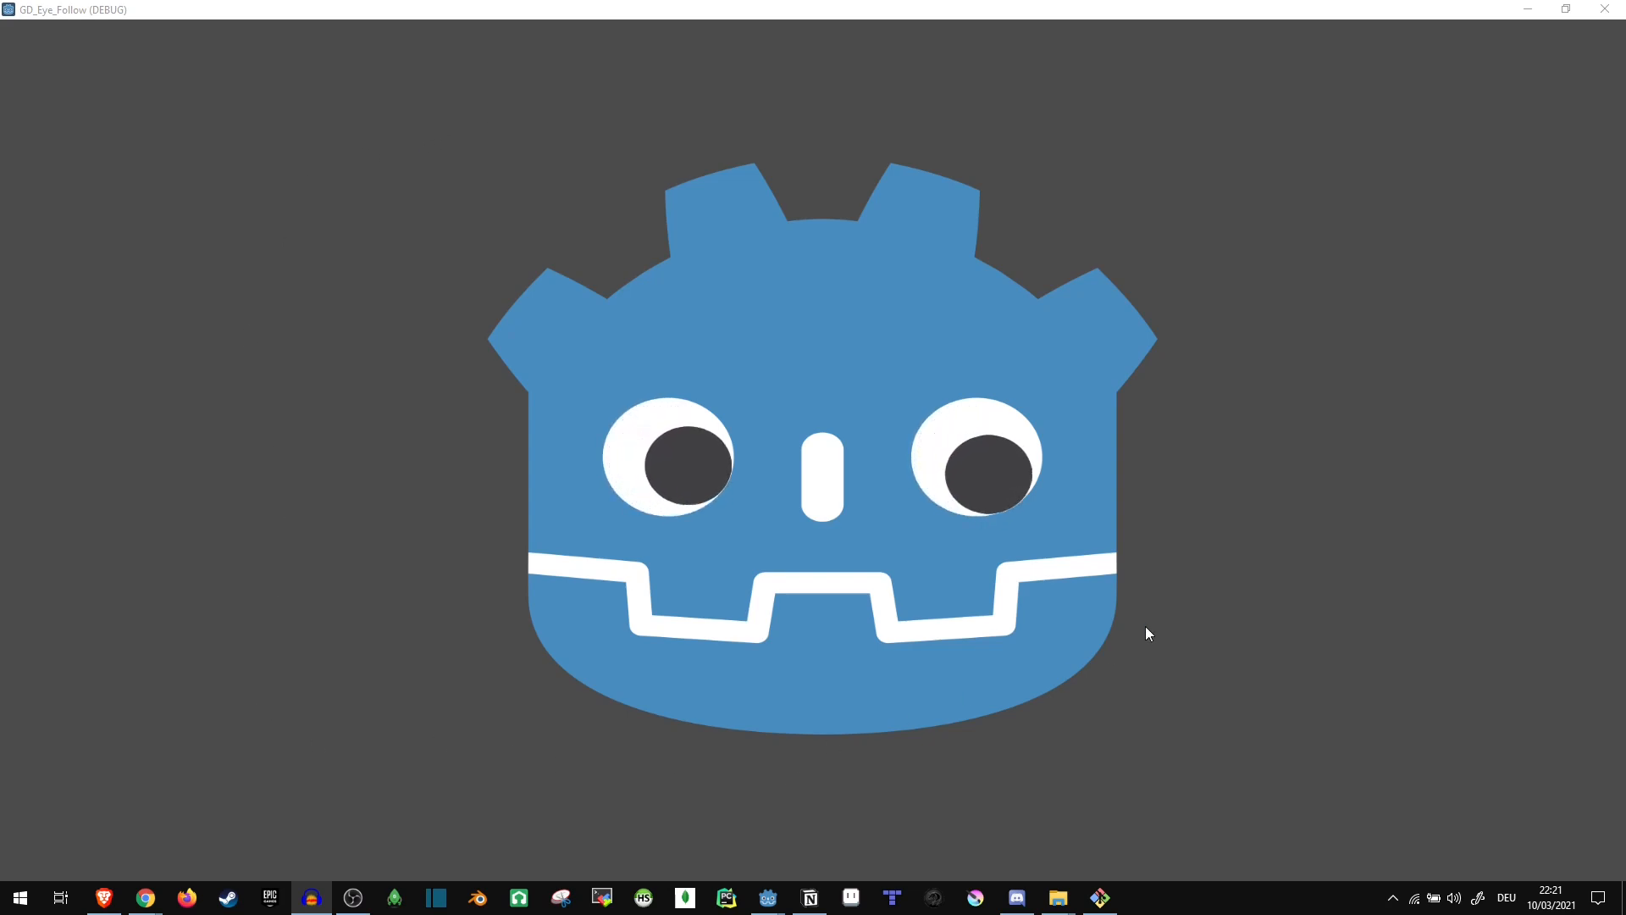
{"action": "mouse_move", "coordinate": [239, 690]}
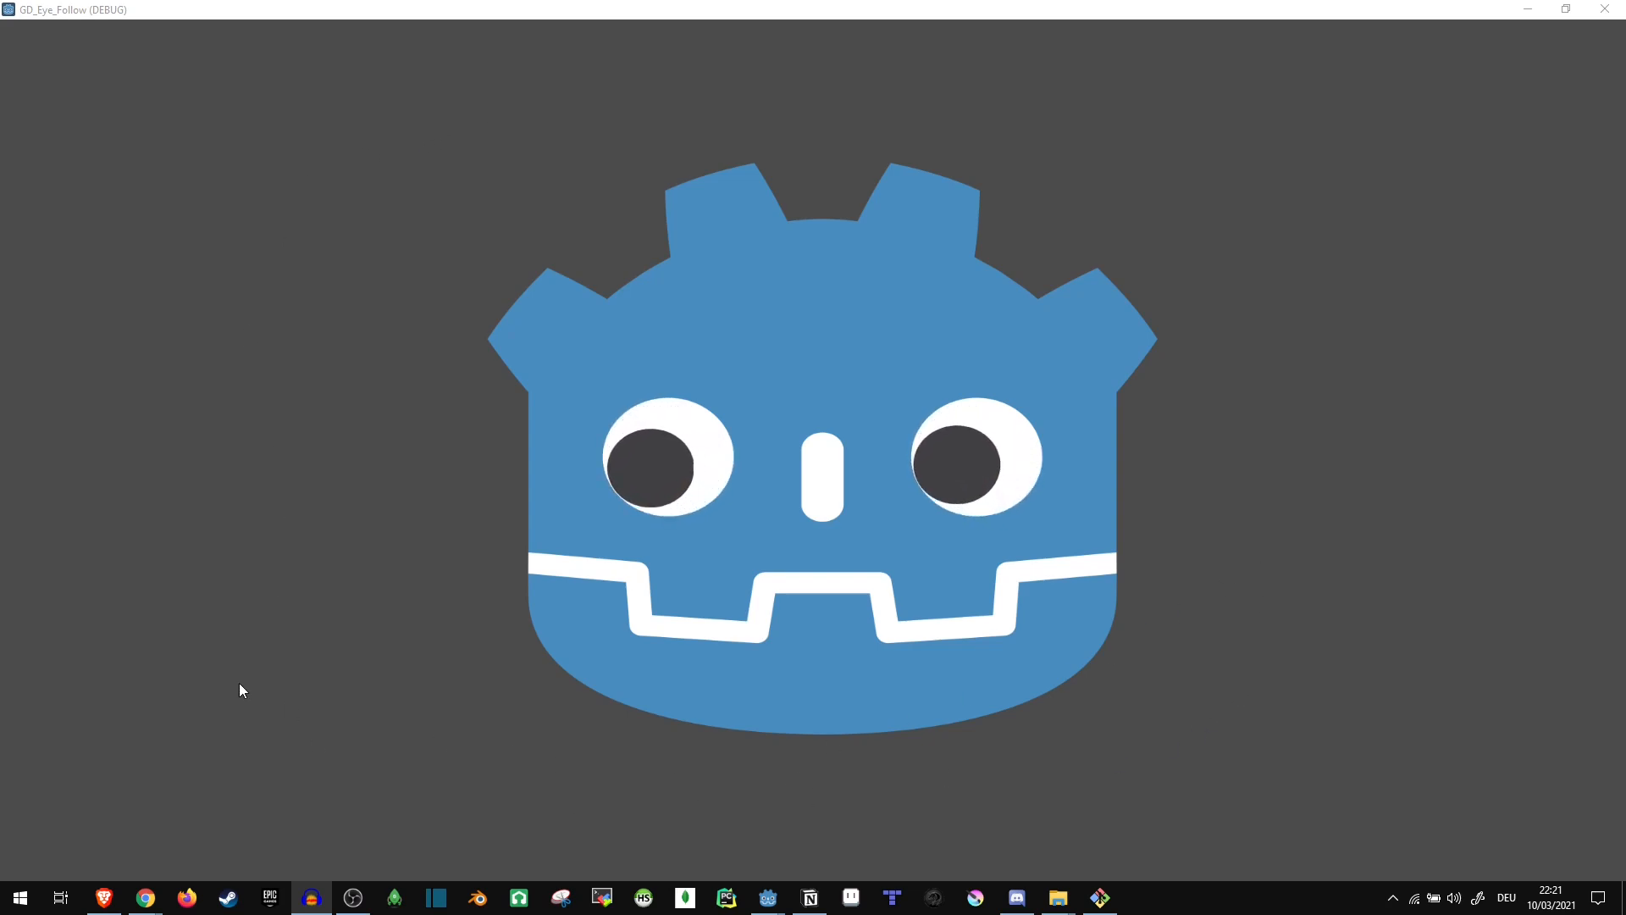
{"action": "mouse_move", "coordinate": [817, 464]}
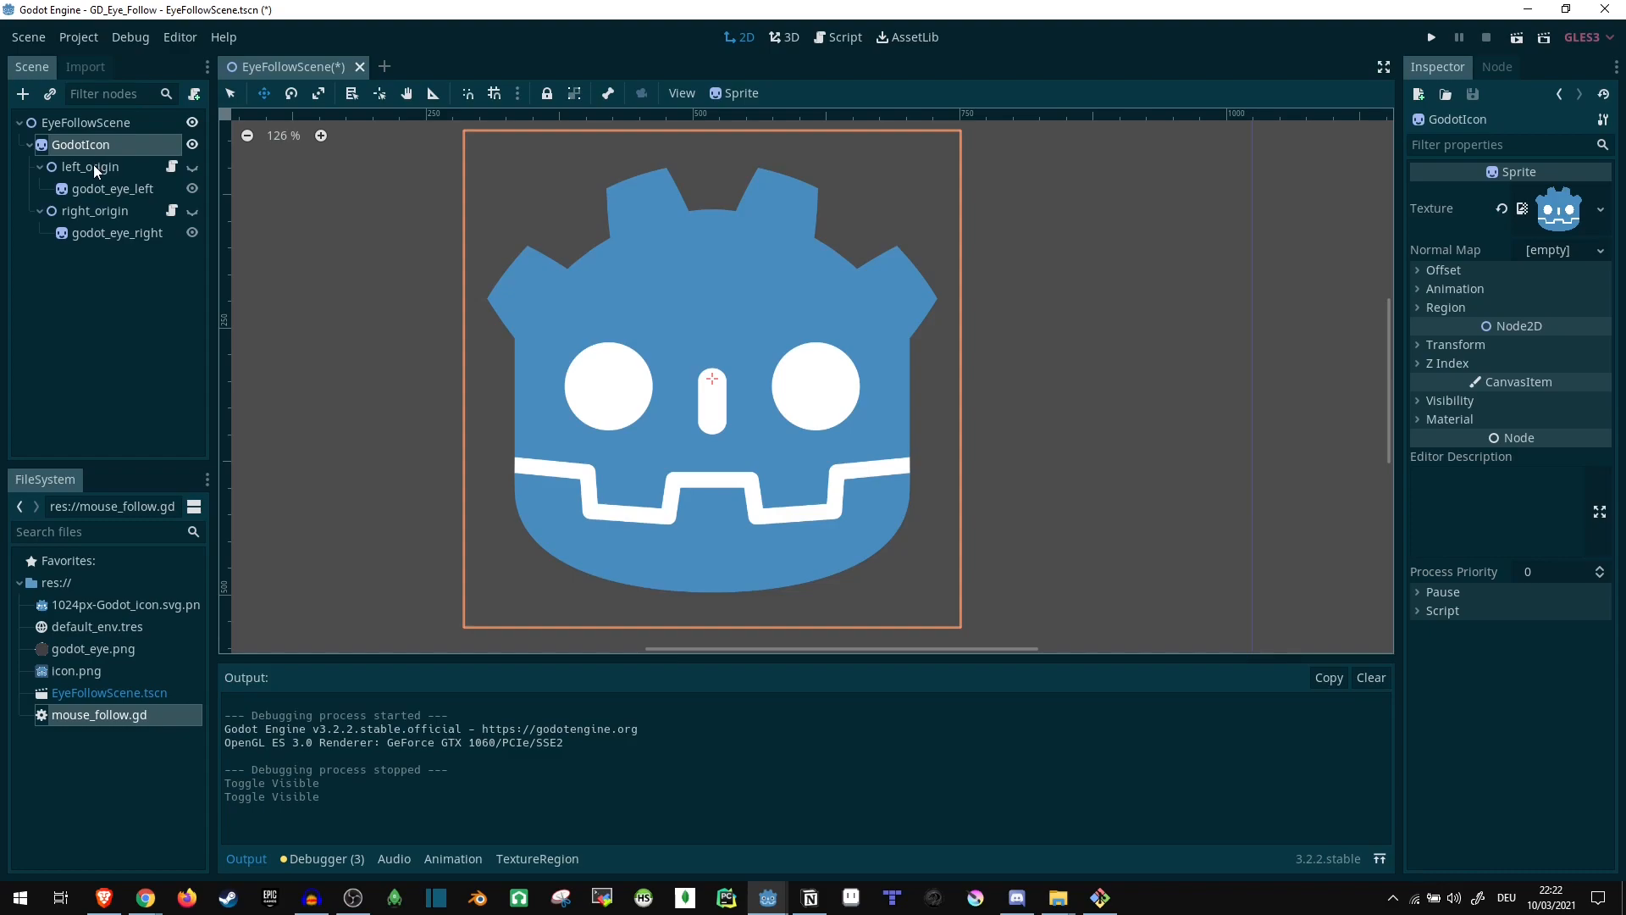
- Check left_origin and godot_eye_left, then open left_origin's mouse_follow.gd script
{"action": "left_click", "coordinate": [91, 167]}
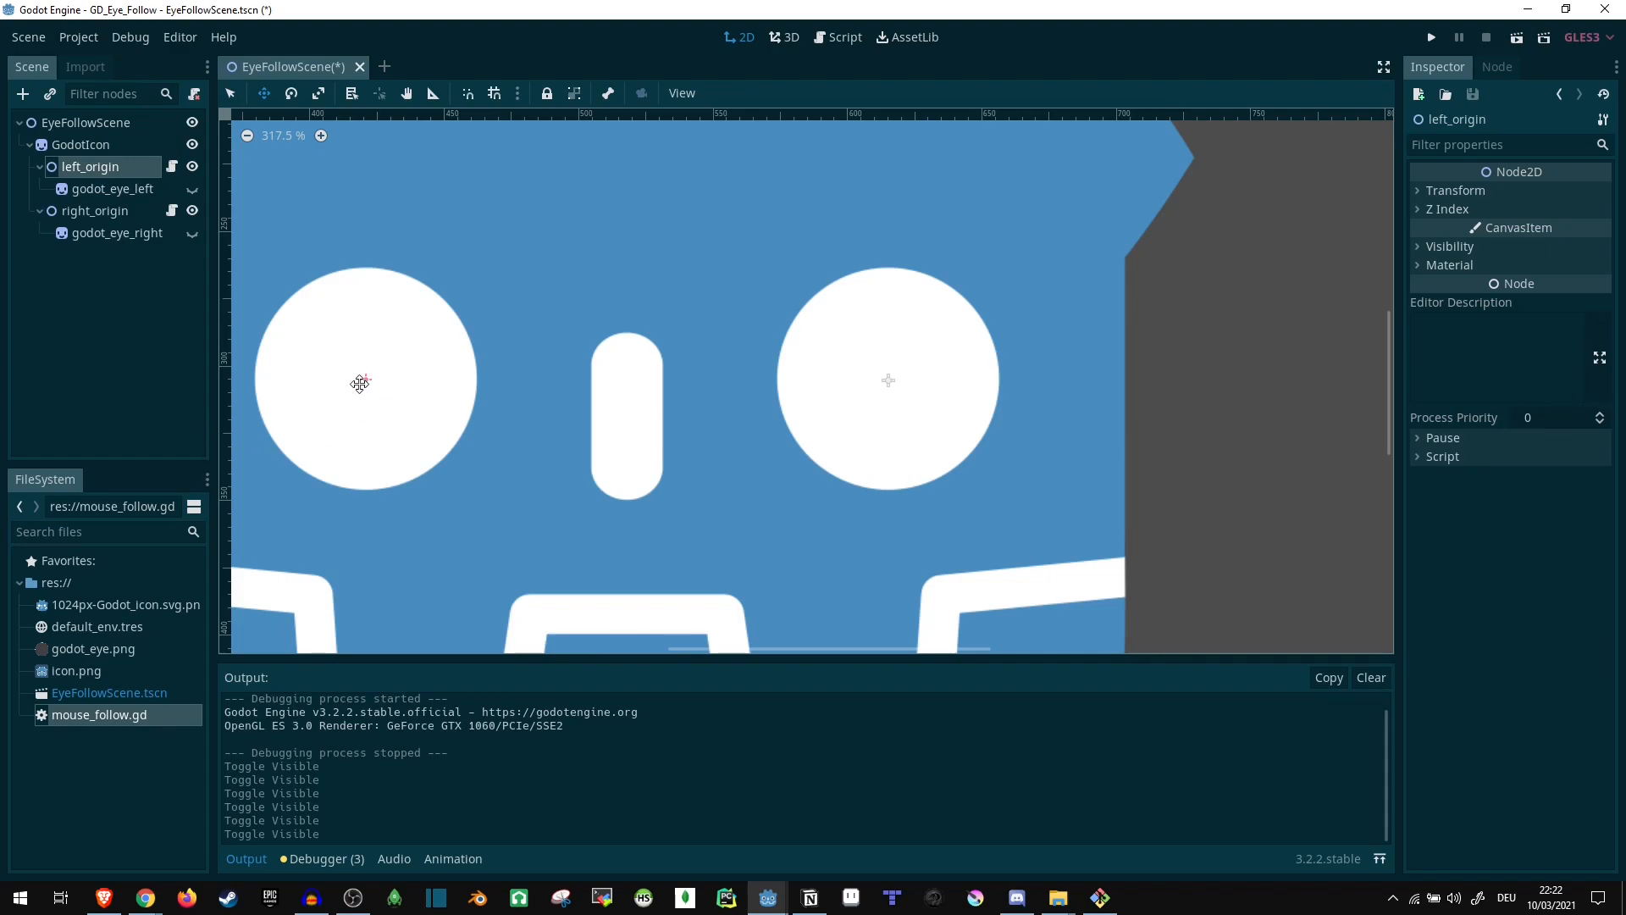
{"action": "mouse_move", "coordinate": [897, 379]}
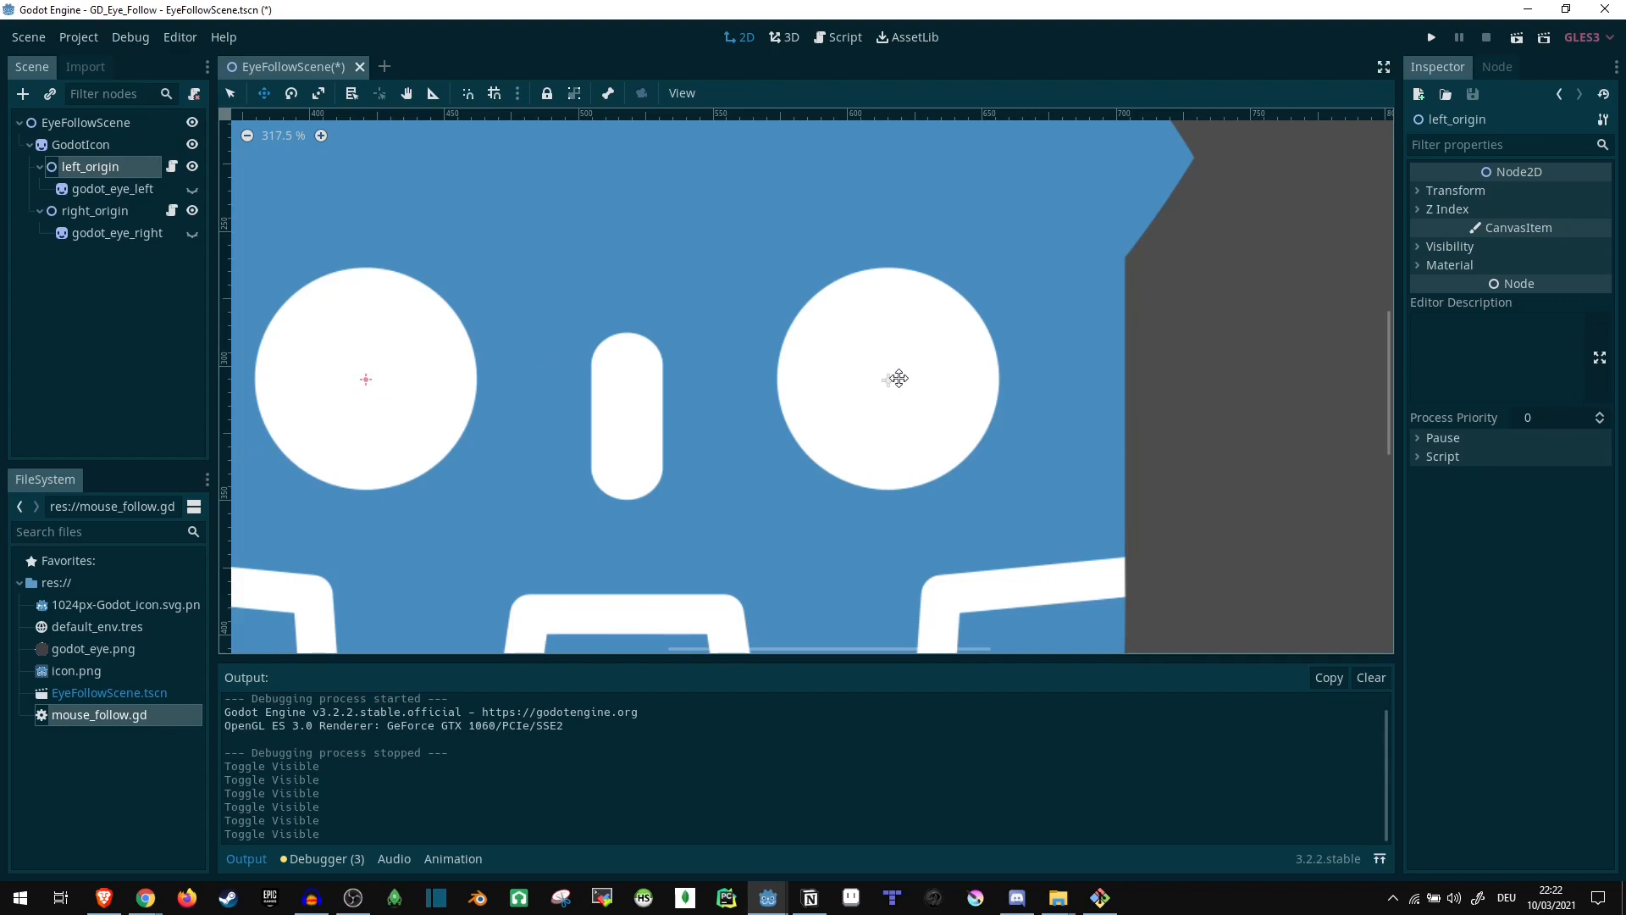
{"action": "mouse_move", "coordinate": [906, 375]}
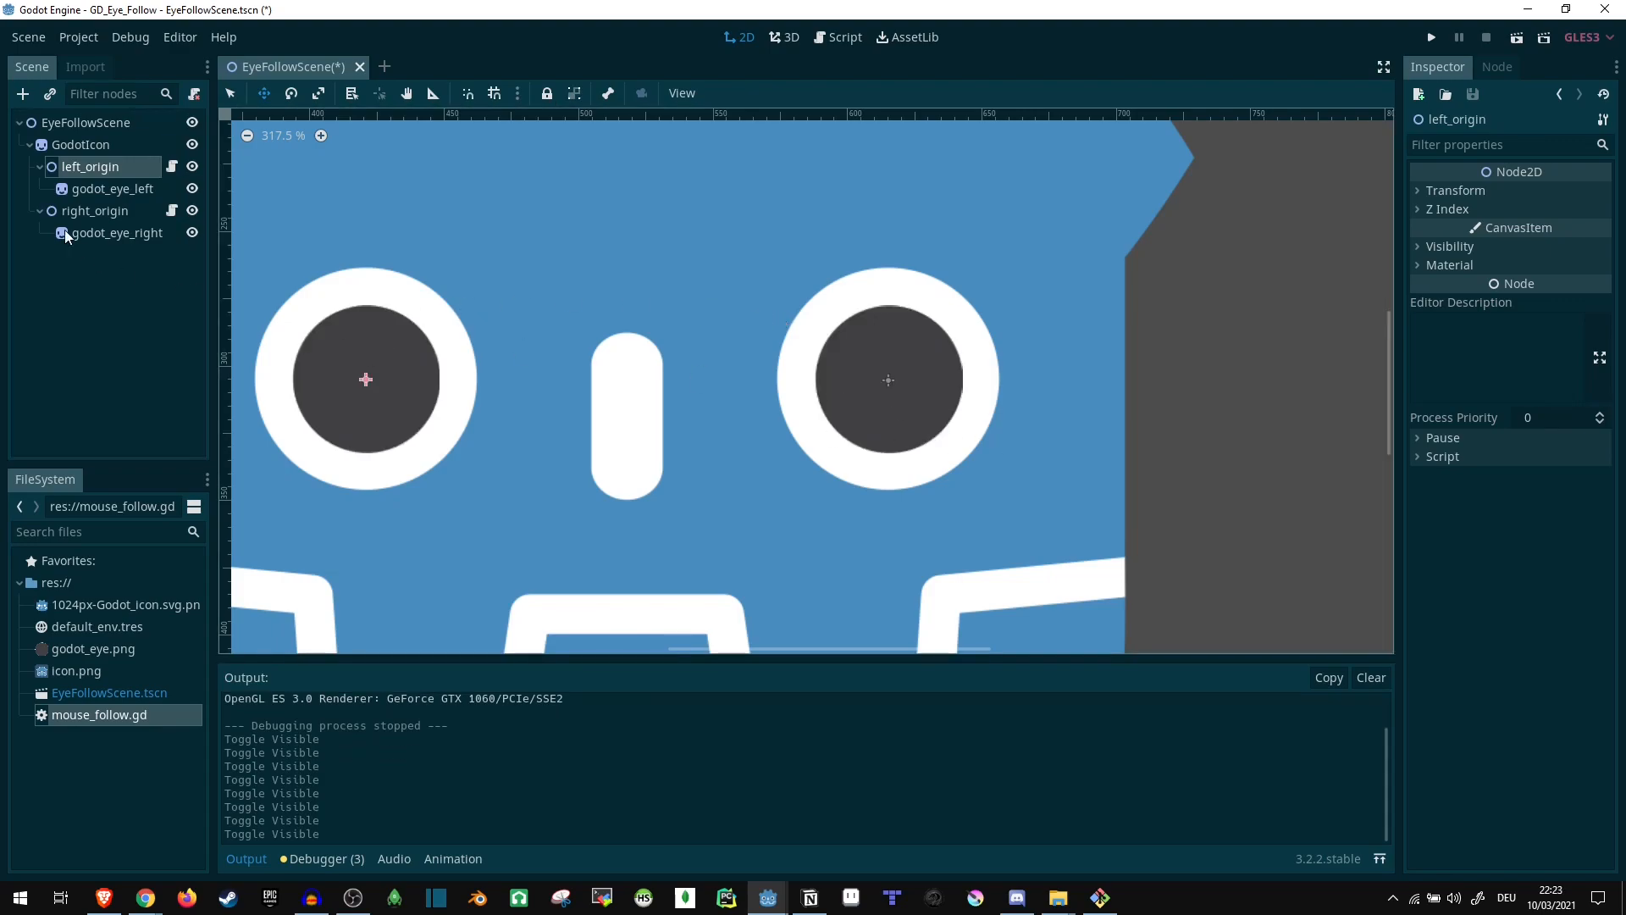
{"action": "left_click", "coordinate": [114, 188]}
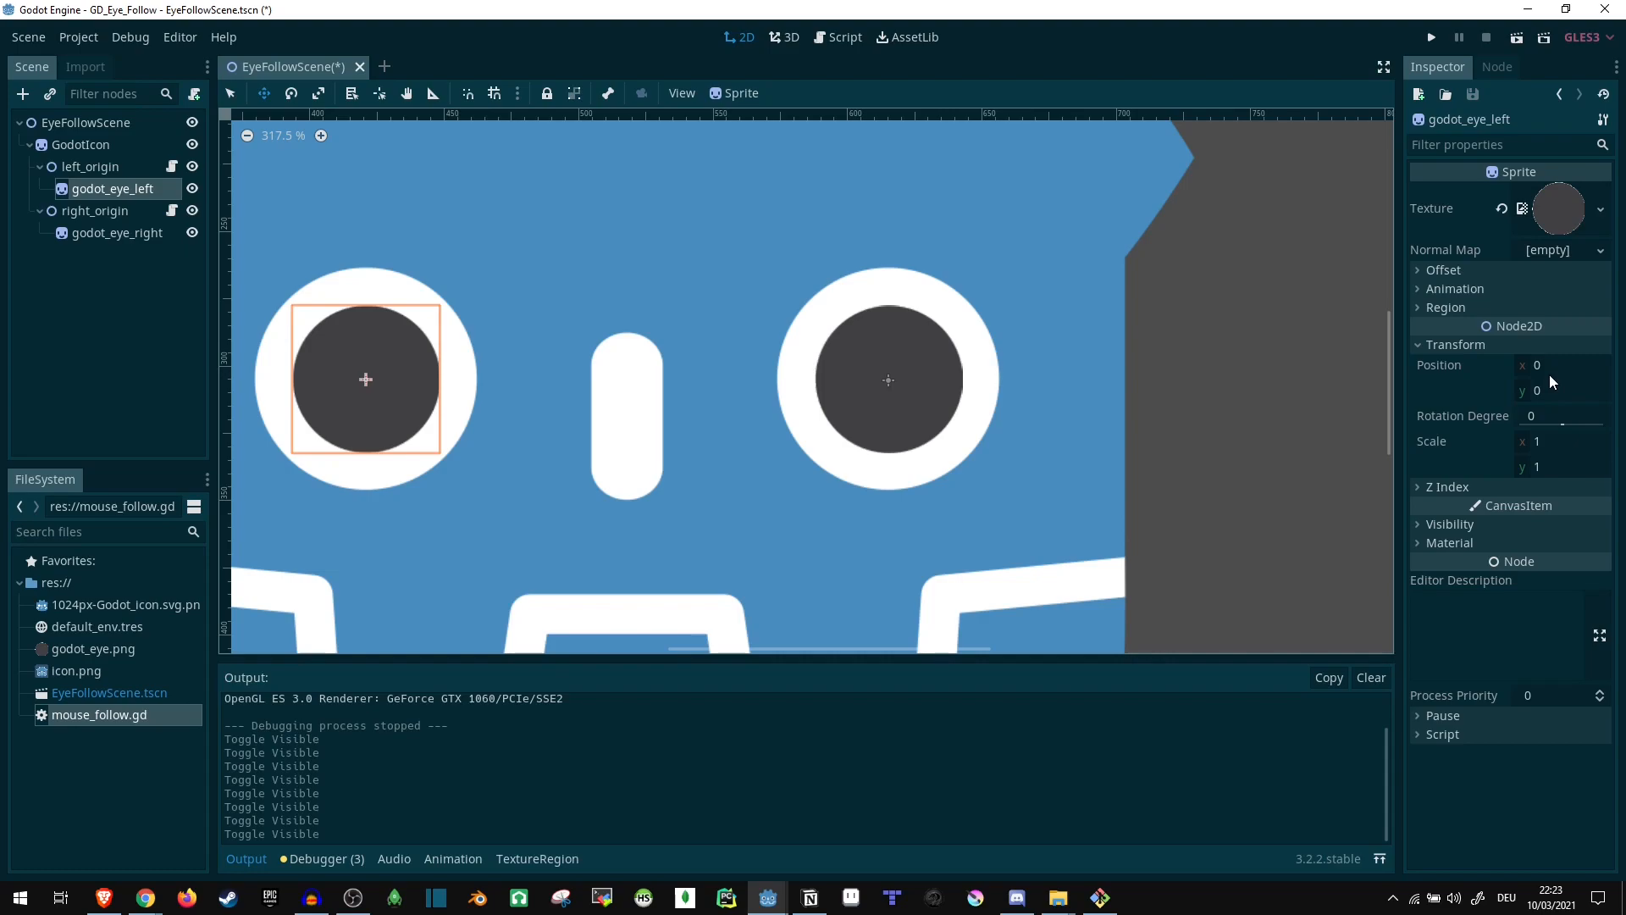
{"action": "mouse_move", "coordinate": [108, 168]}
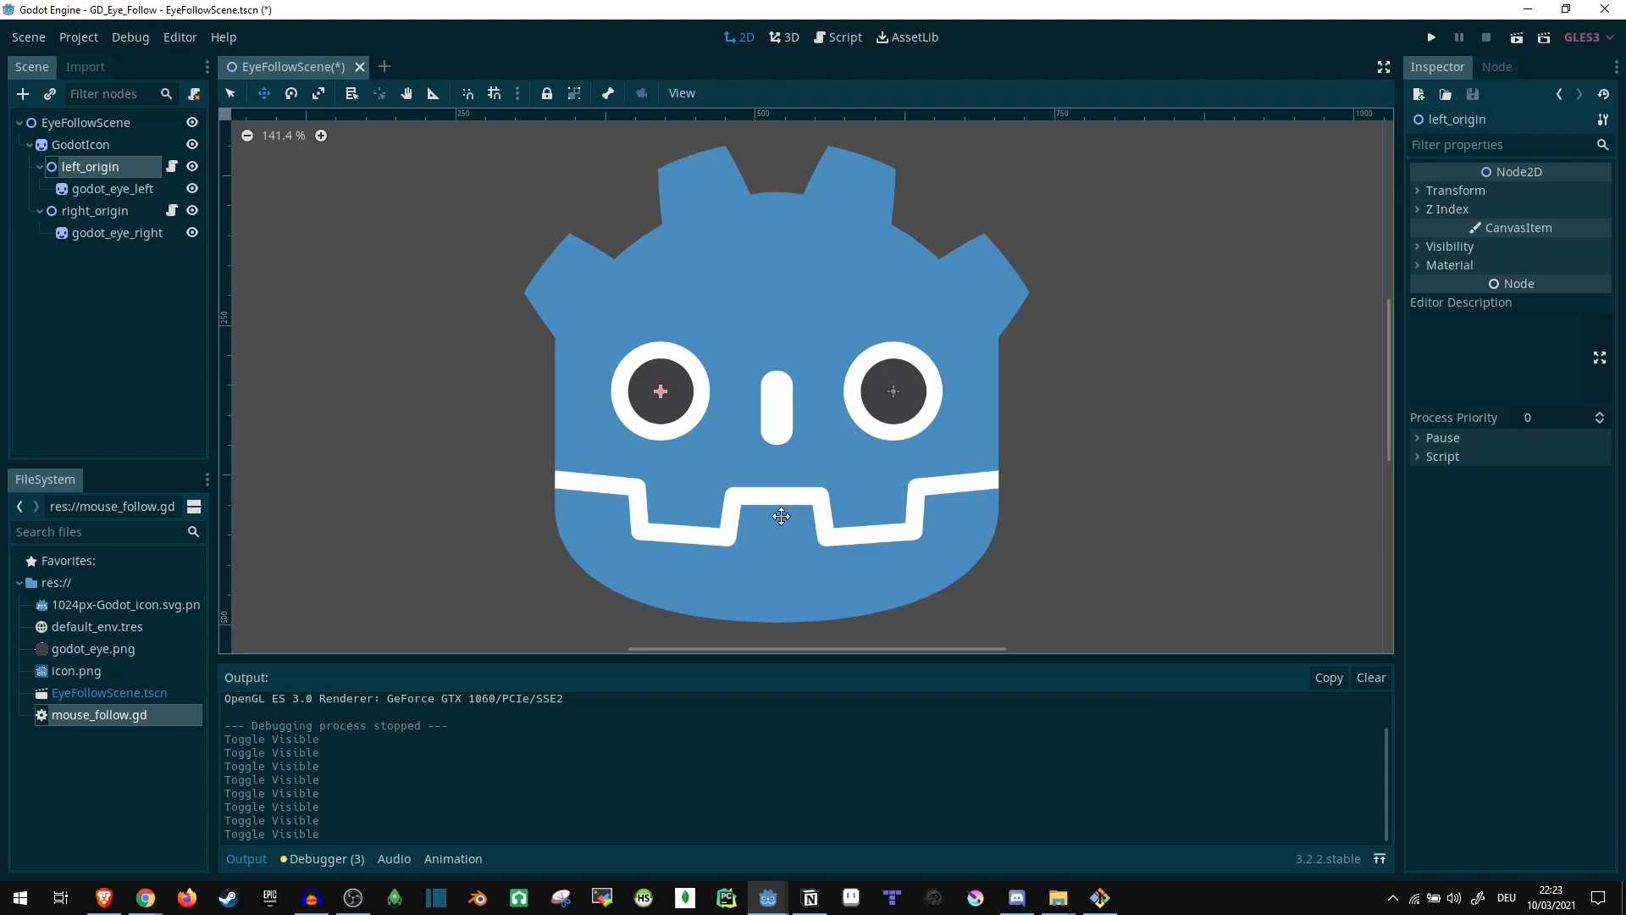
{"action": "mouse_move", "coordinate": [610, 379]}
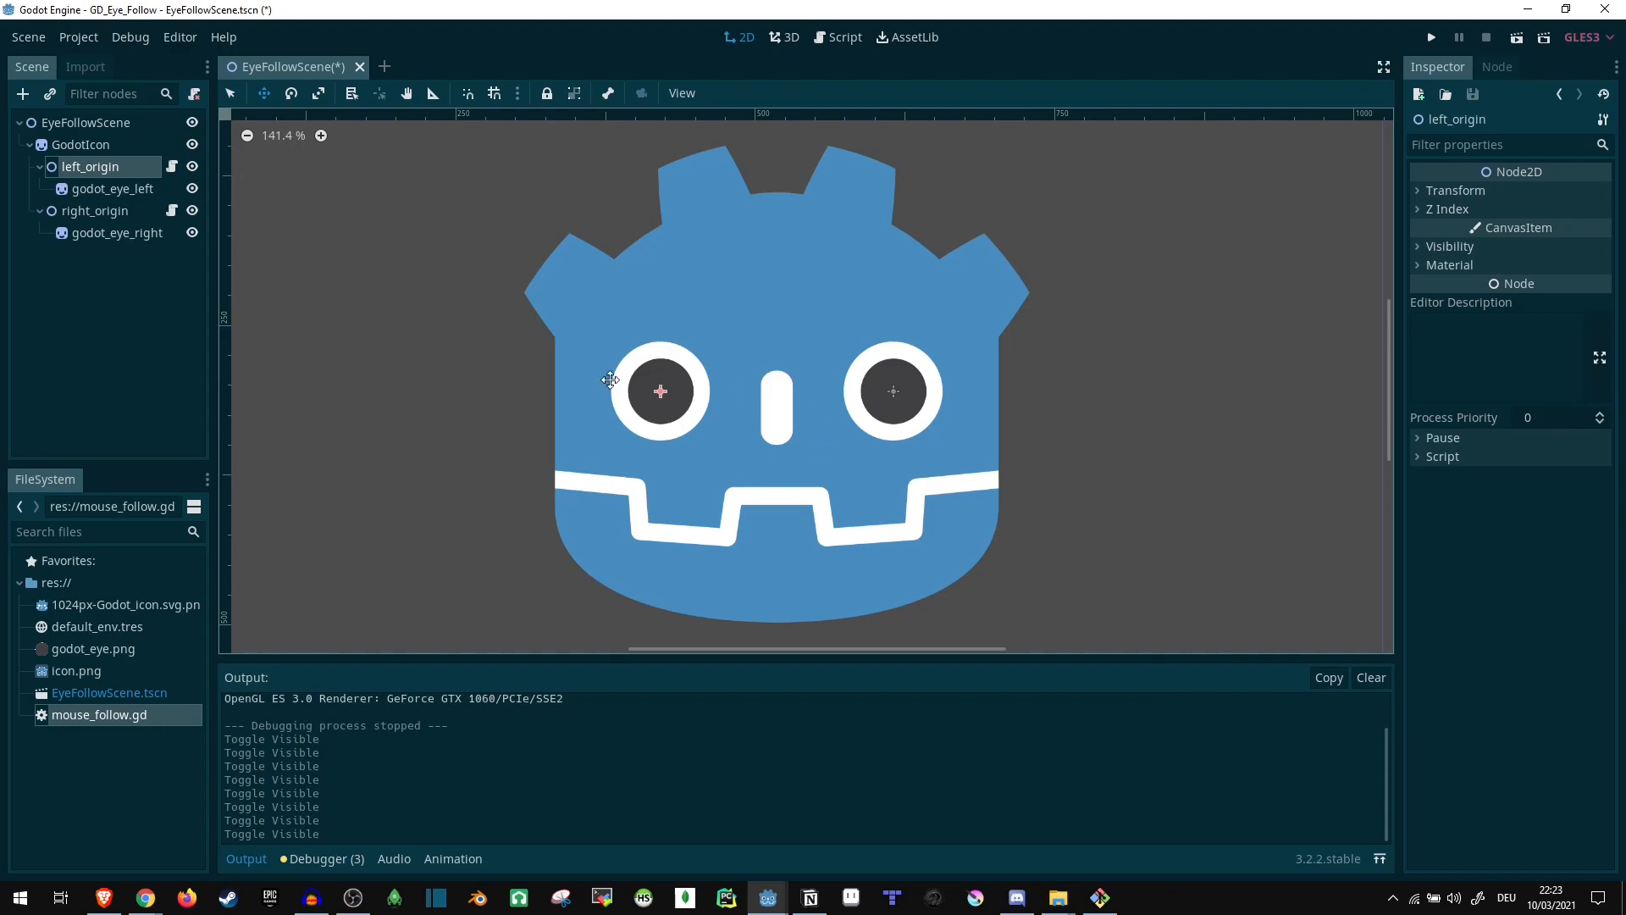
{"action": "left_click", "coordinate": [843, 36]}
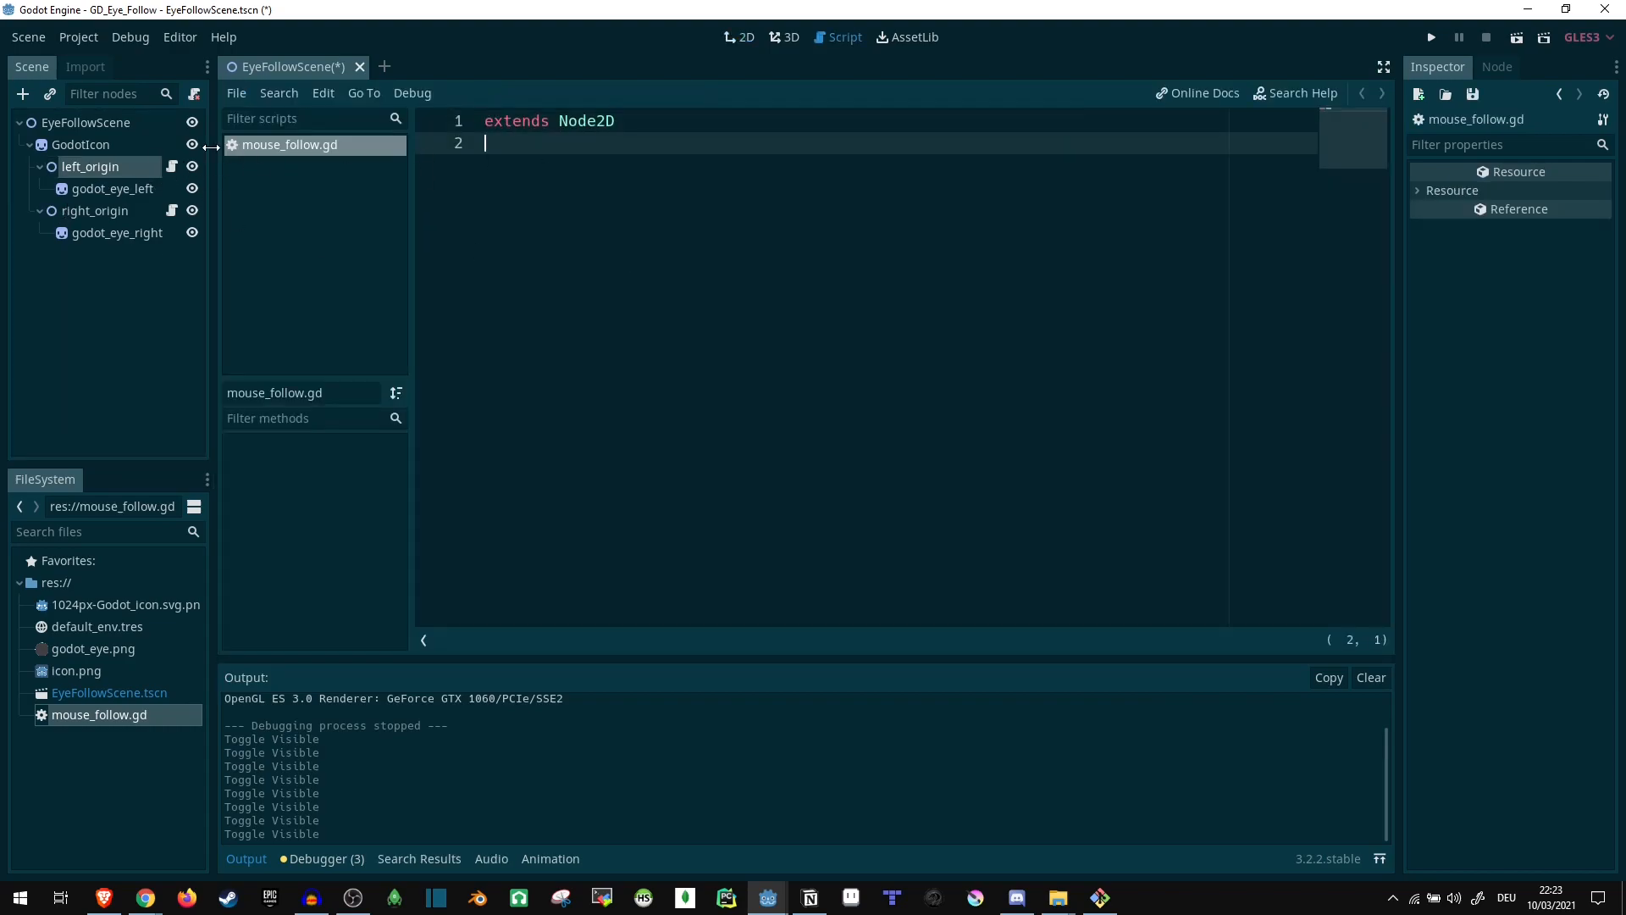
{"action": "mouse_move", "coordinate": [171, 166]}
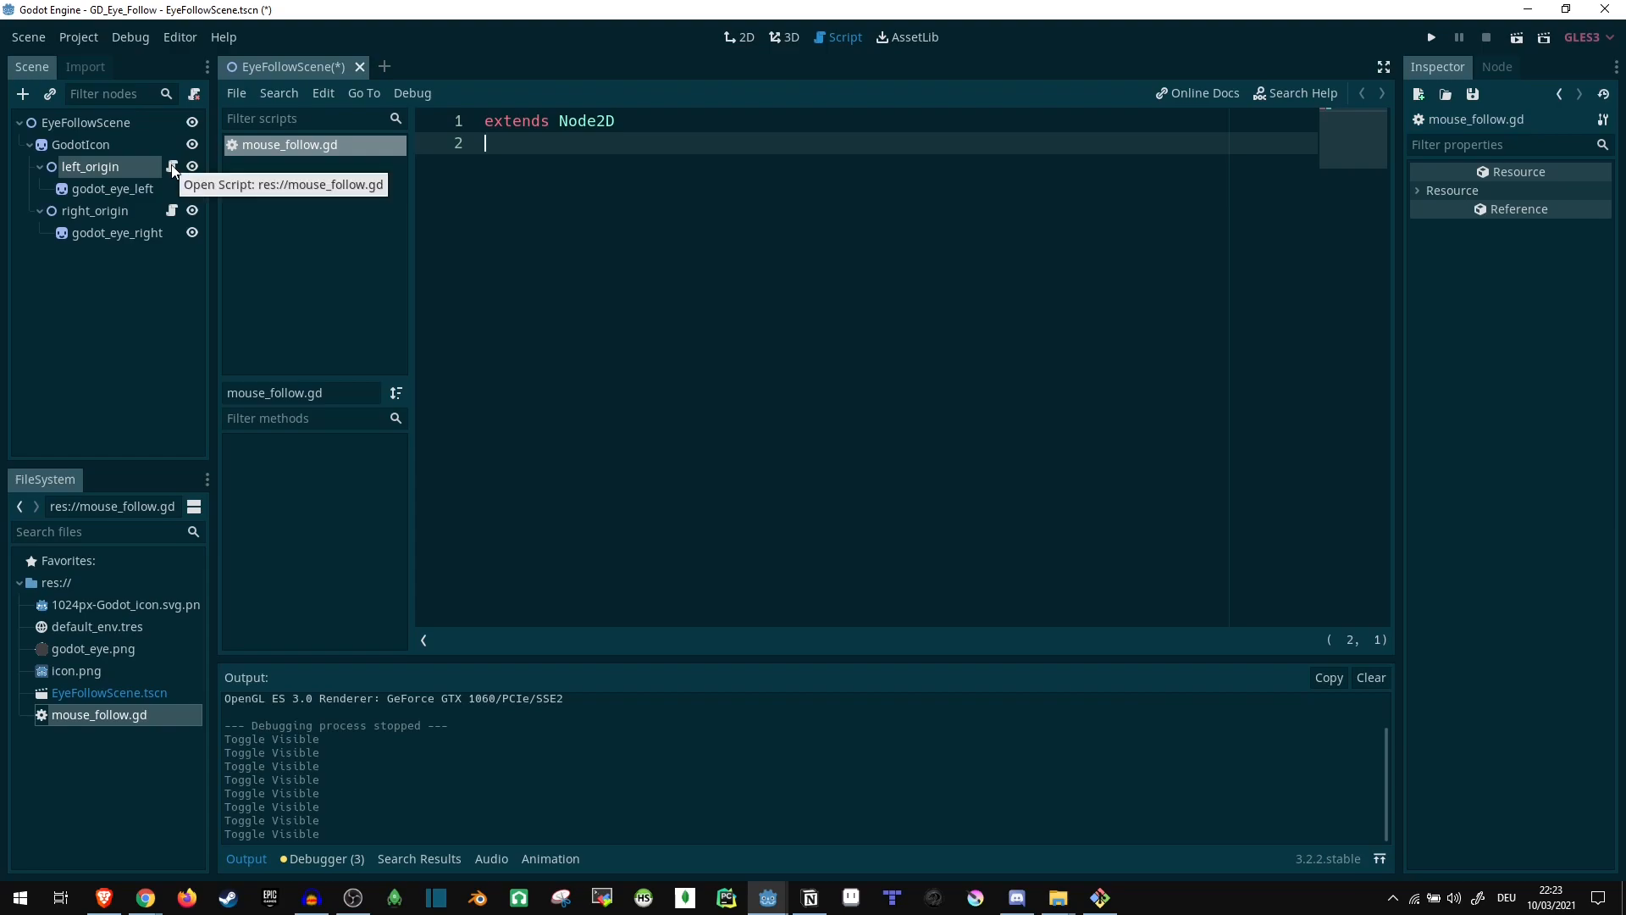
{"action": "mouse_move", "coordinate": [132, 178]}
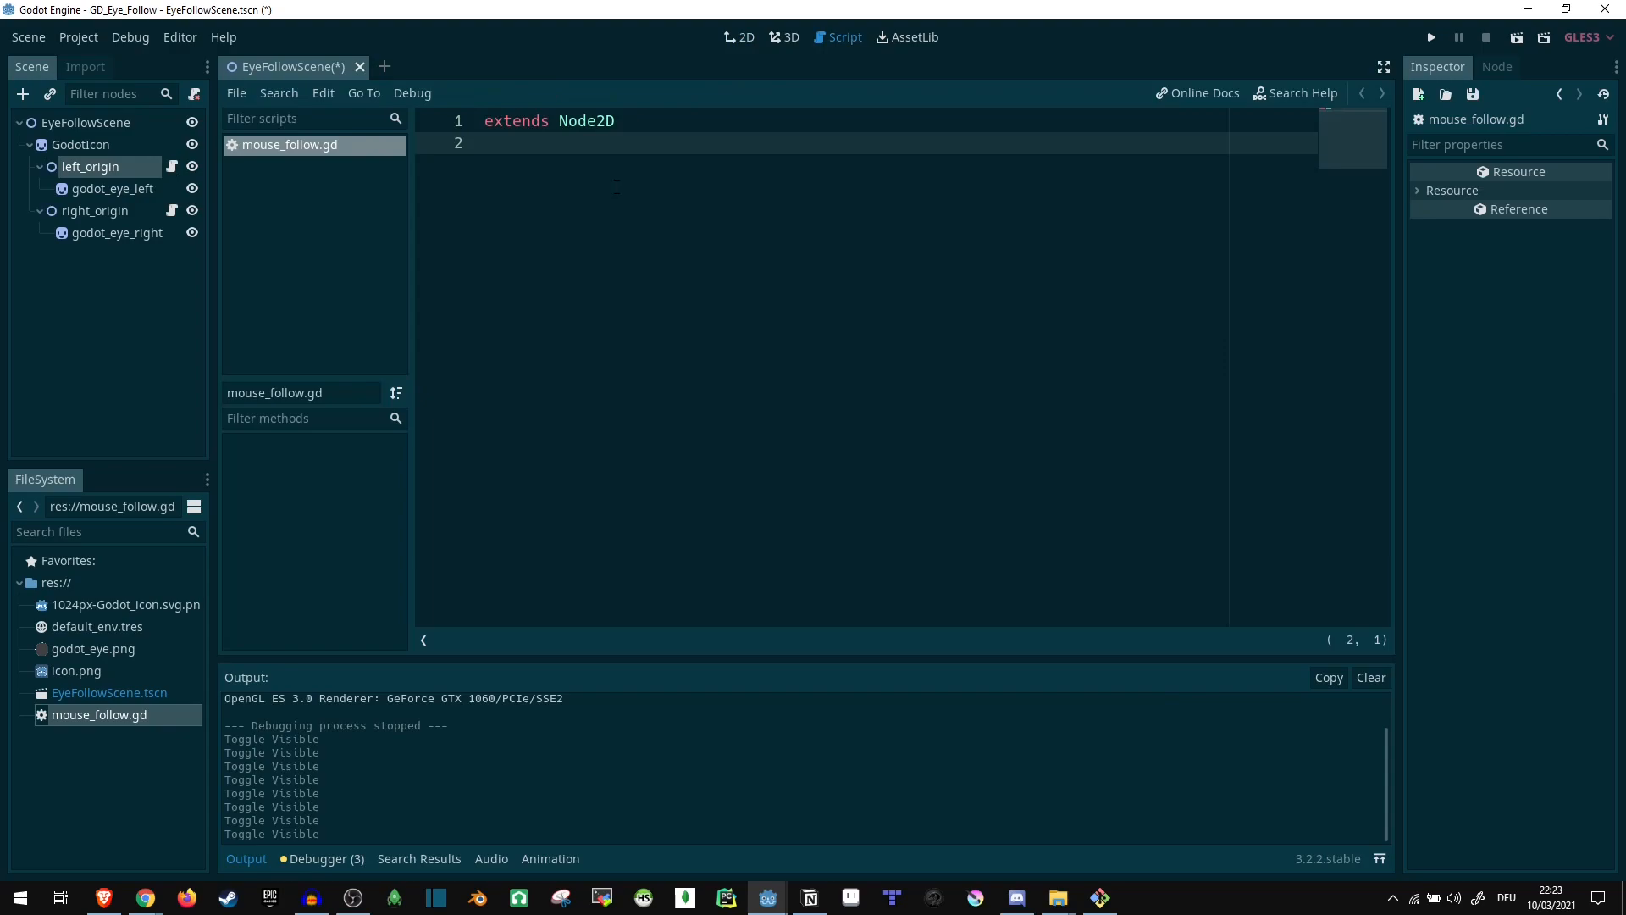
- Add 'onready var child = get_children()[0]' below extends Node2D
{"action": "key", "text": "enter"}
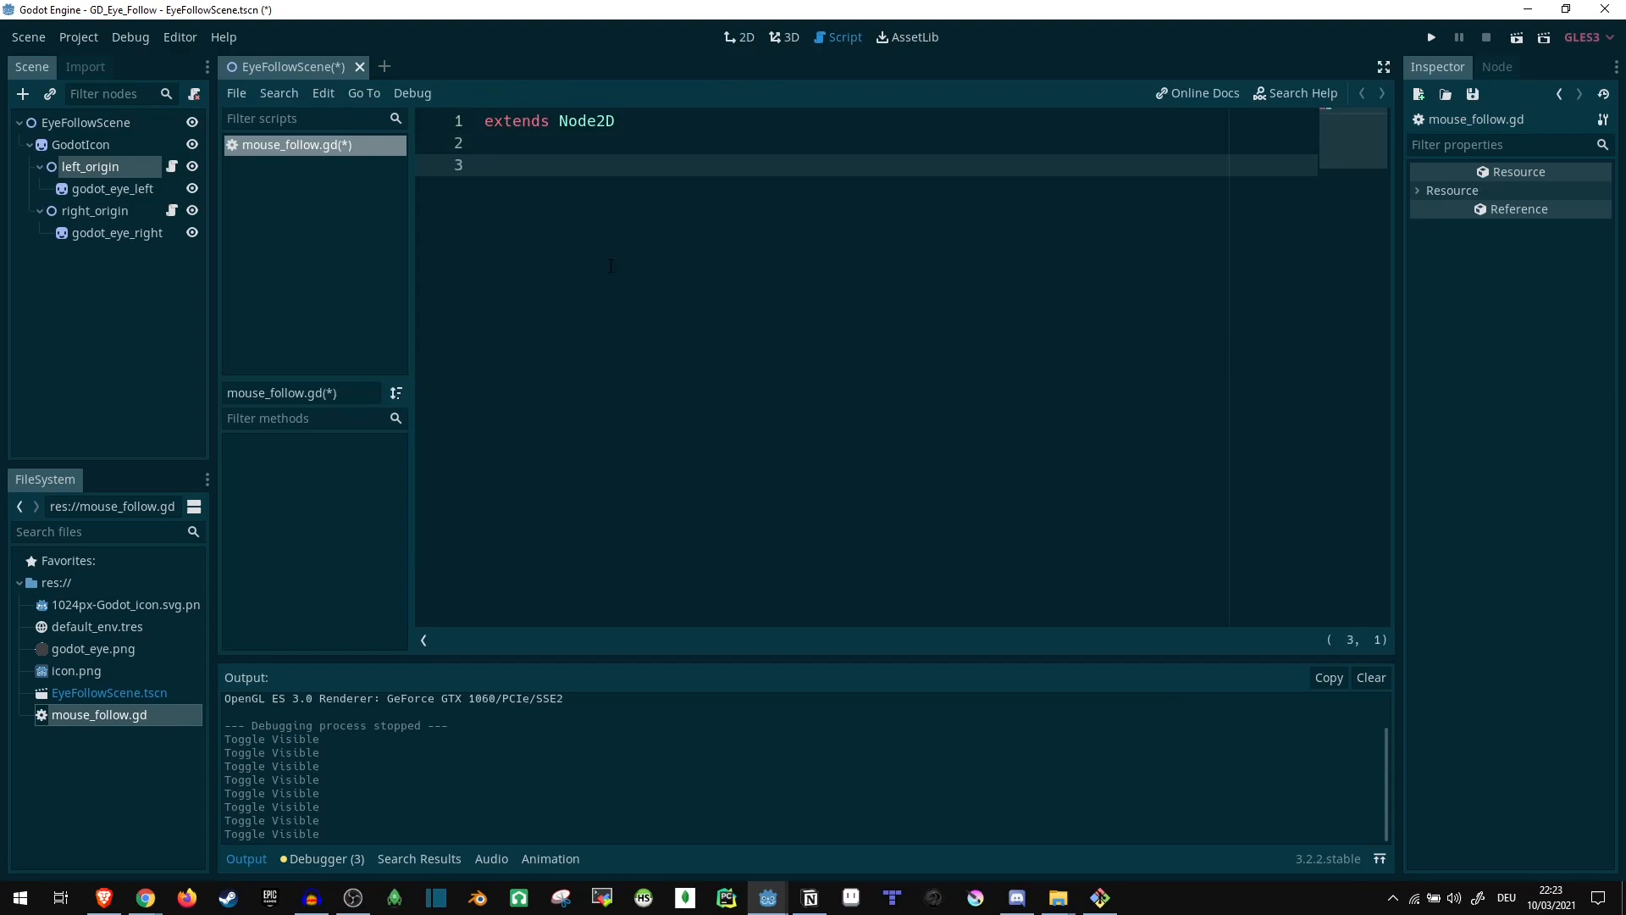
{"action": "type", "text": "var"}
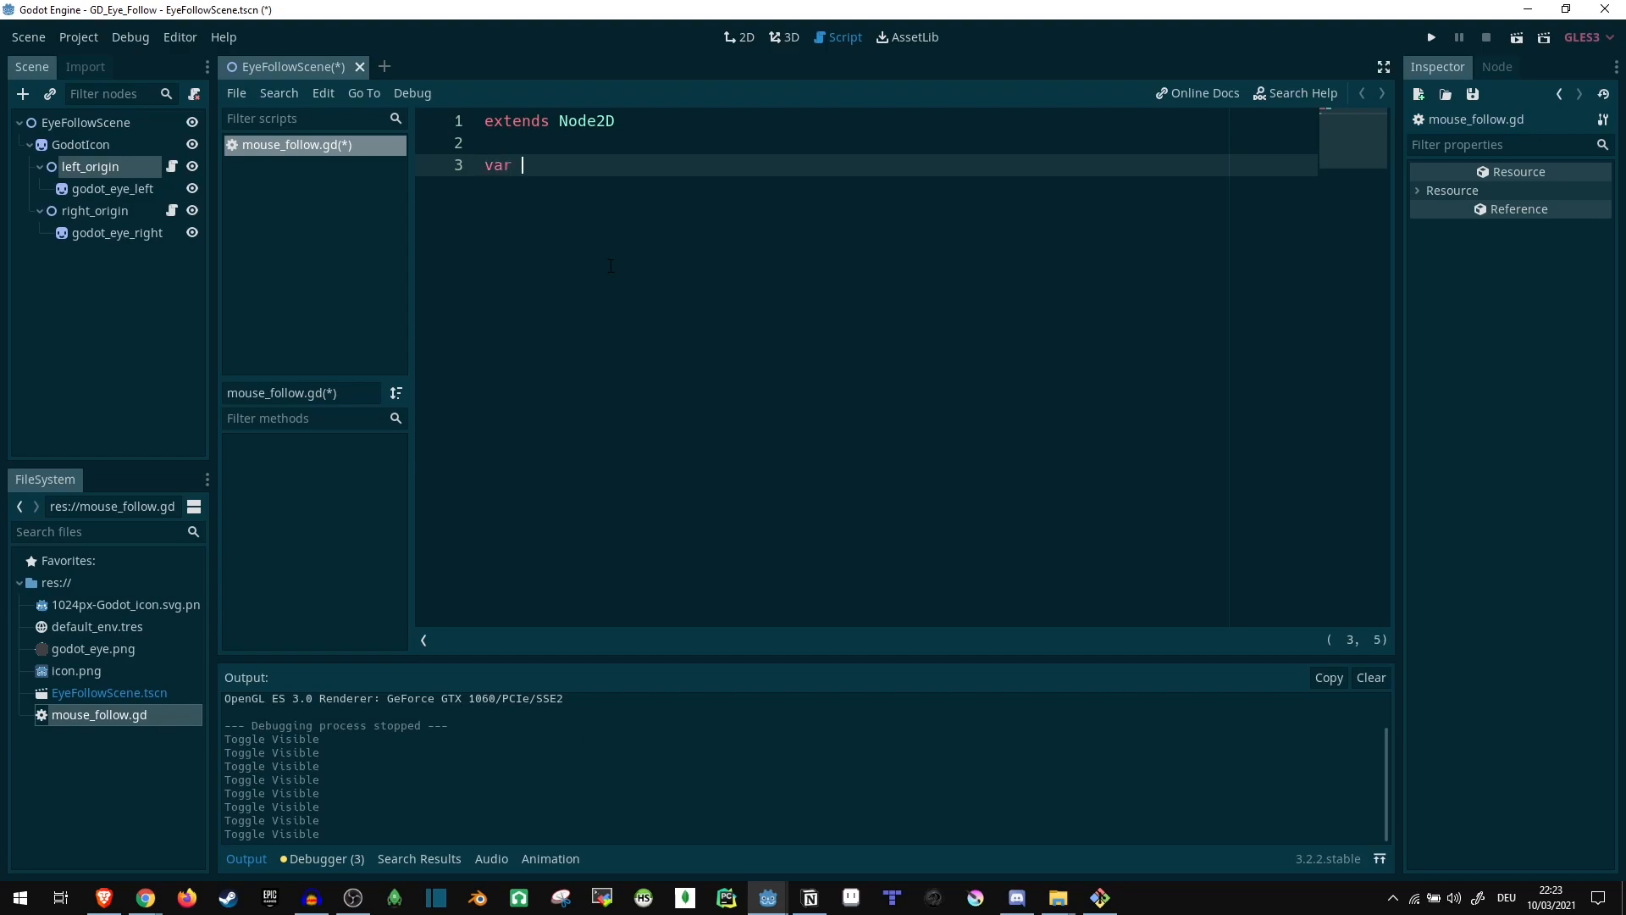
{"action": "type", "text": "child ="}
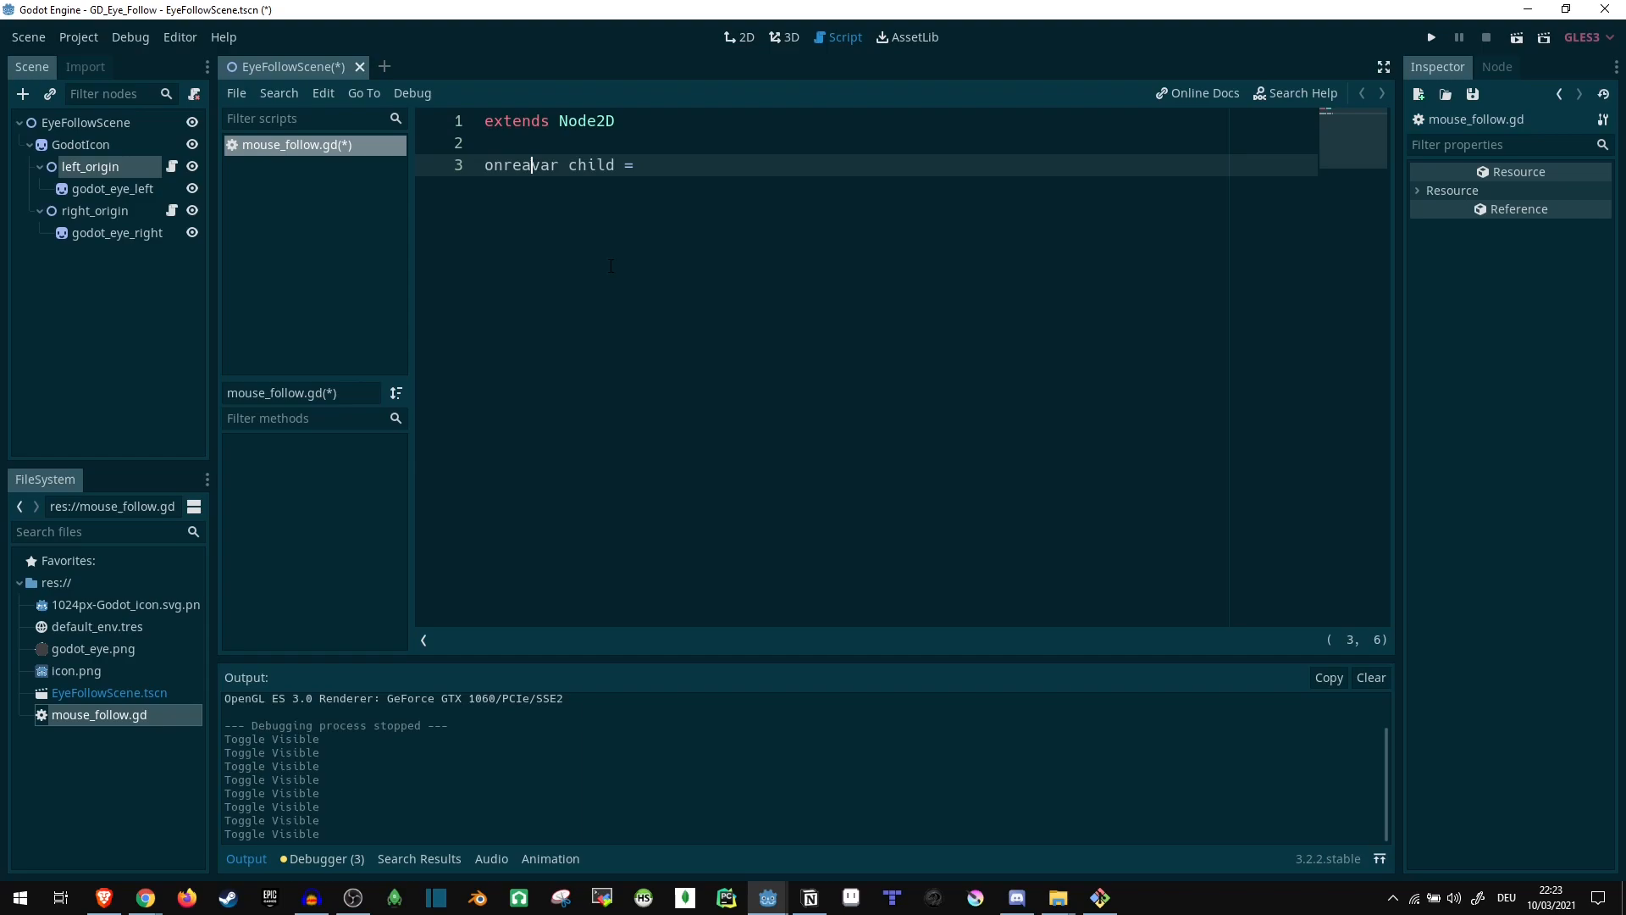
{"action": "type", "text": "dy var child = get_childr"}
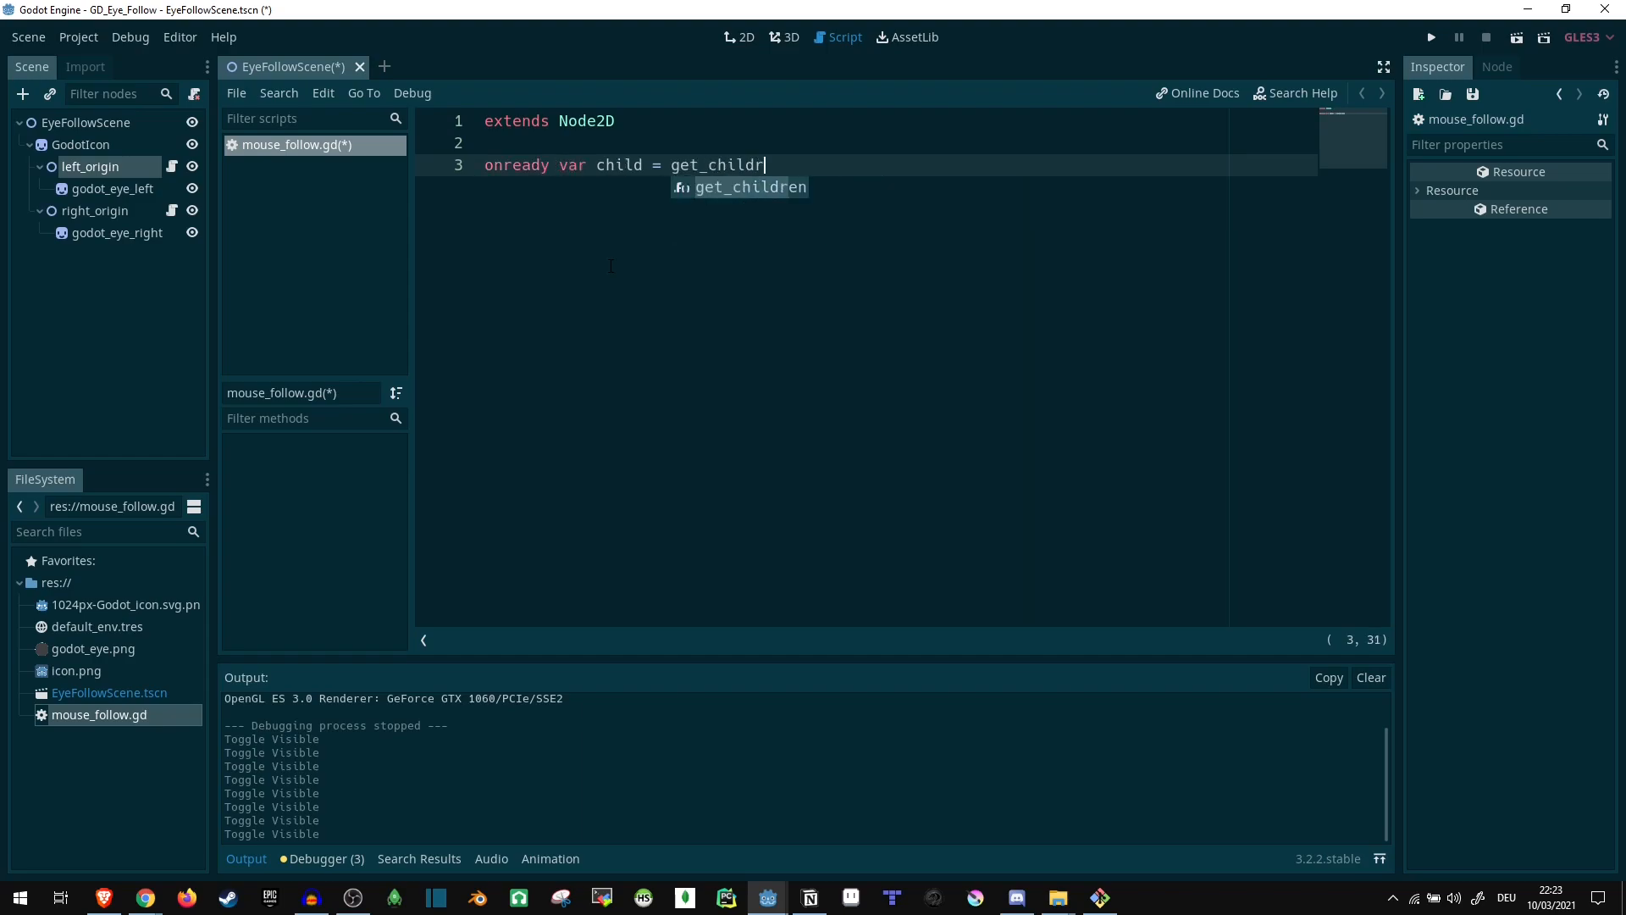
{"action": "type", "text": "en()[0]"}
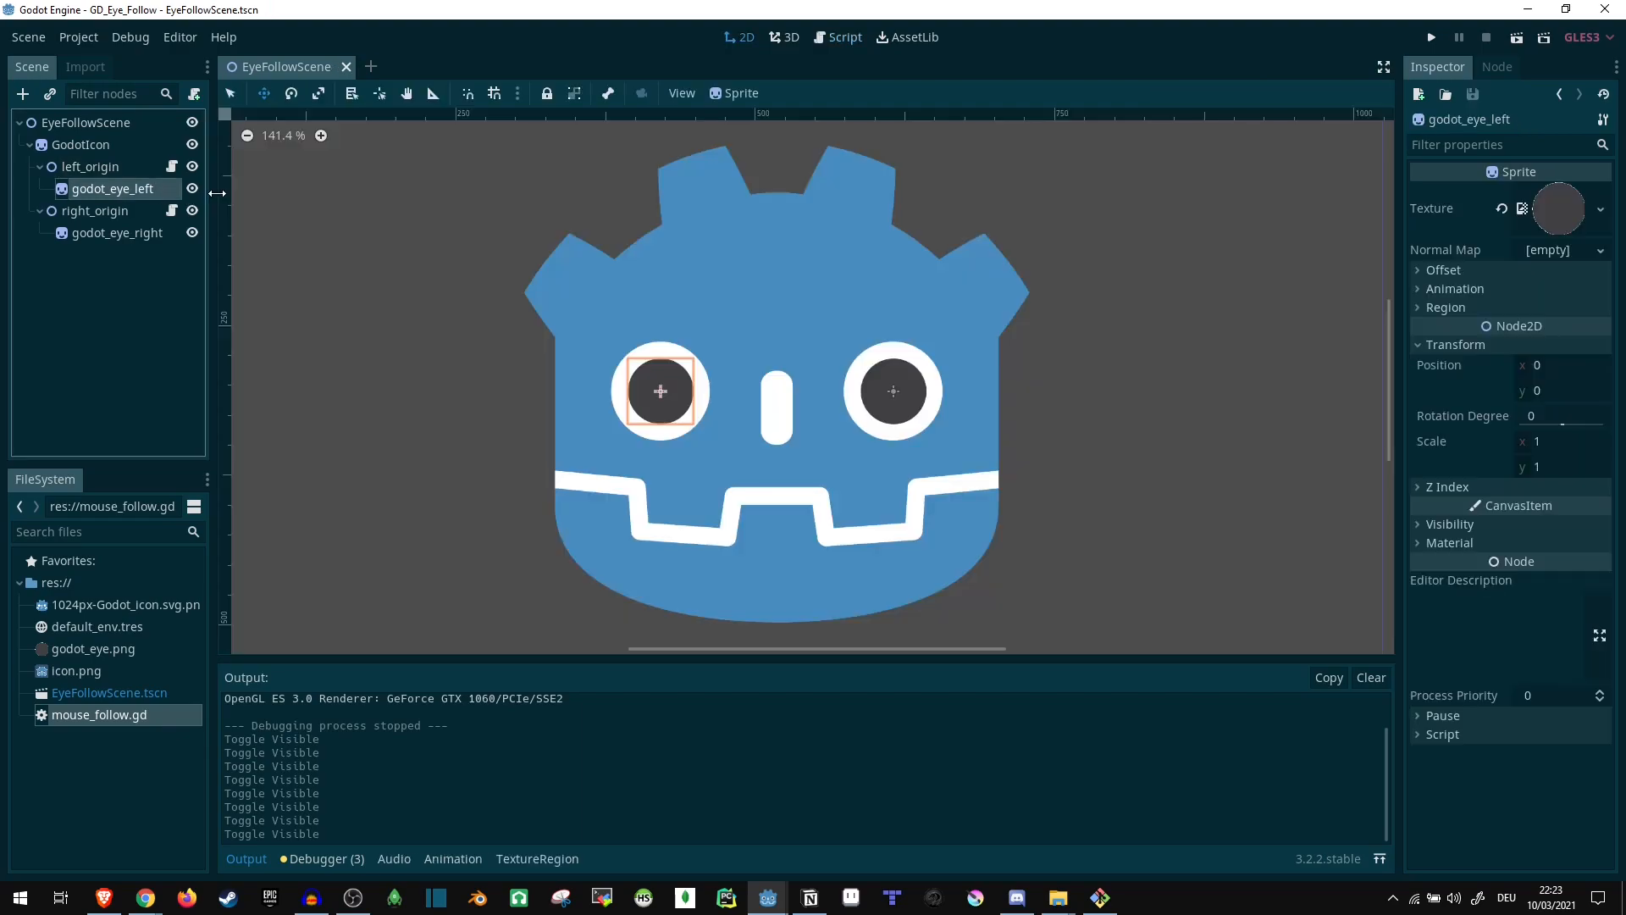
- Declare 'var max_dist = 30' in mouse_follow.gd
{"action": "left_click", "coordinate": [836, 37]}
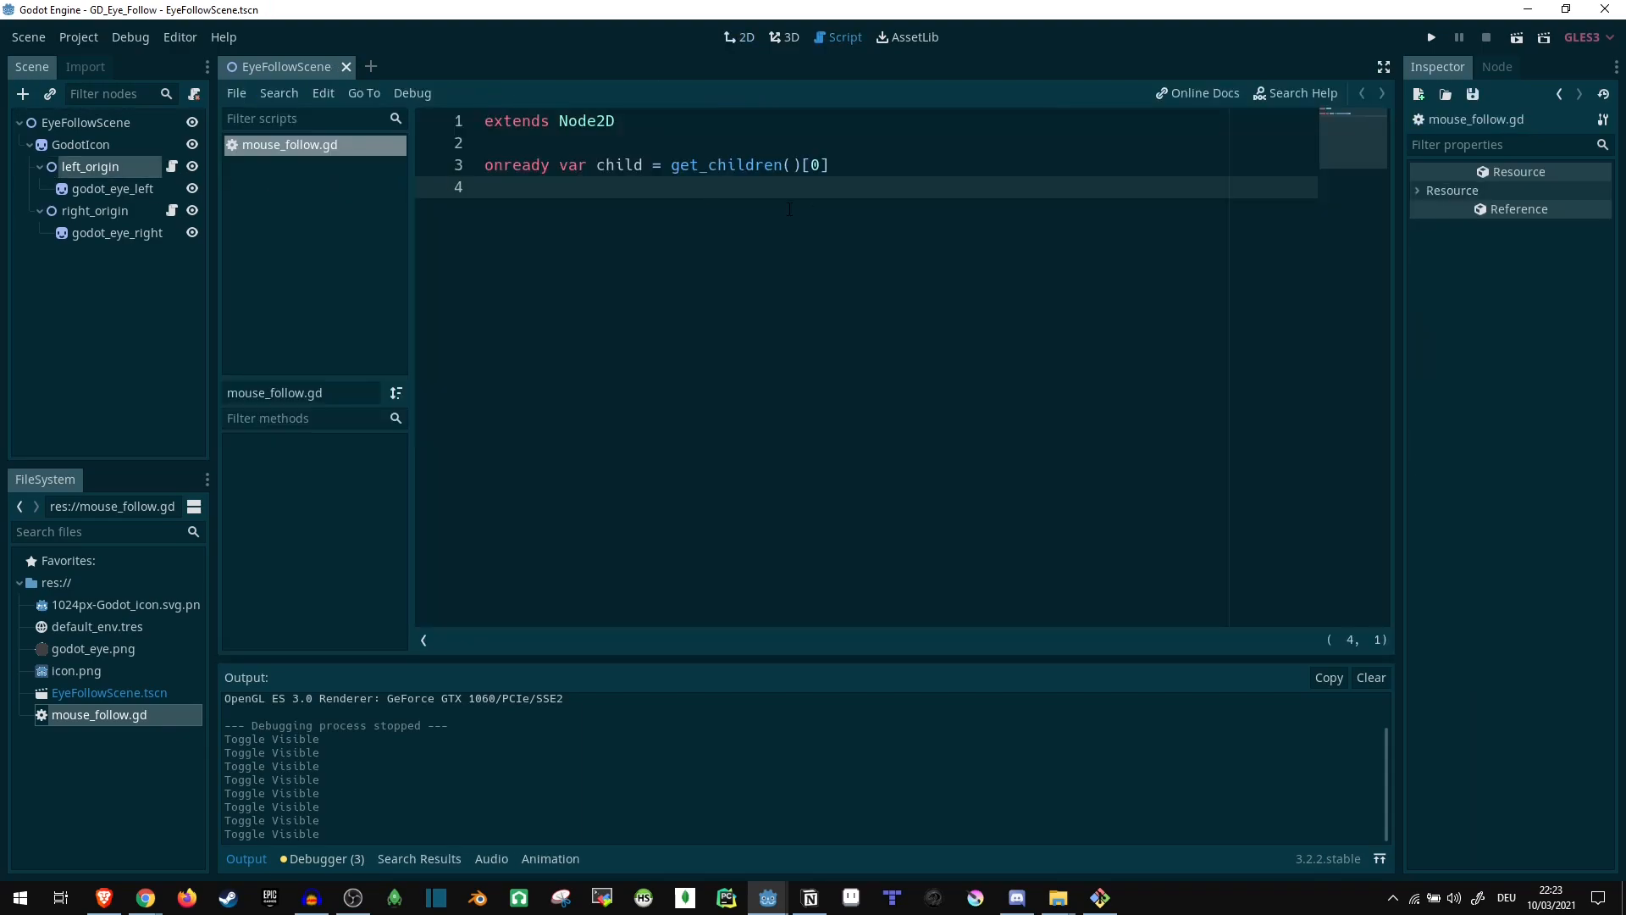
{"action": "type", "text": "var"}
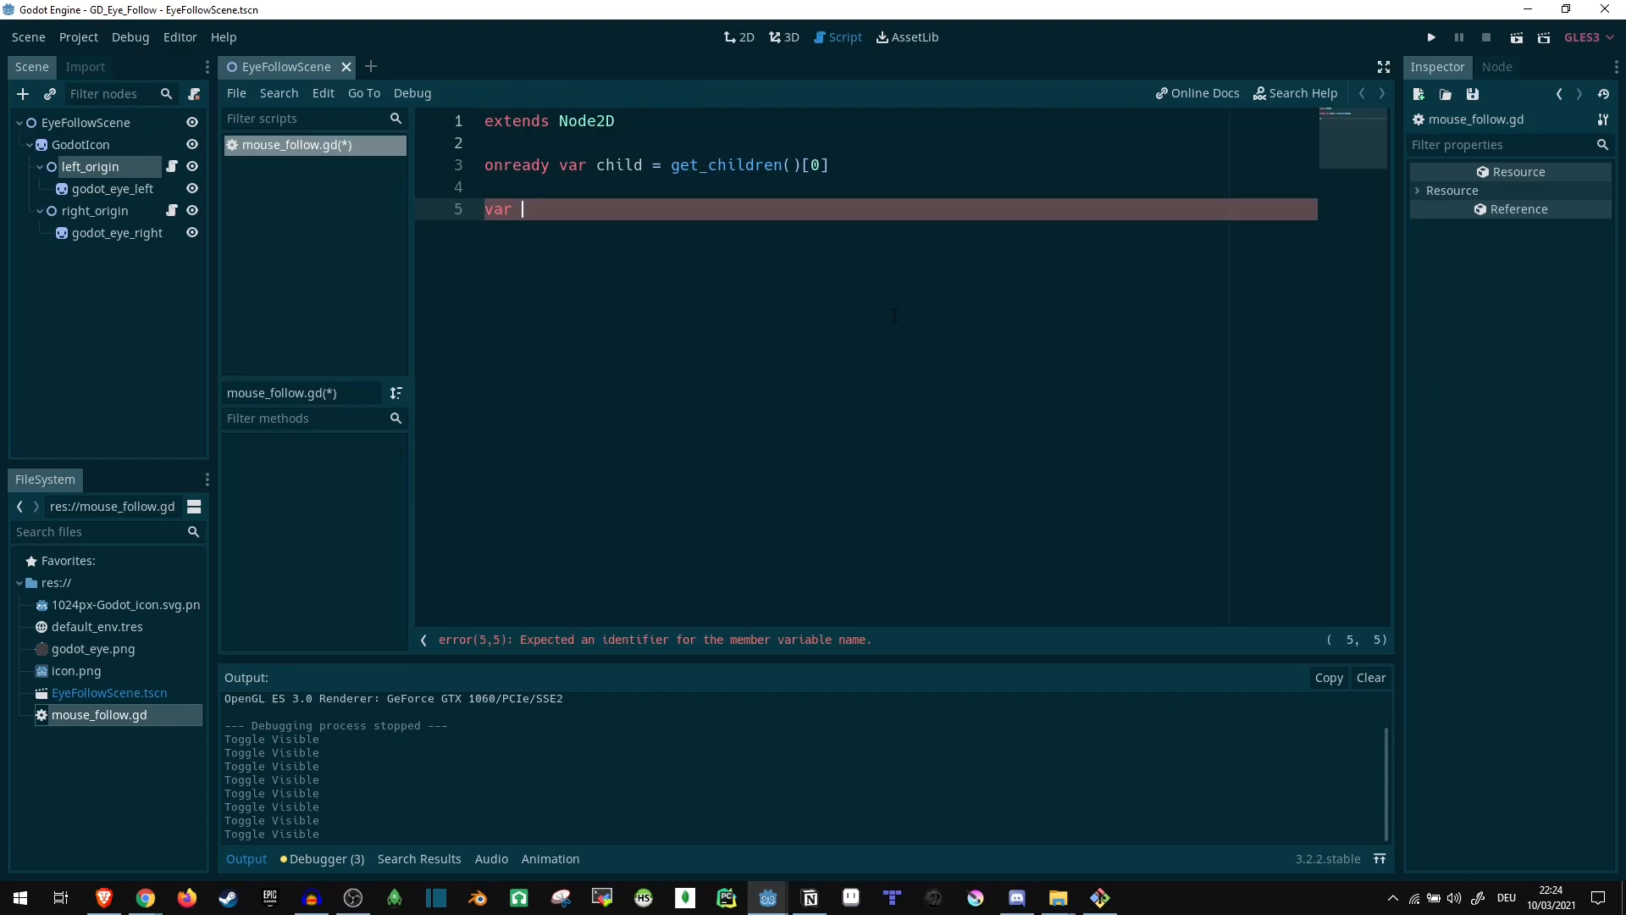
{"action": "type", "text": "max_"}
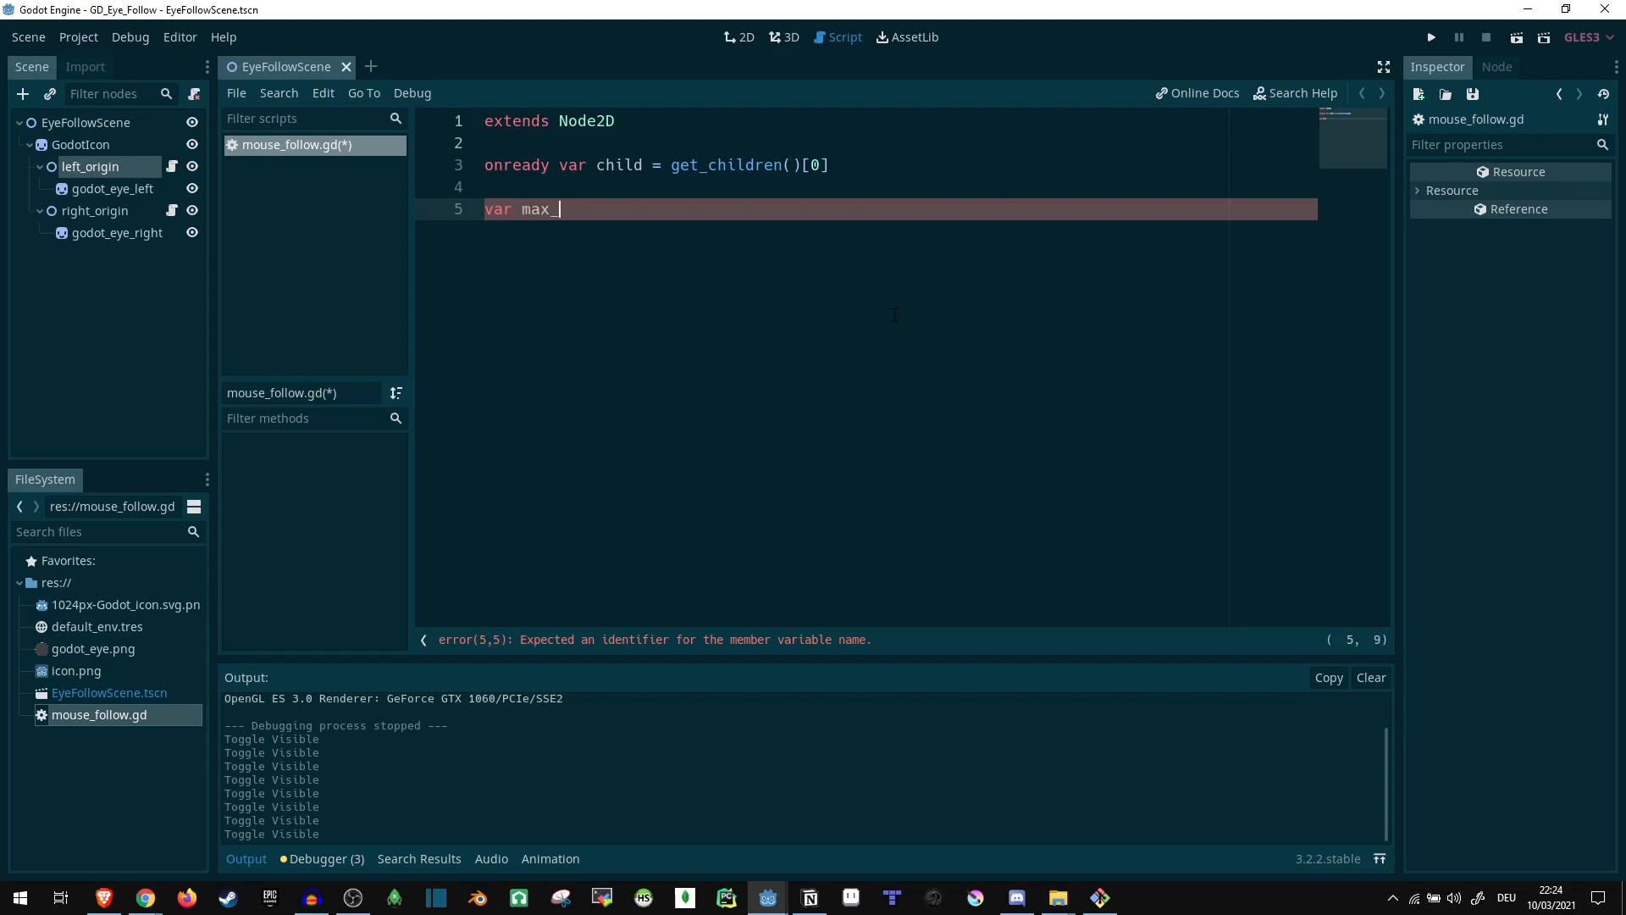
{"action": "type", "text": "dist = 30"}
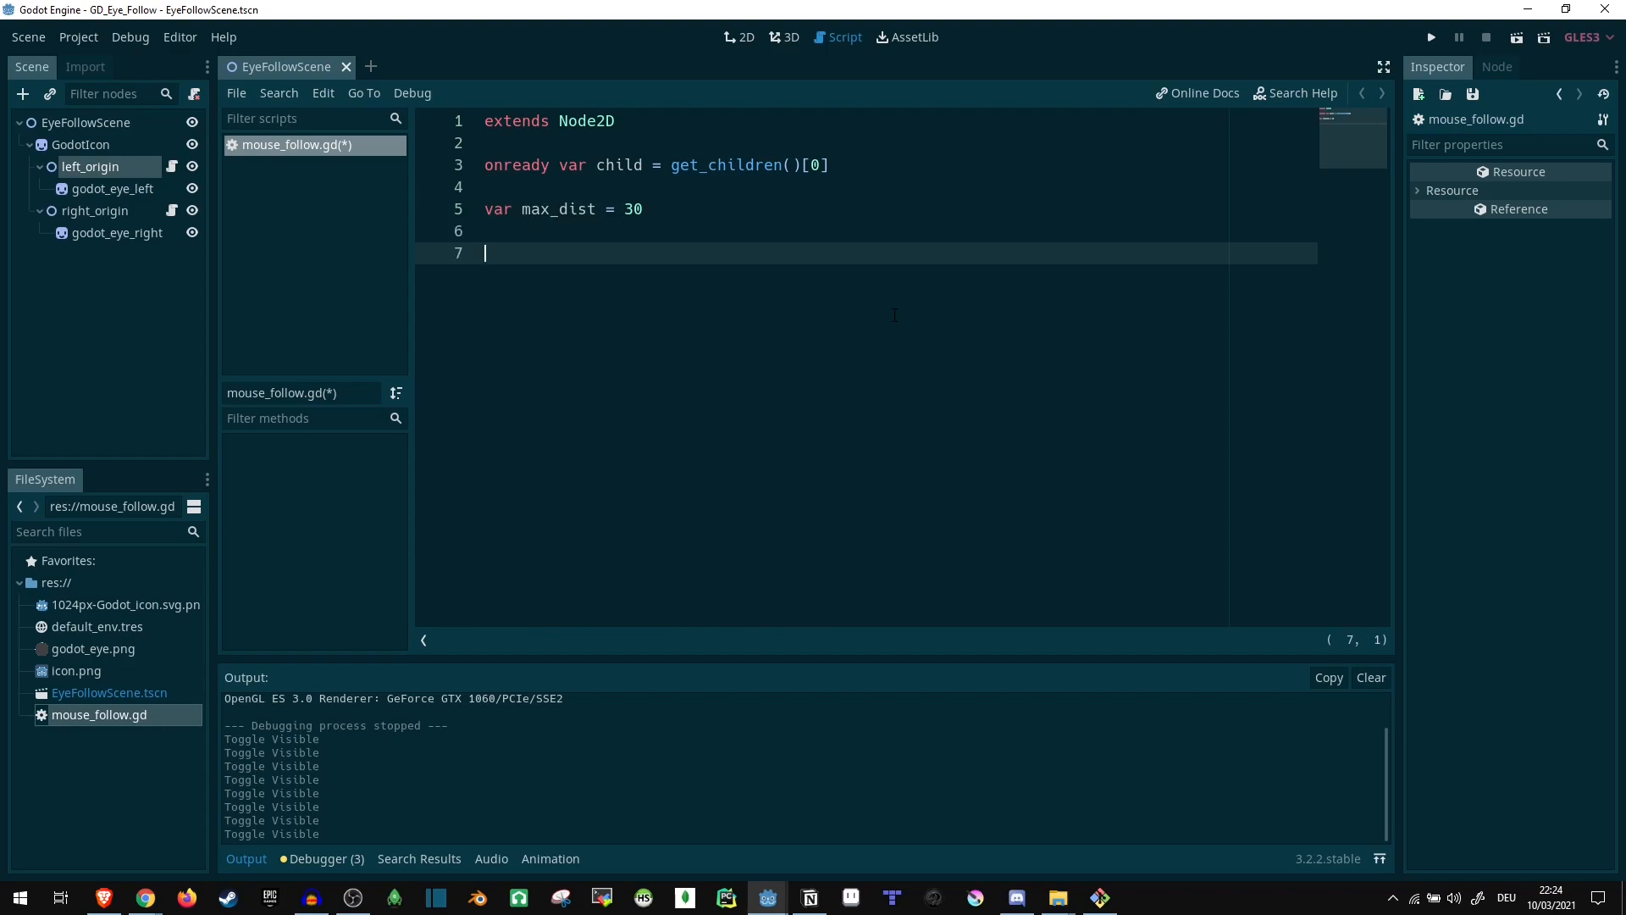
- Add a _process function storing the local mouse position in mouse_pos
{"action": "type", "text": "func _pp"}
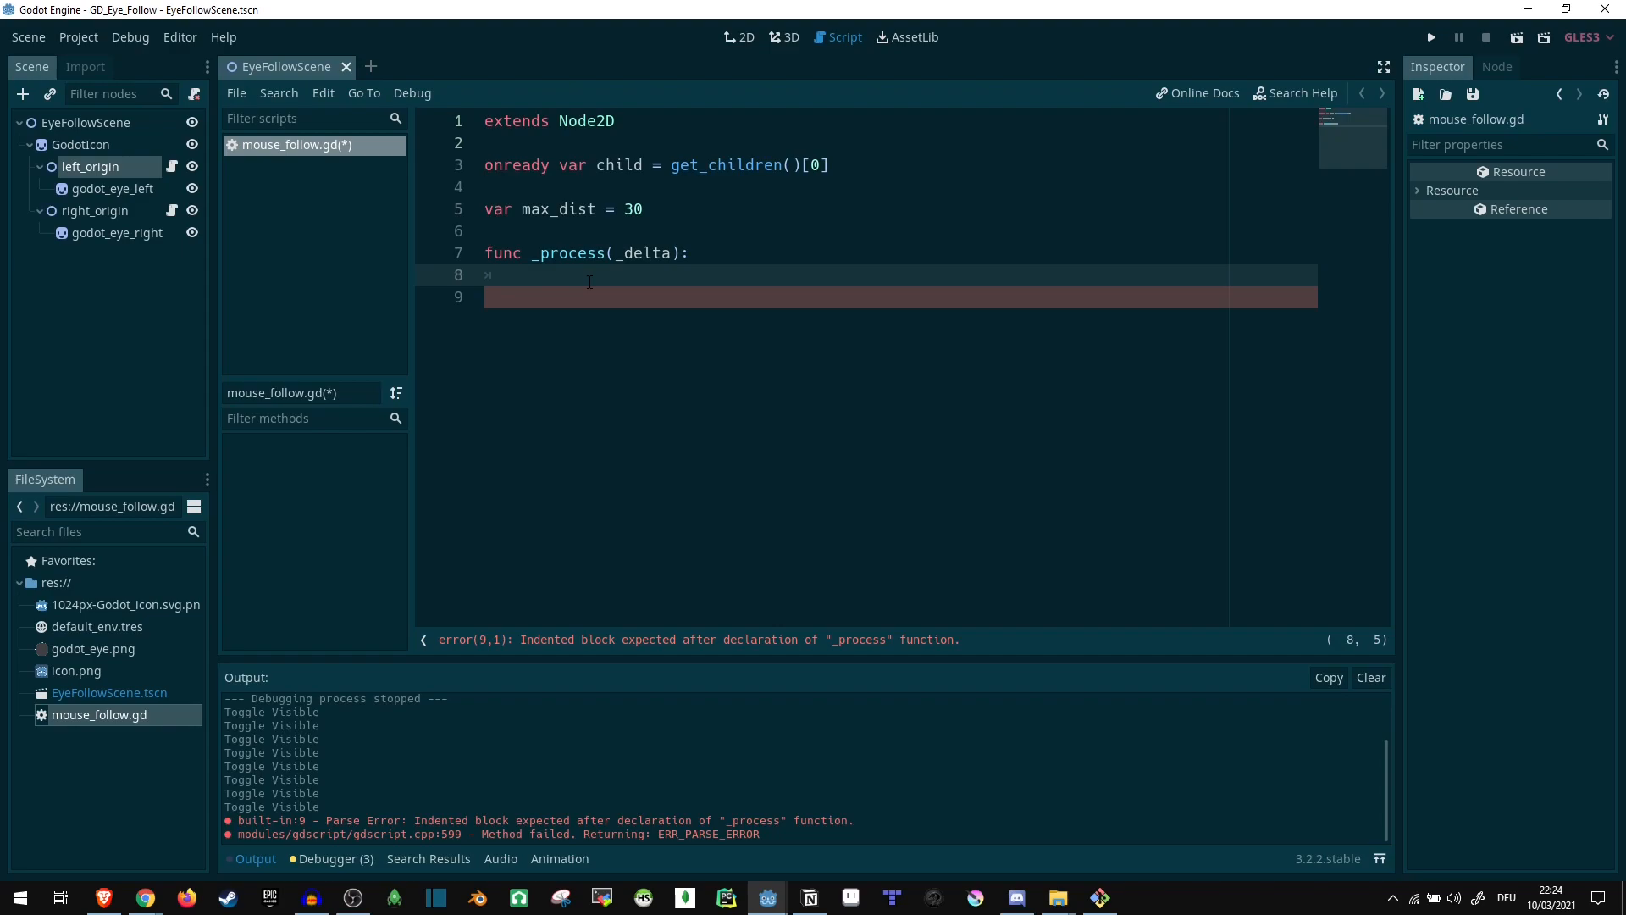
{"action": "type", "text": "var mouse"}
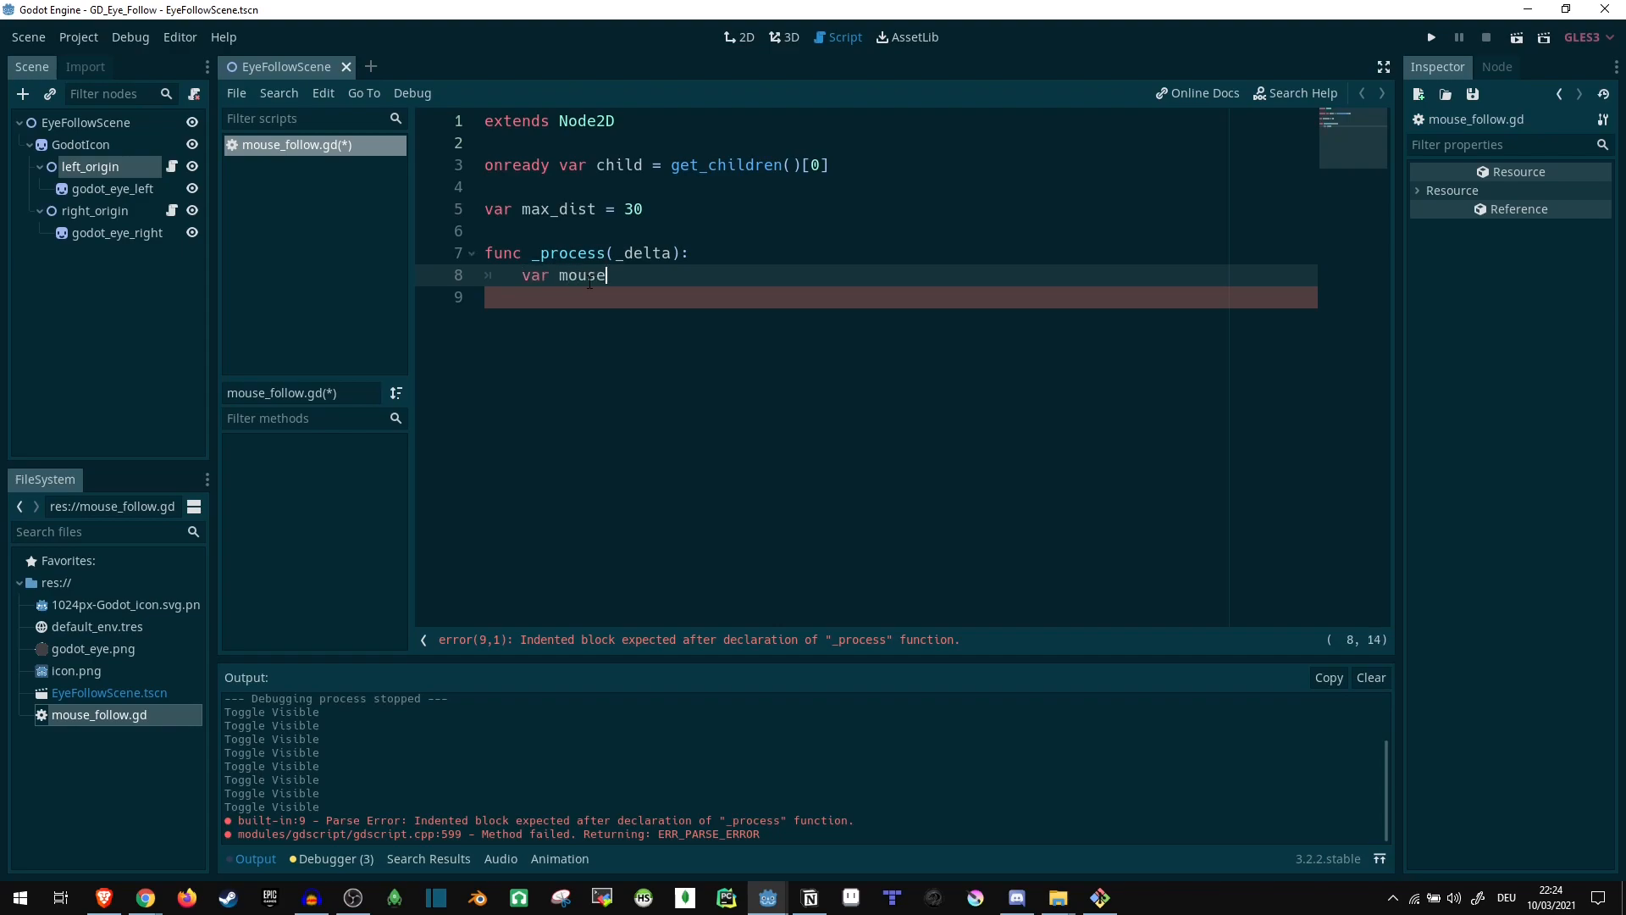
{"action": "type", "text": "_pos ="}
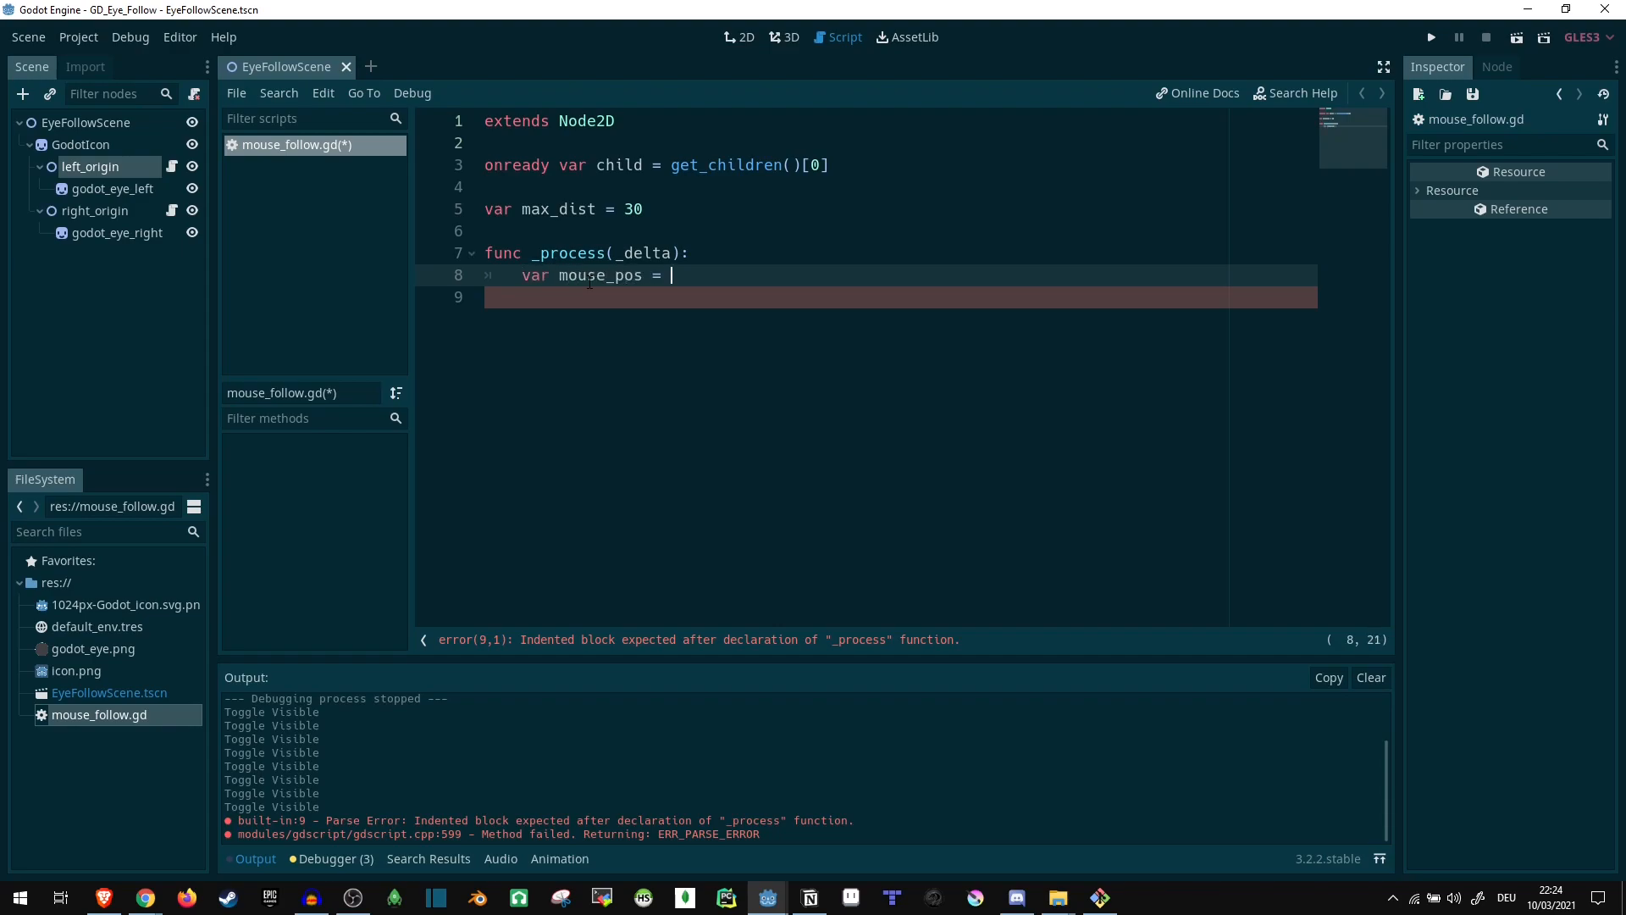
{"action": "type", "text": "get_local_mouse_position("}
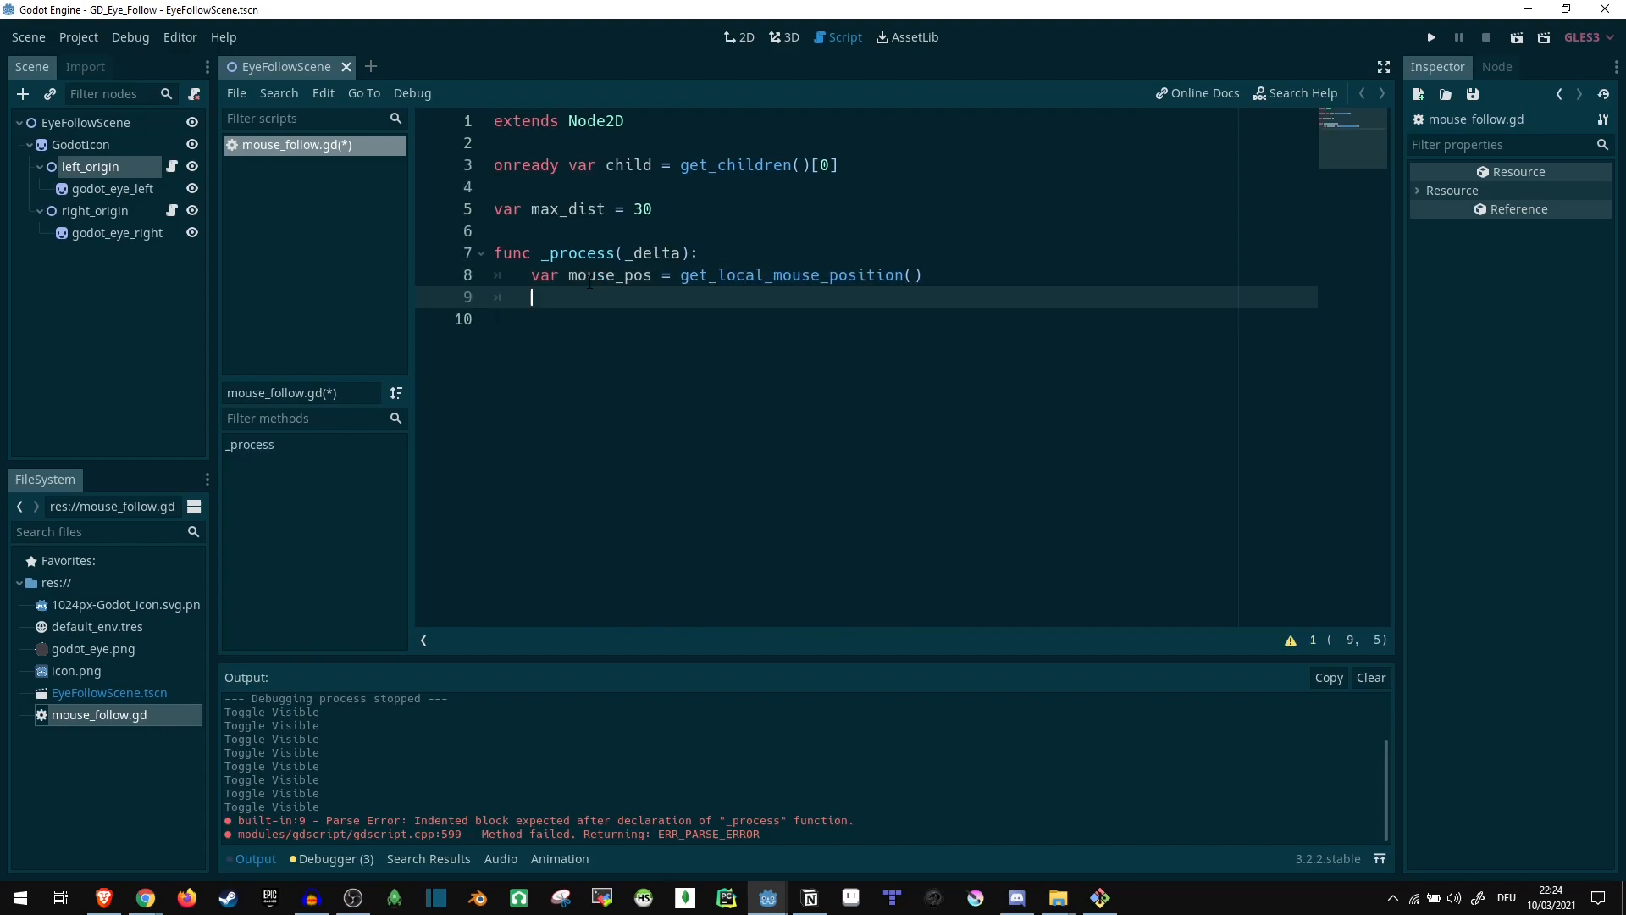
- Type 'var dir = Vector2.ZERO.direction_to(mouse_pos)' on line 9
{"action": "type", "text": "var"}
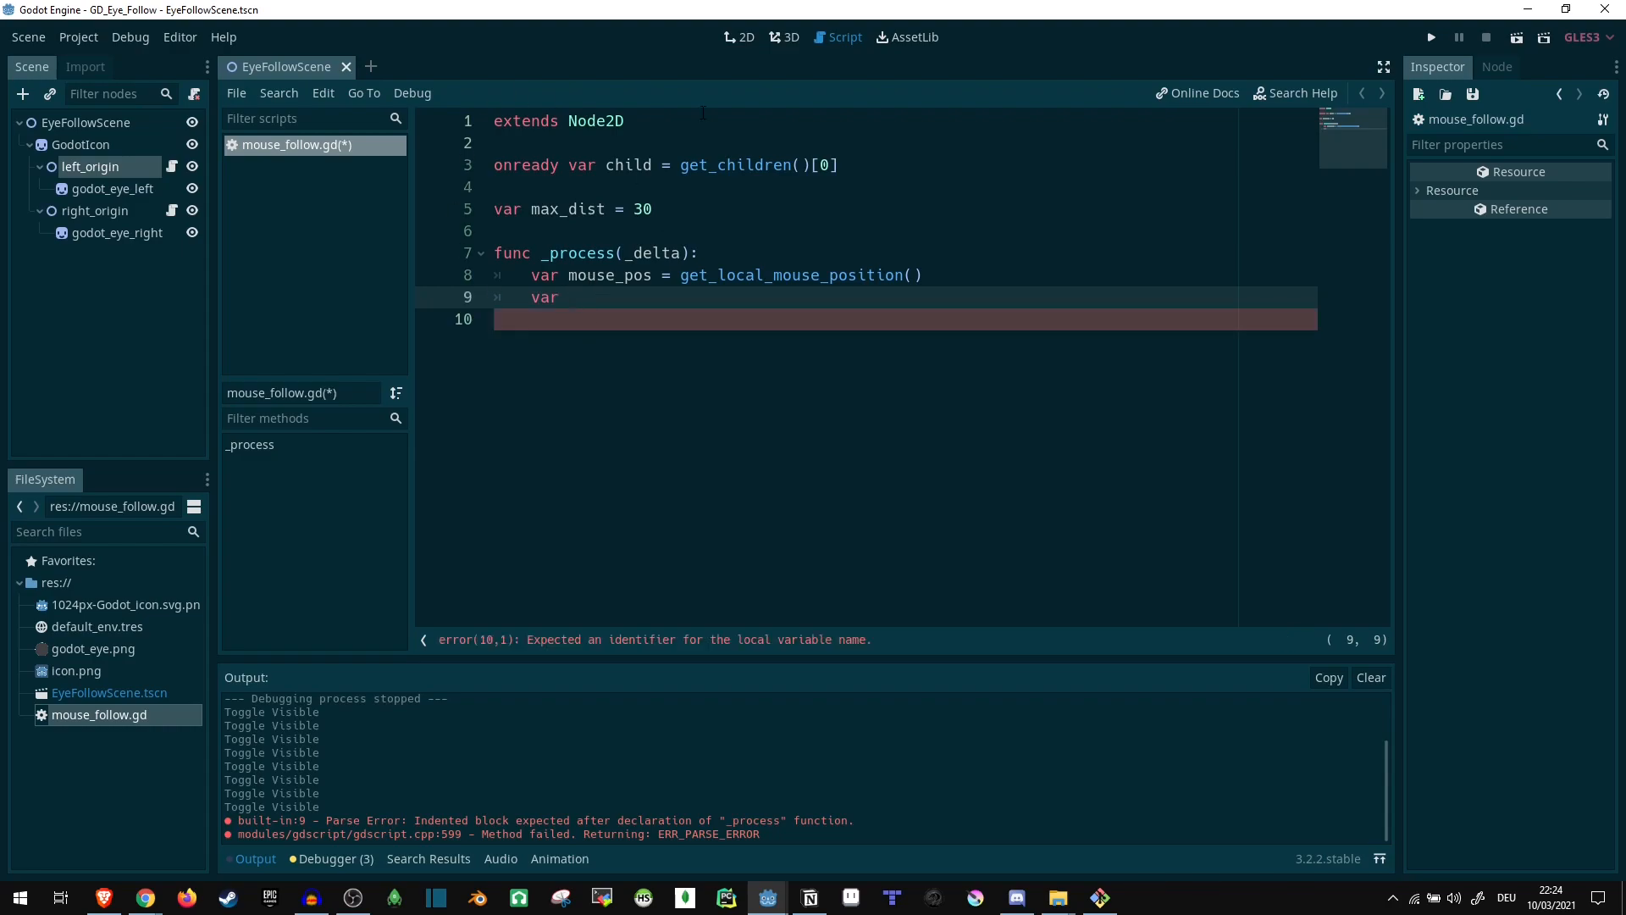
{"action": "type", "text": "mo"}
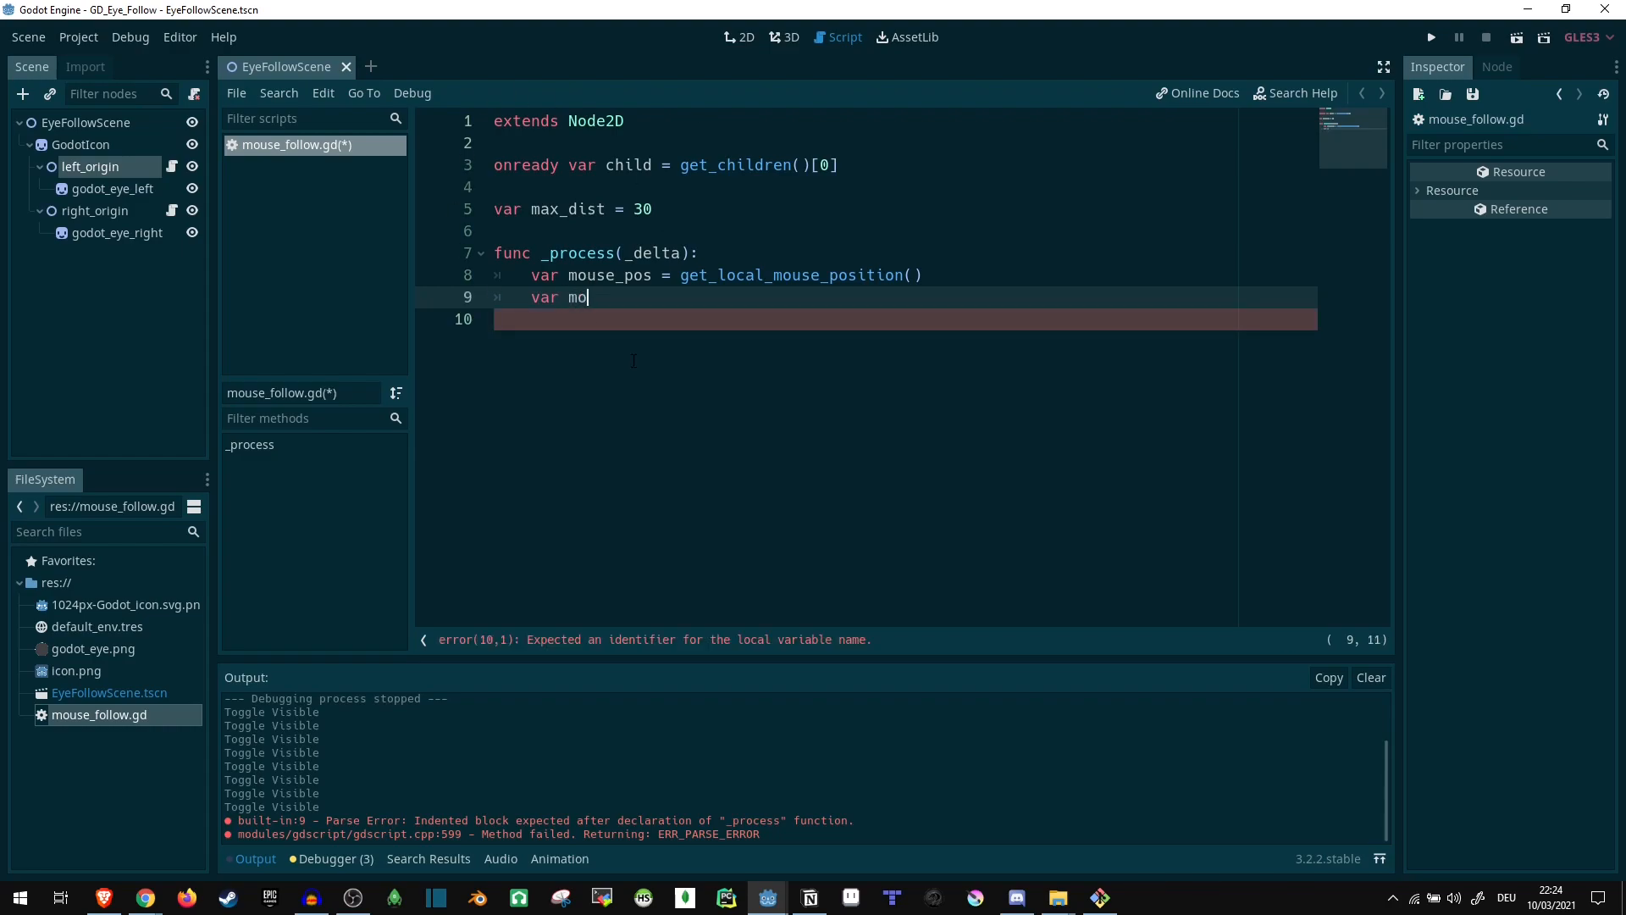
{"action": "type", "text": "dir ="}
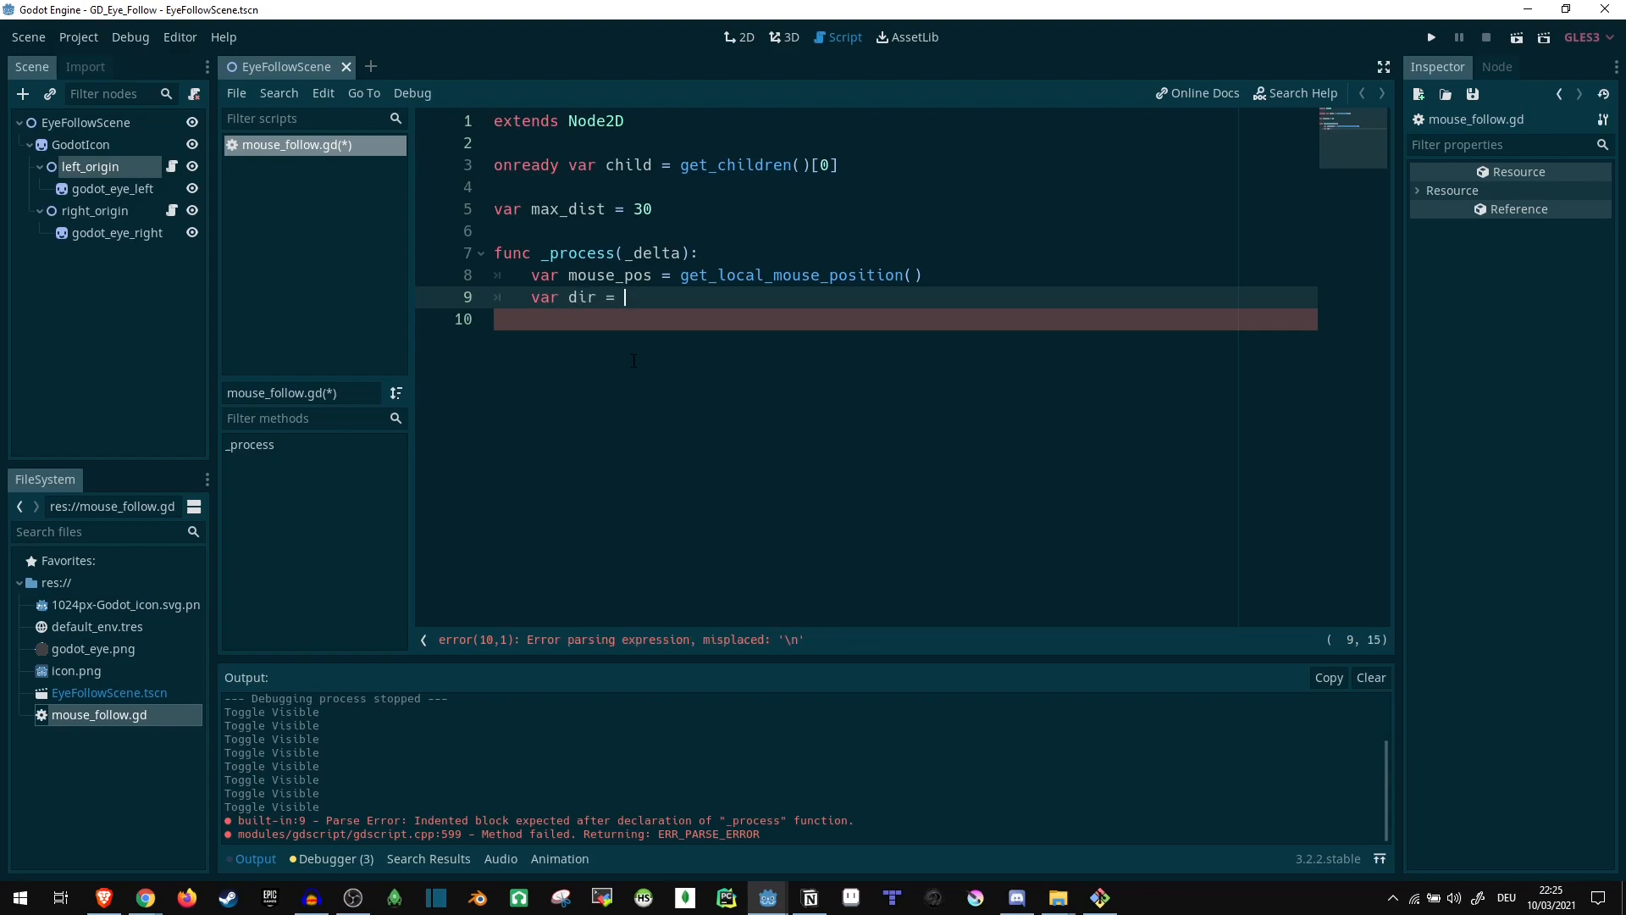
{"action": "type", "text": "Vecto"}
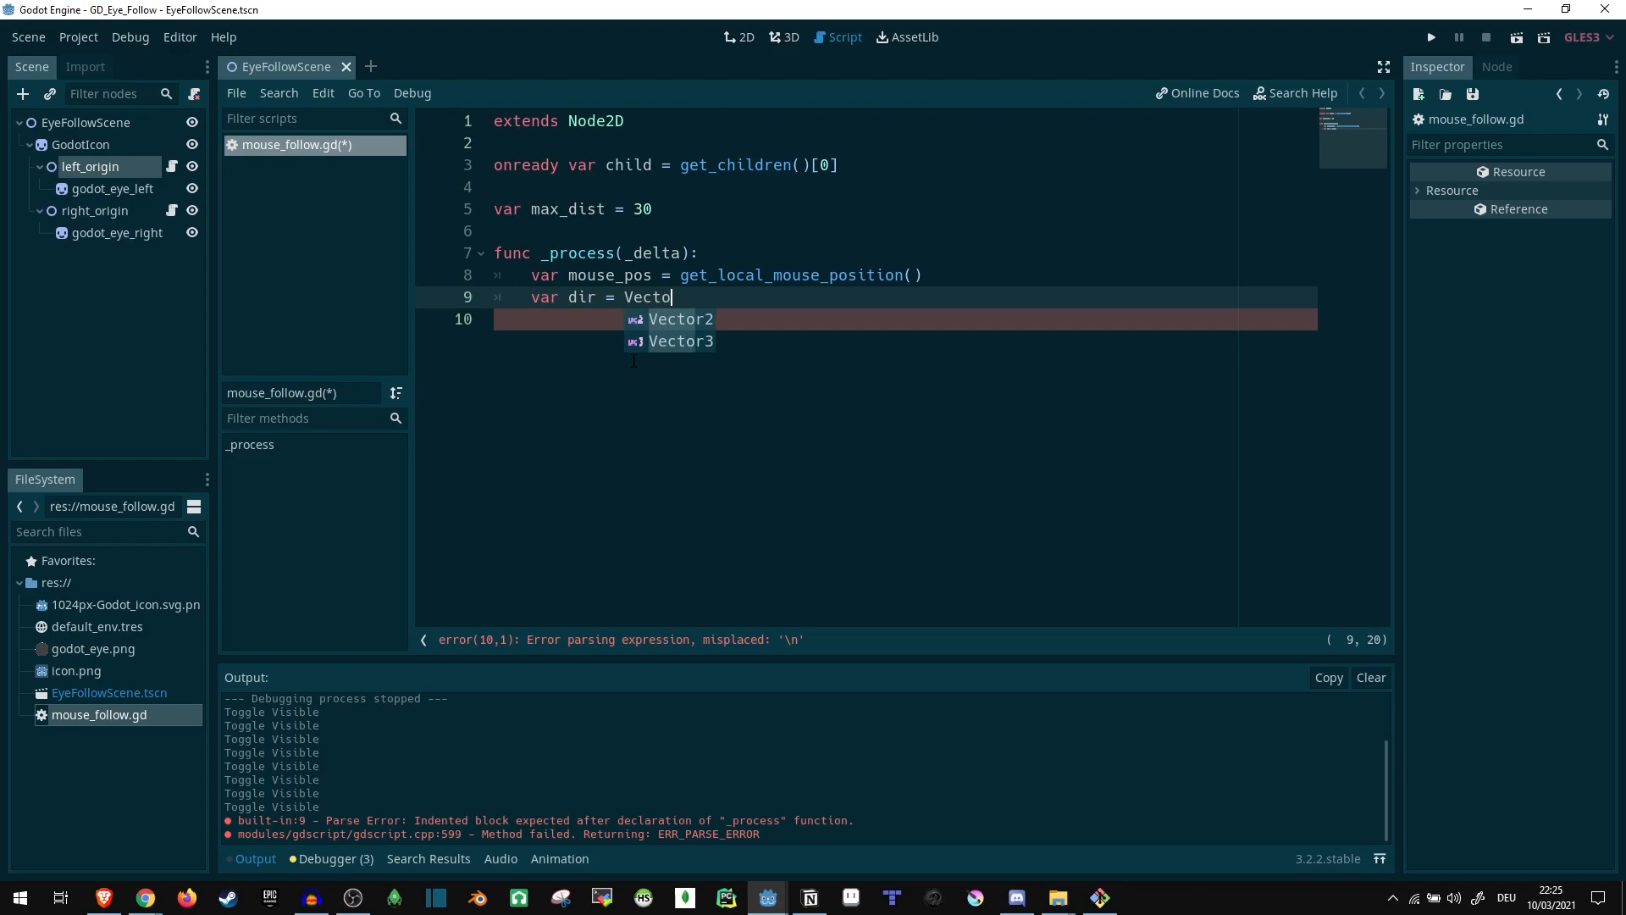
{"action": "type", "text": "2.ZERO"}
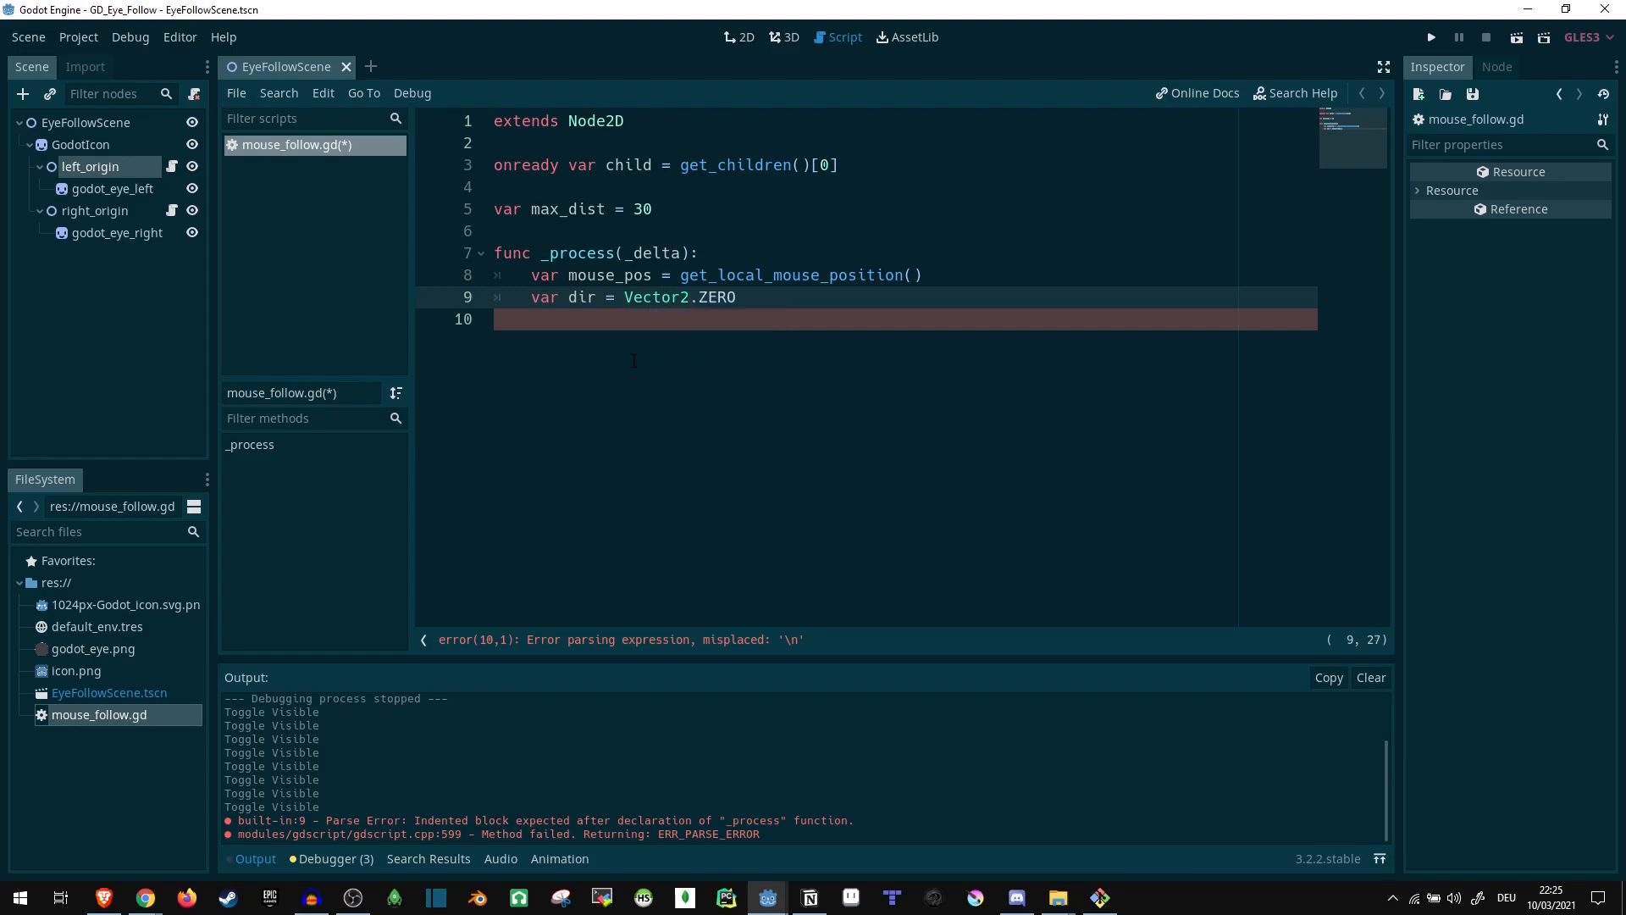
{"action": "type", "text": ".direction_to("}
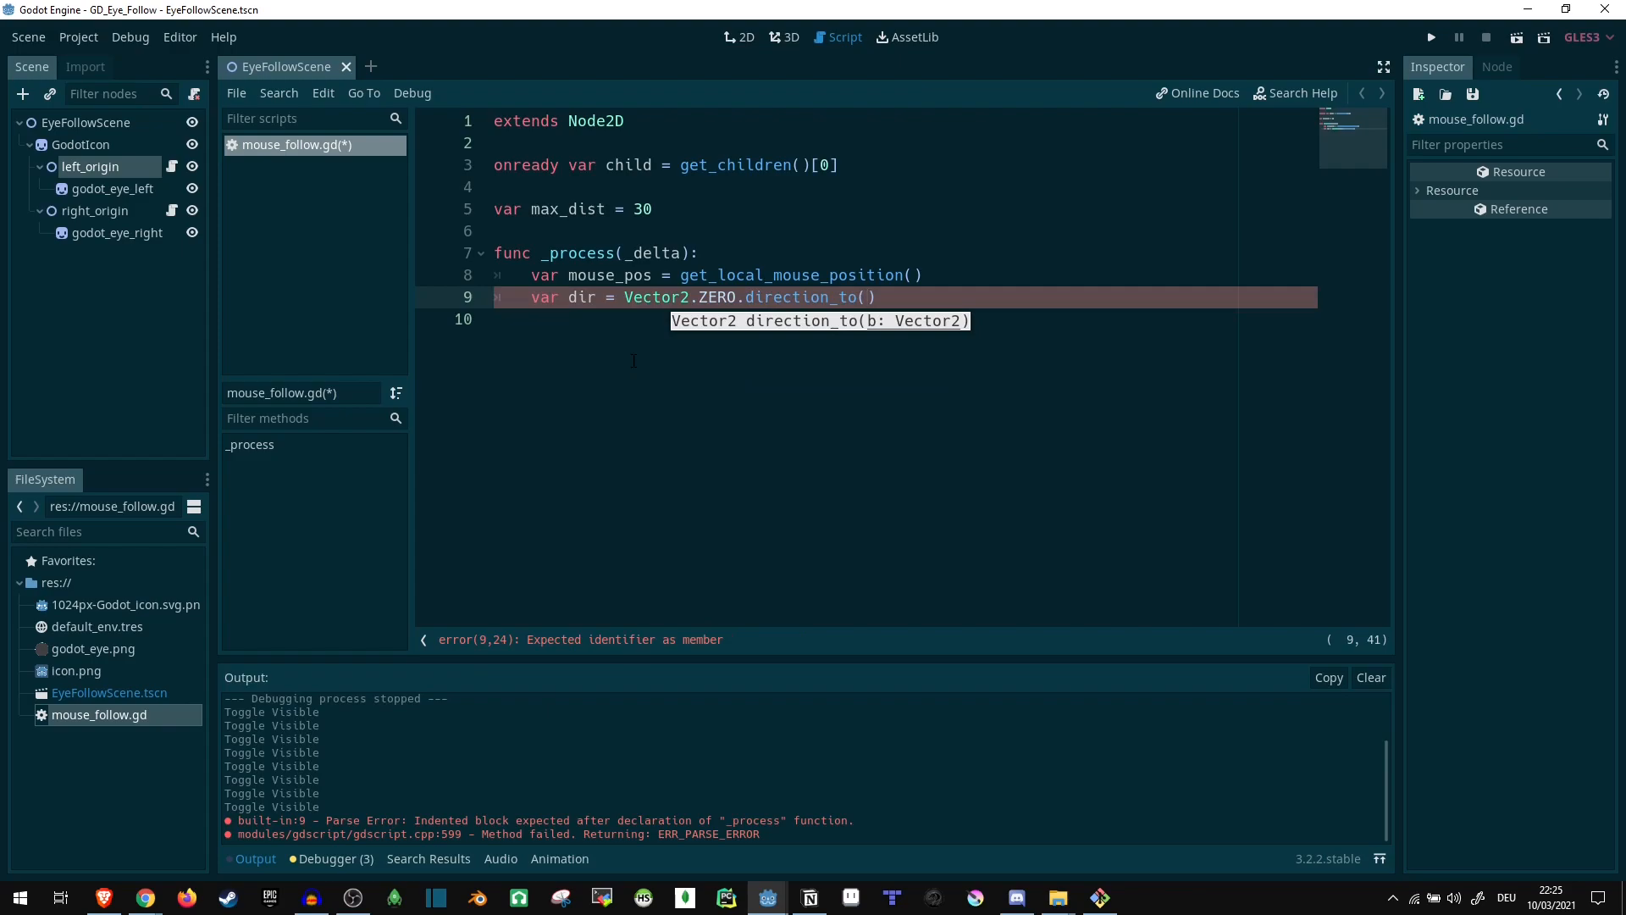
{"action": "type", "text": "mouse_pos"}
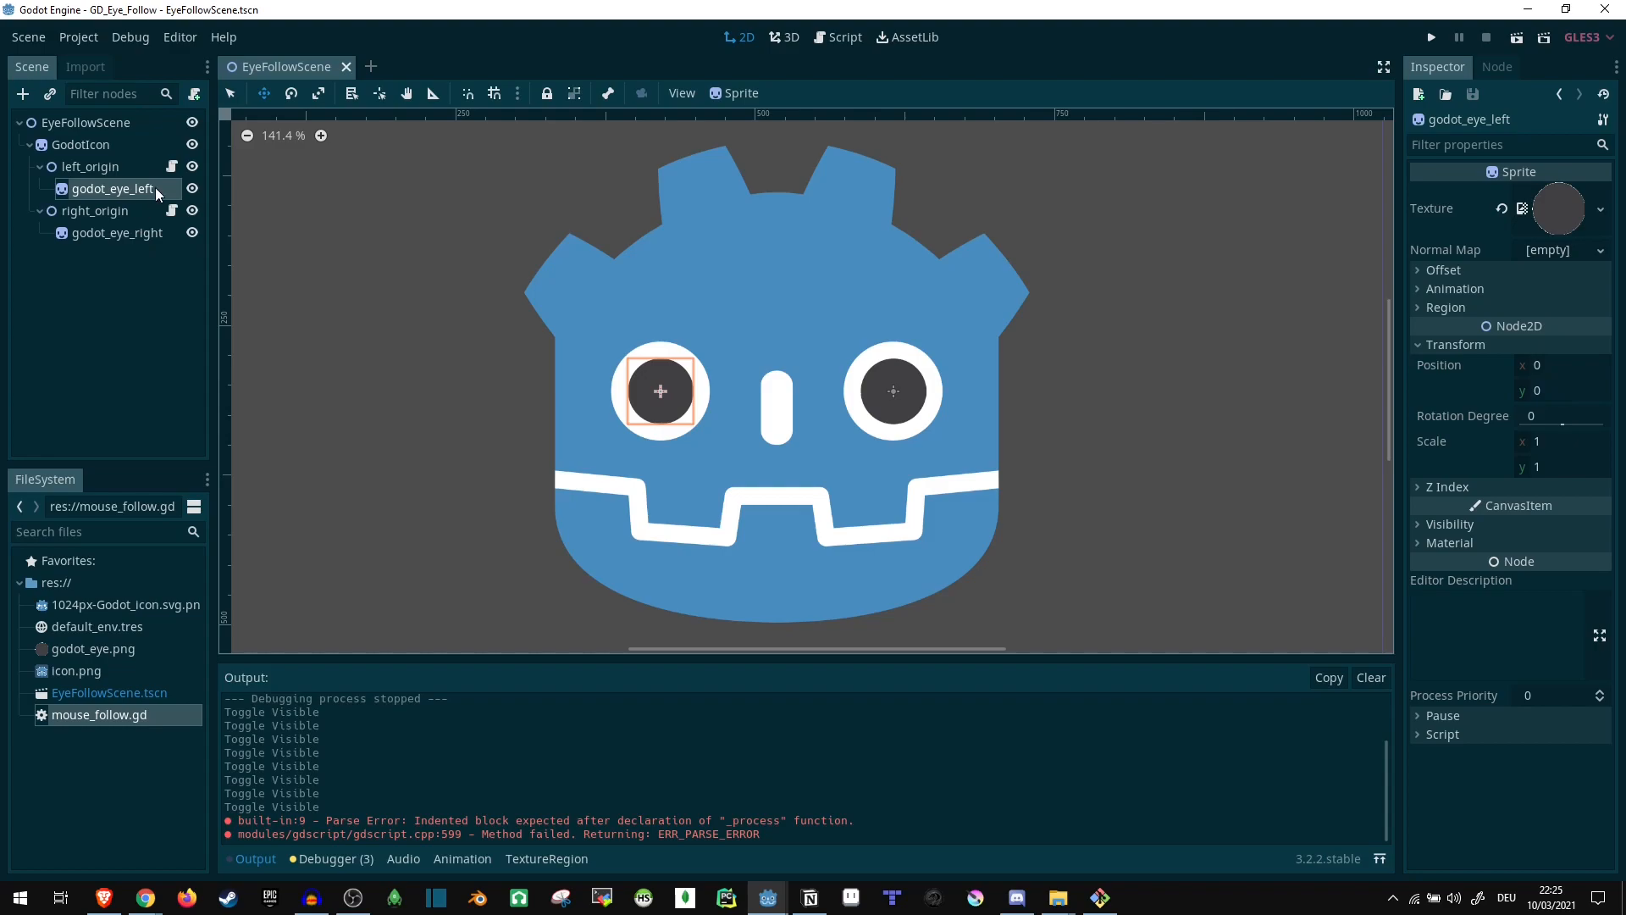
- Inspect godot_eye_left, then start a new line below the dir line
{"action": "left_click", "coordinate": [835, 37]}
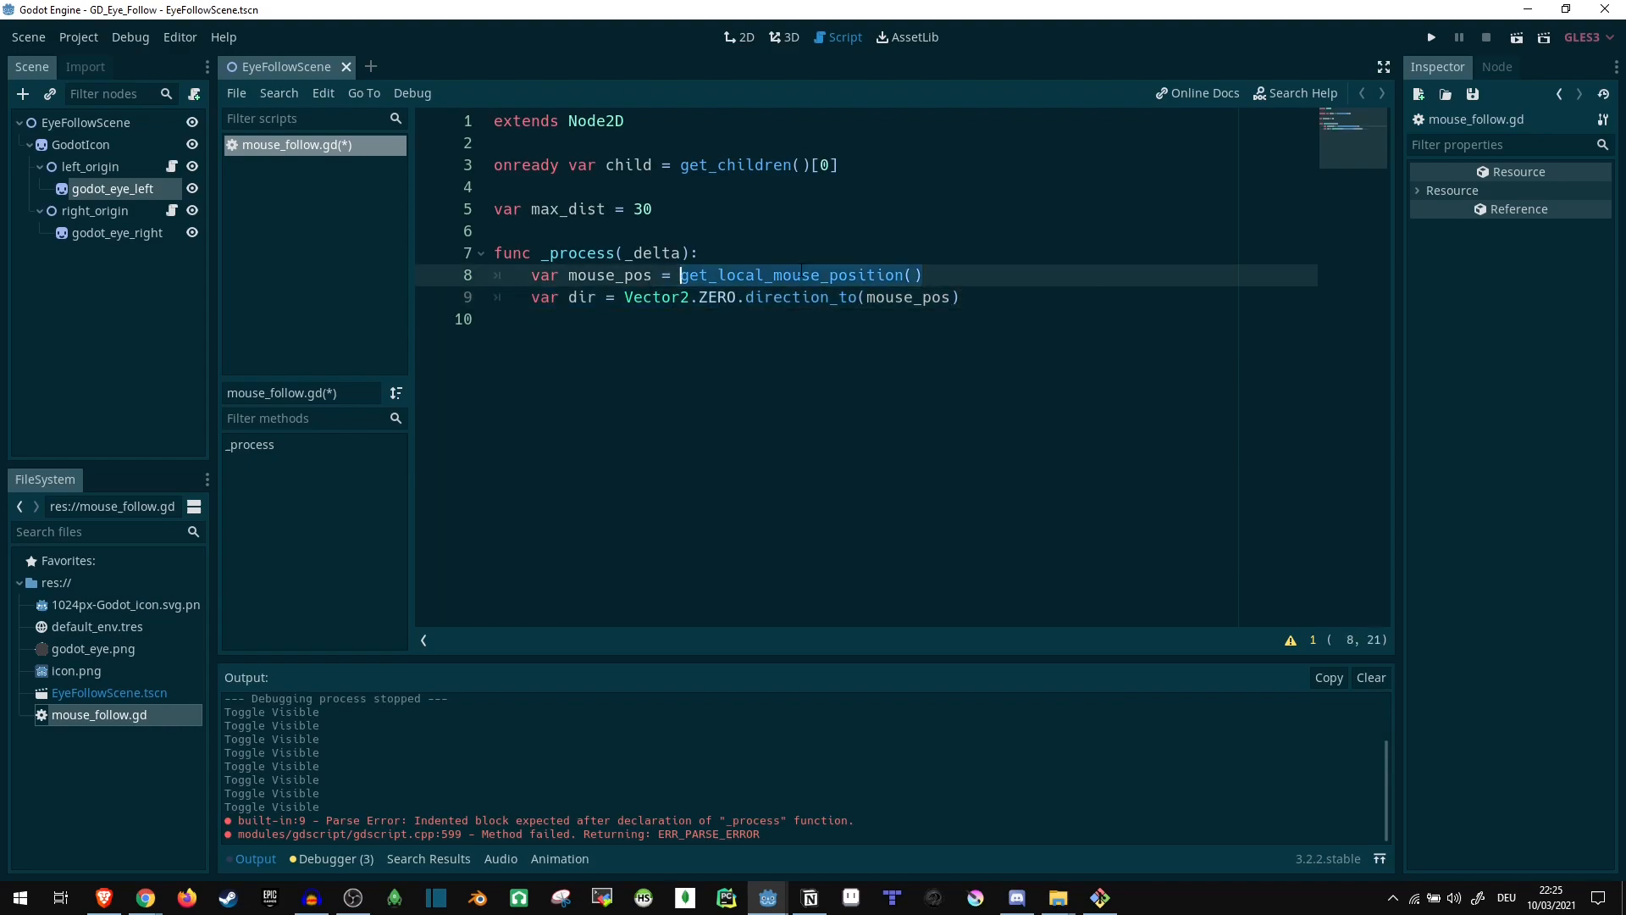
{"action": "key", "text": "enter"}
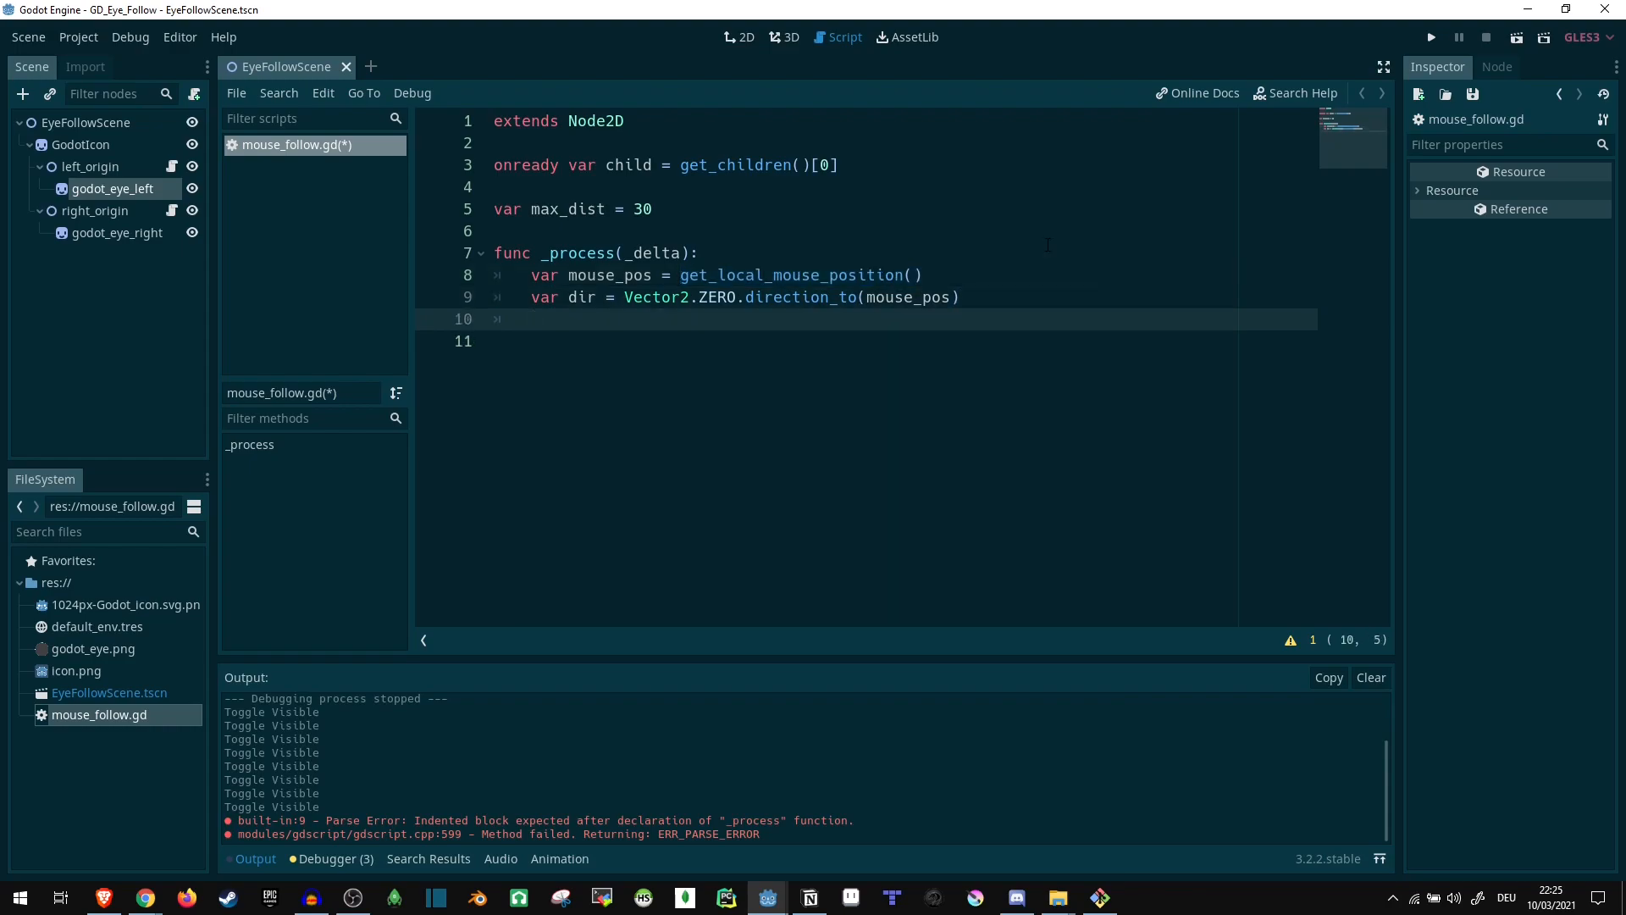
- Type 'var dist = mouse_pos.length()' on line 10 of _process
{"action": "type", "text": "var"}
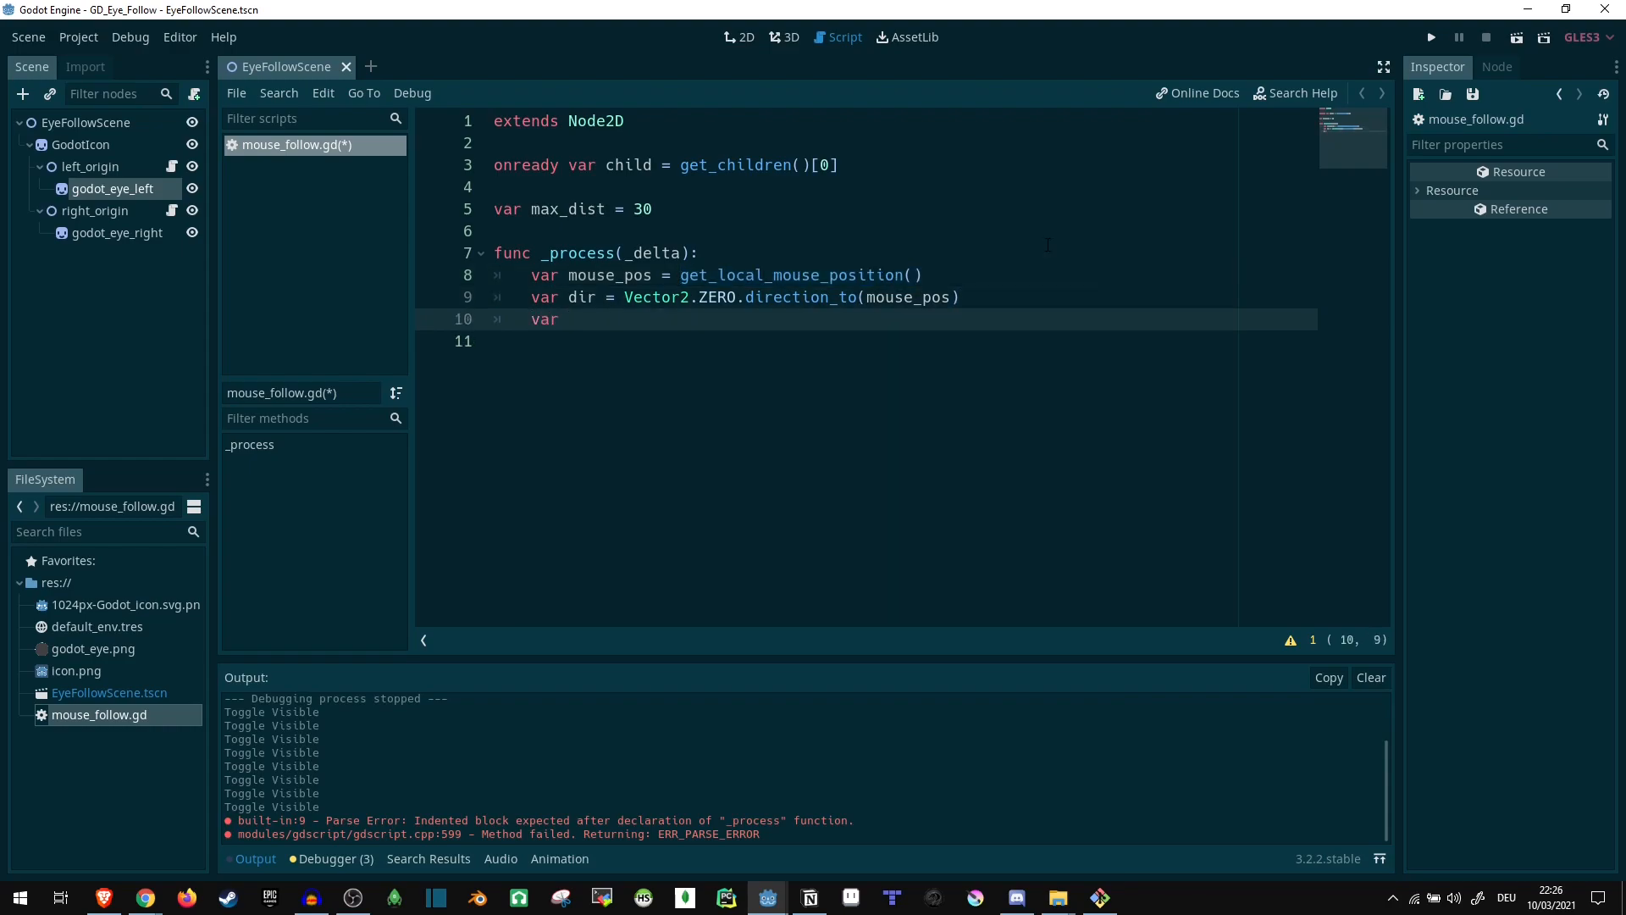
{"action": "type", "text": "dist ="}
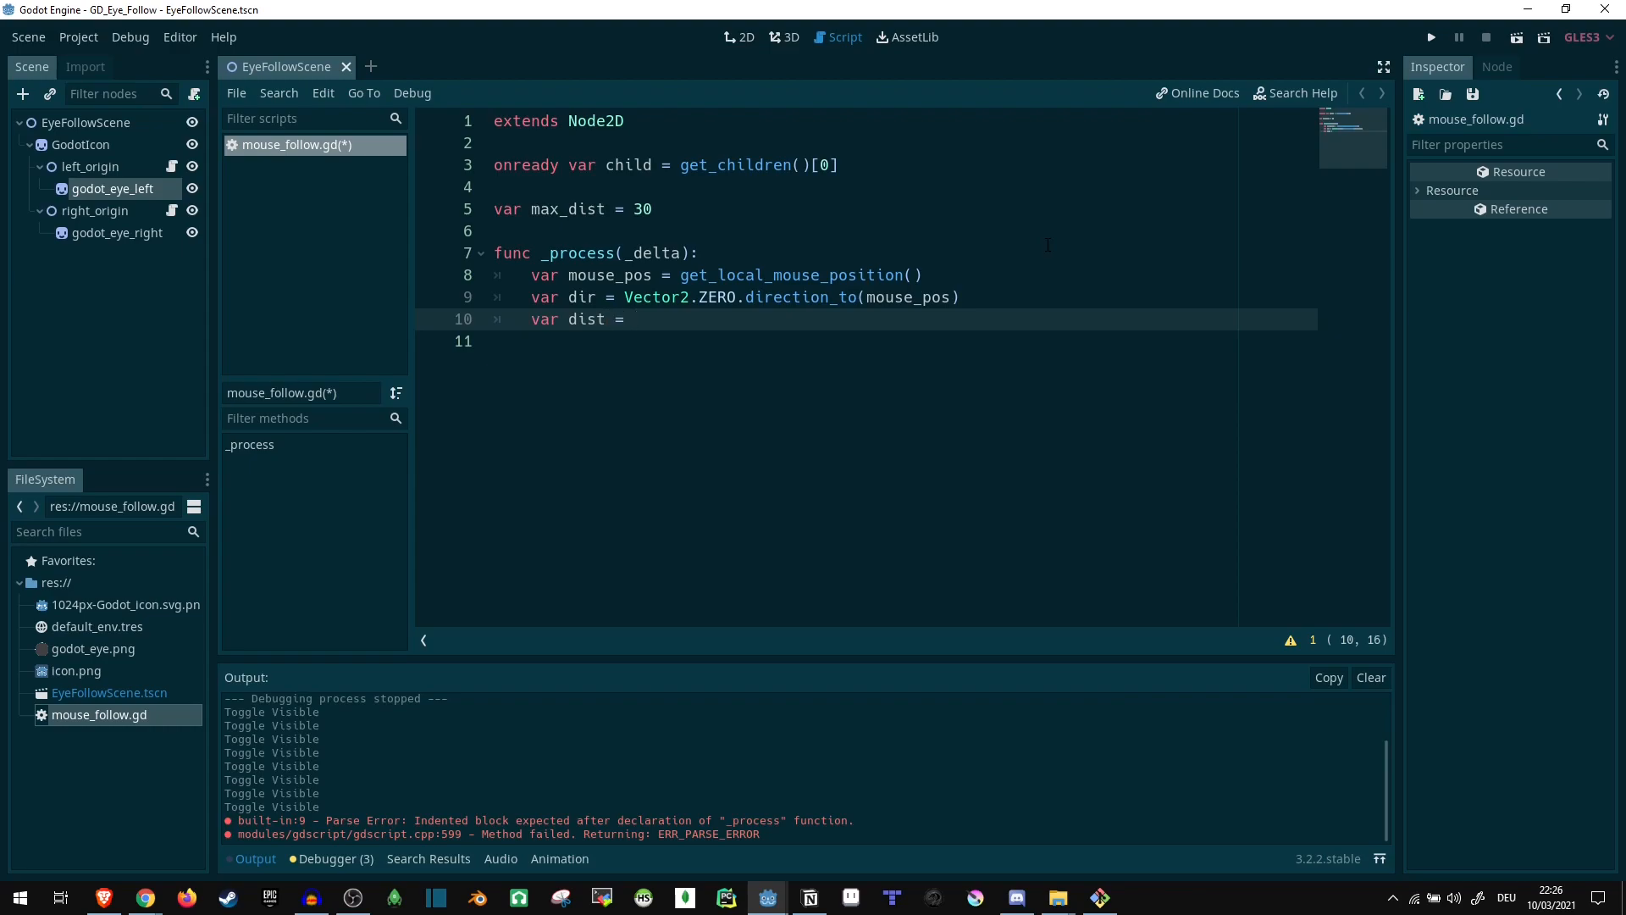
{"action": "type", "text": "mouse_po"}
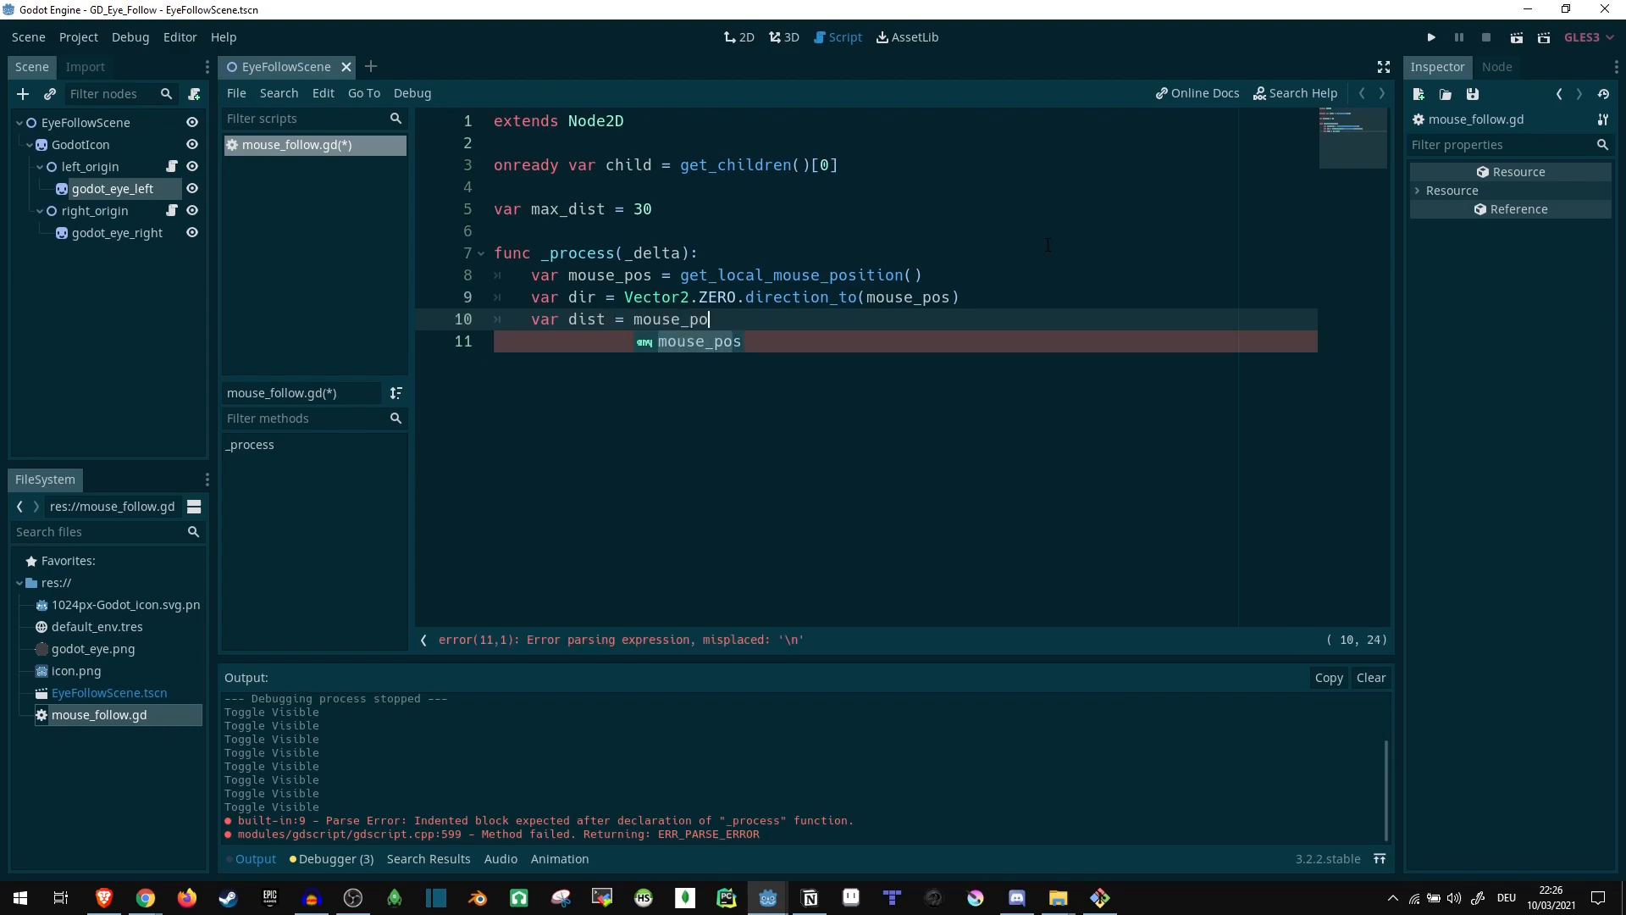
{"action": "type", "text": "s.length()"}
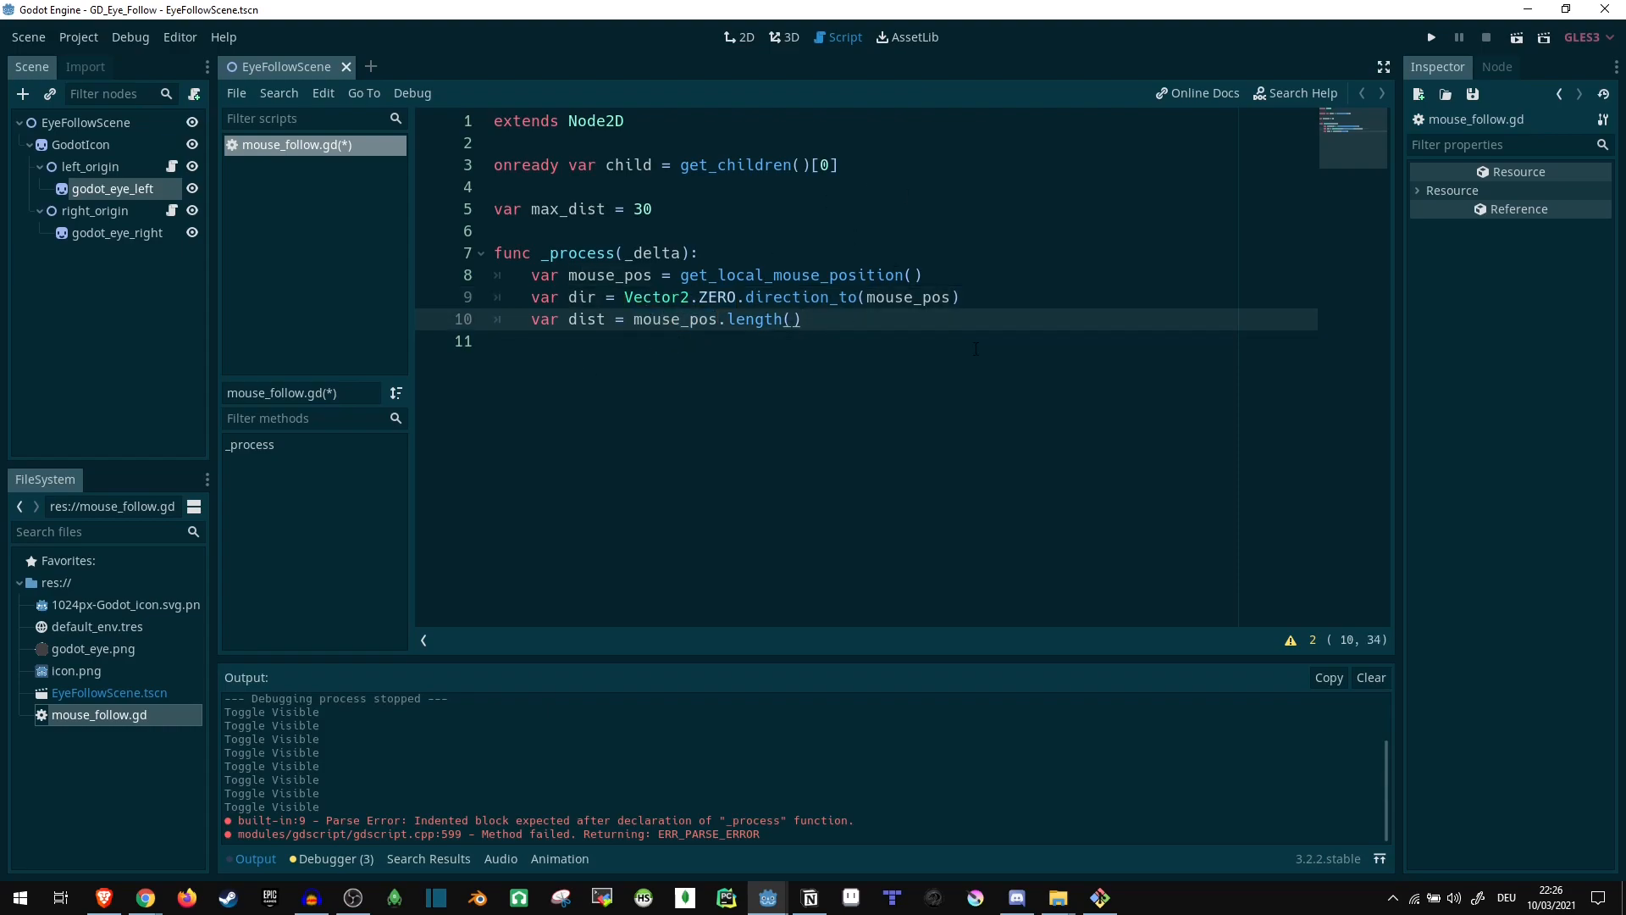
- Write 'child.position = dir * min(dist, max_dist)' and highlight the dir occurrences
{"action": "type", "text": "ch"}
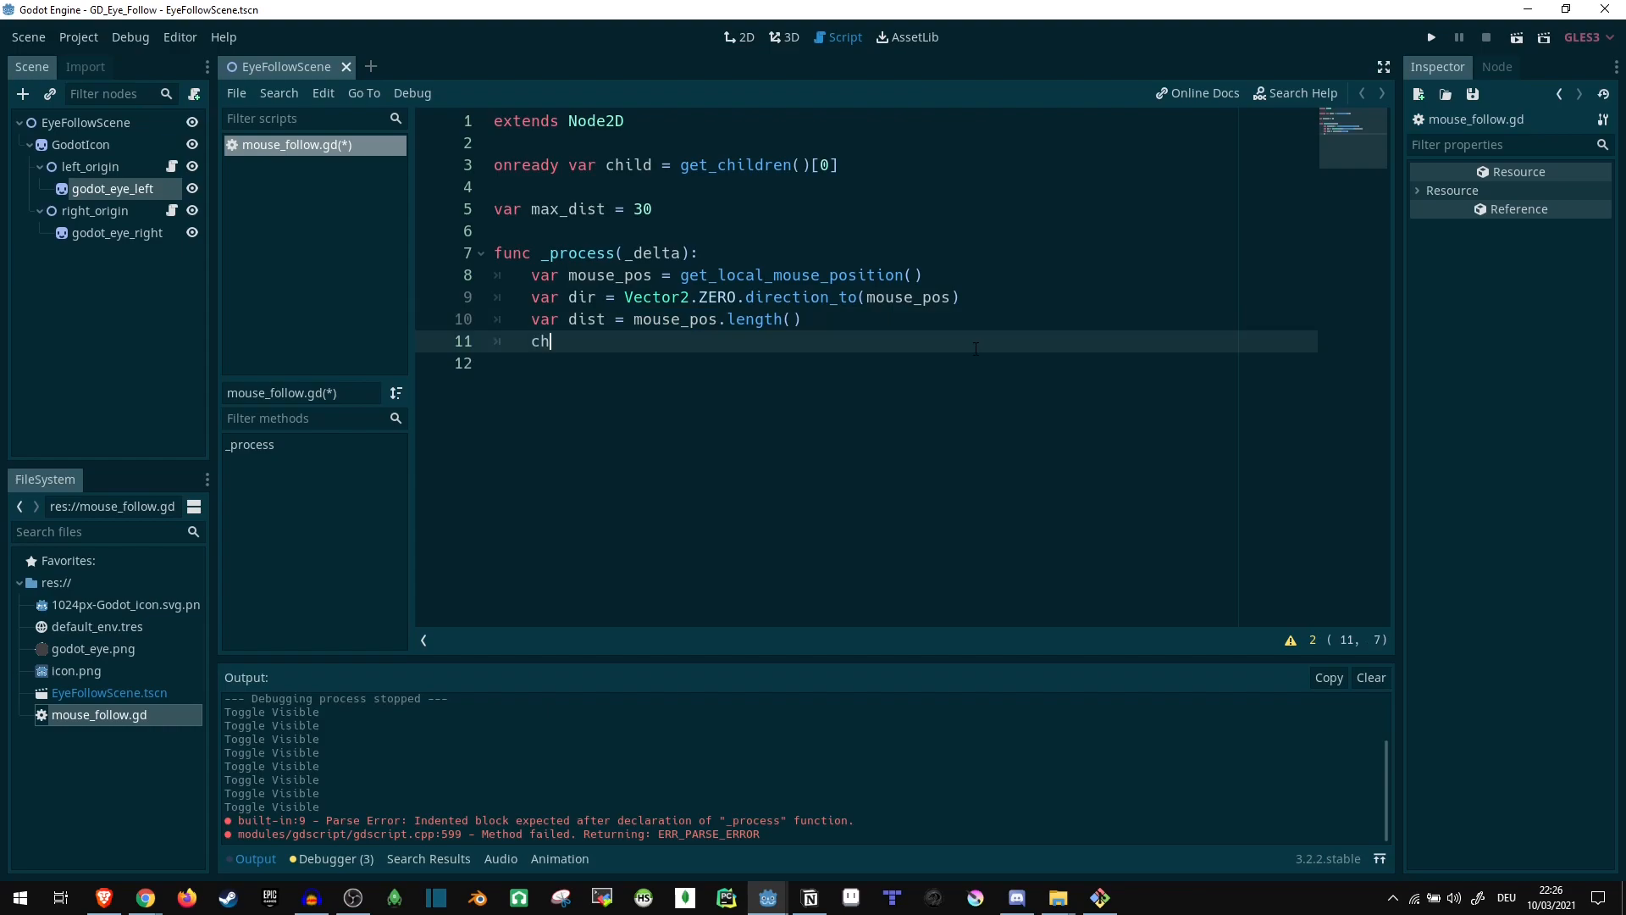
{"action": "type", "text": "ild.po"}
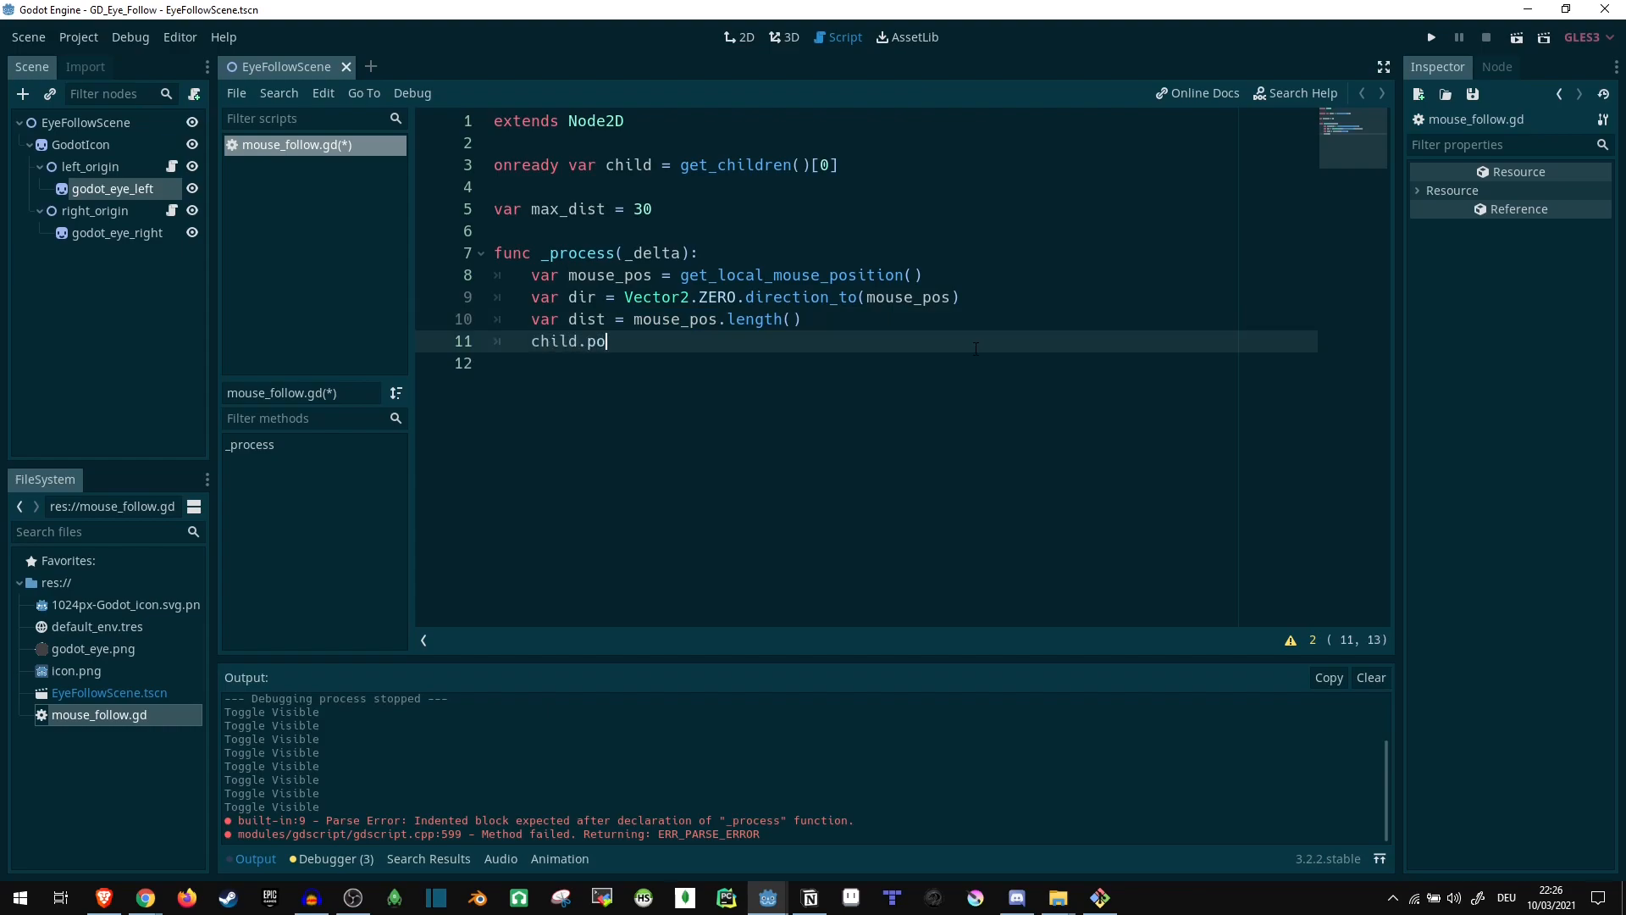
{"action": "type", "text": "sition ="}
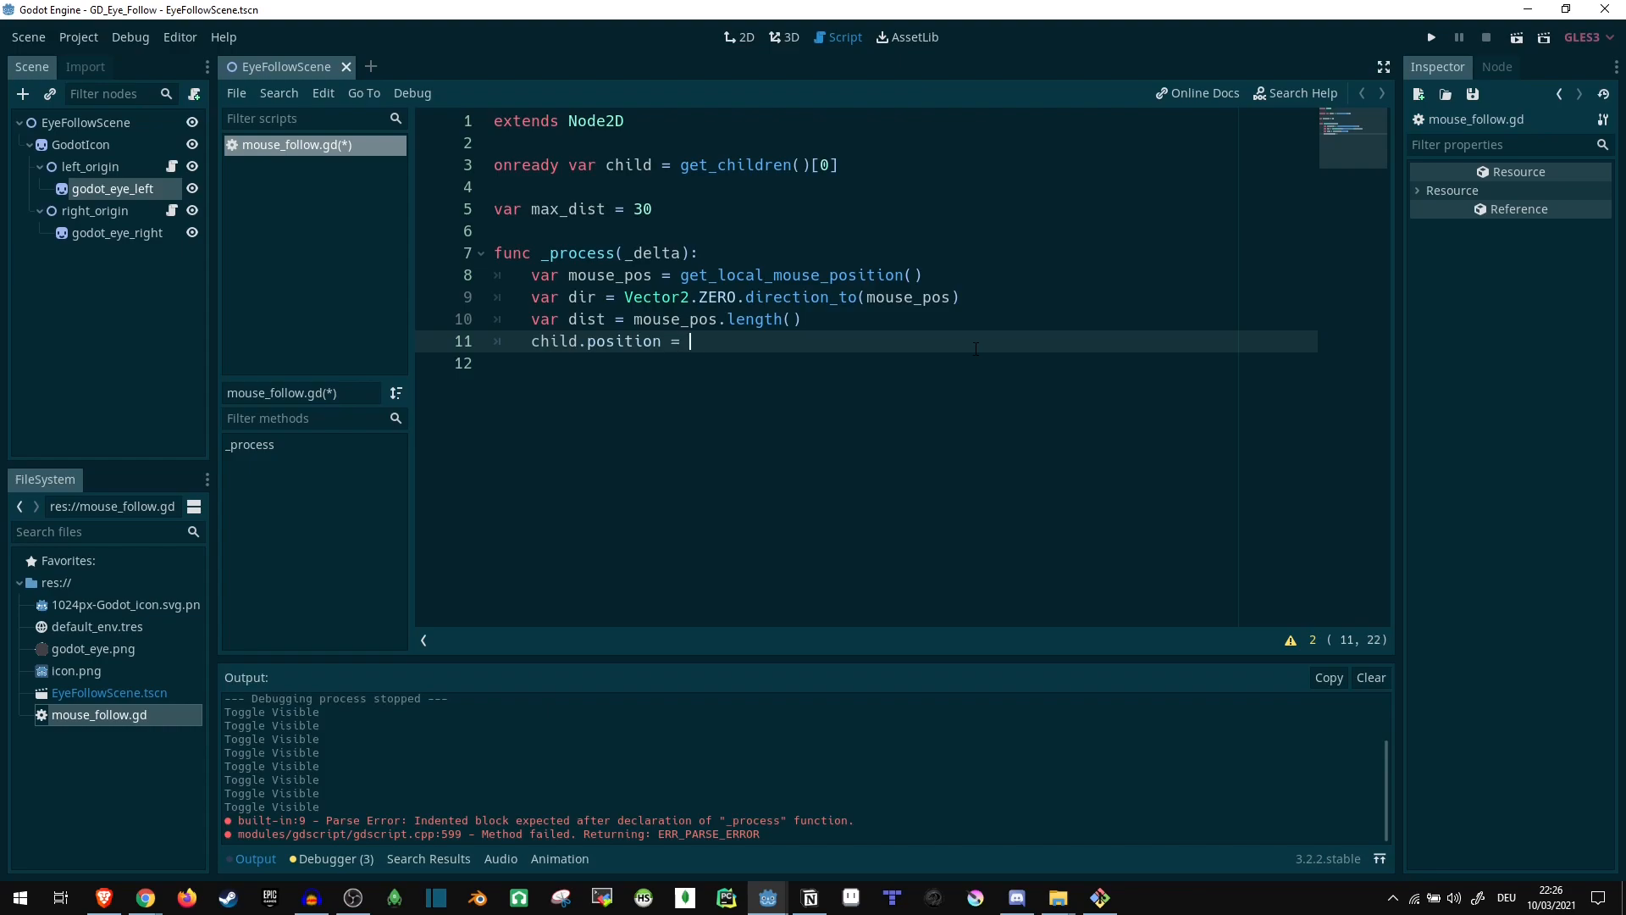
{"action": "type", "text": "dir *"}
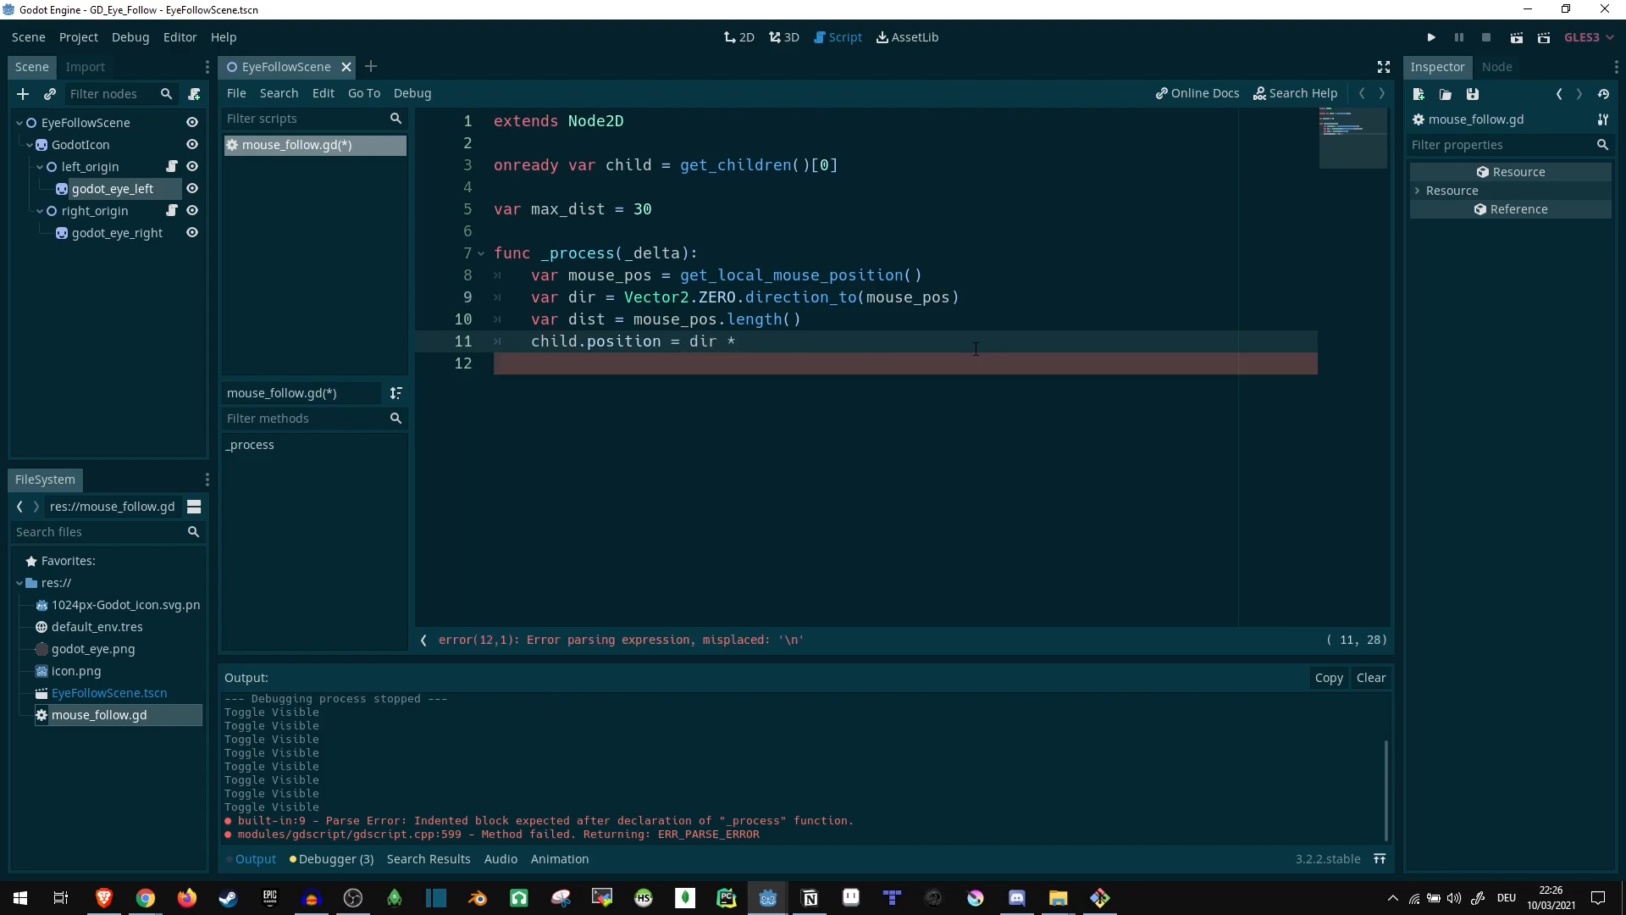
{"action": "type", "text": "min("}
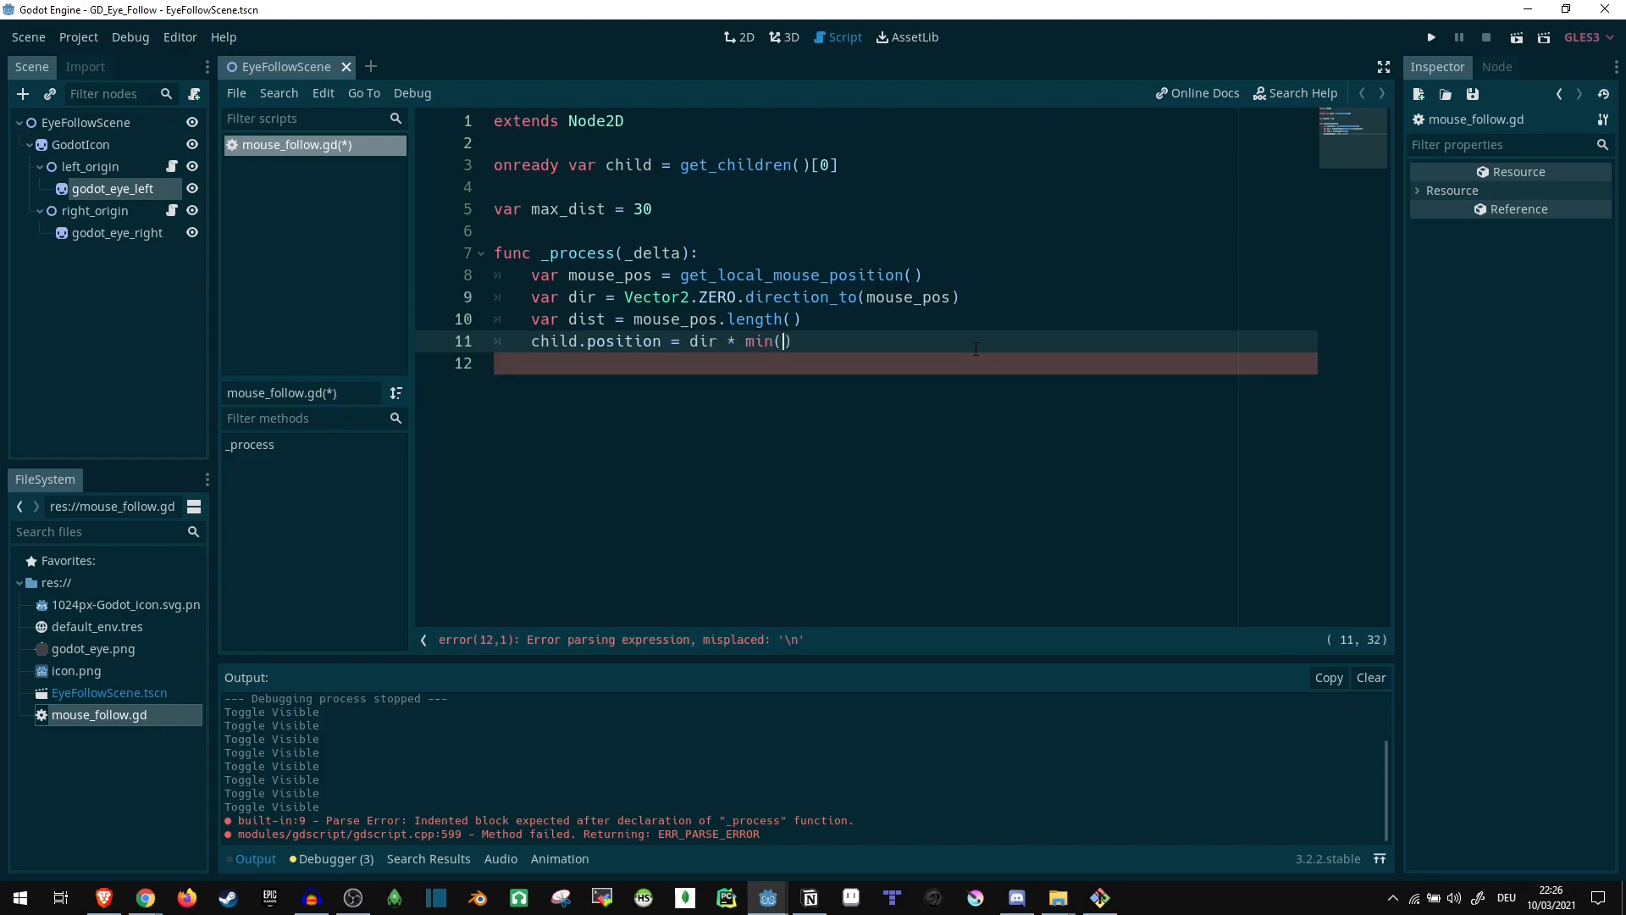
{"action": "type", "text": "dist,"}
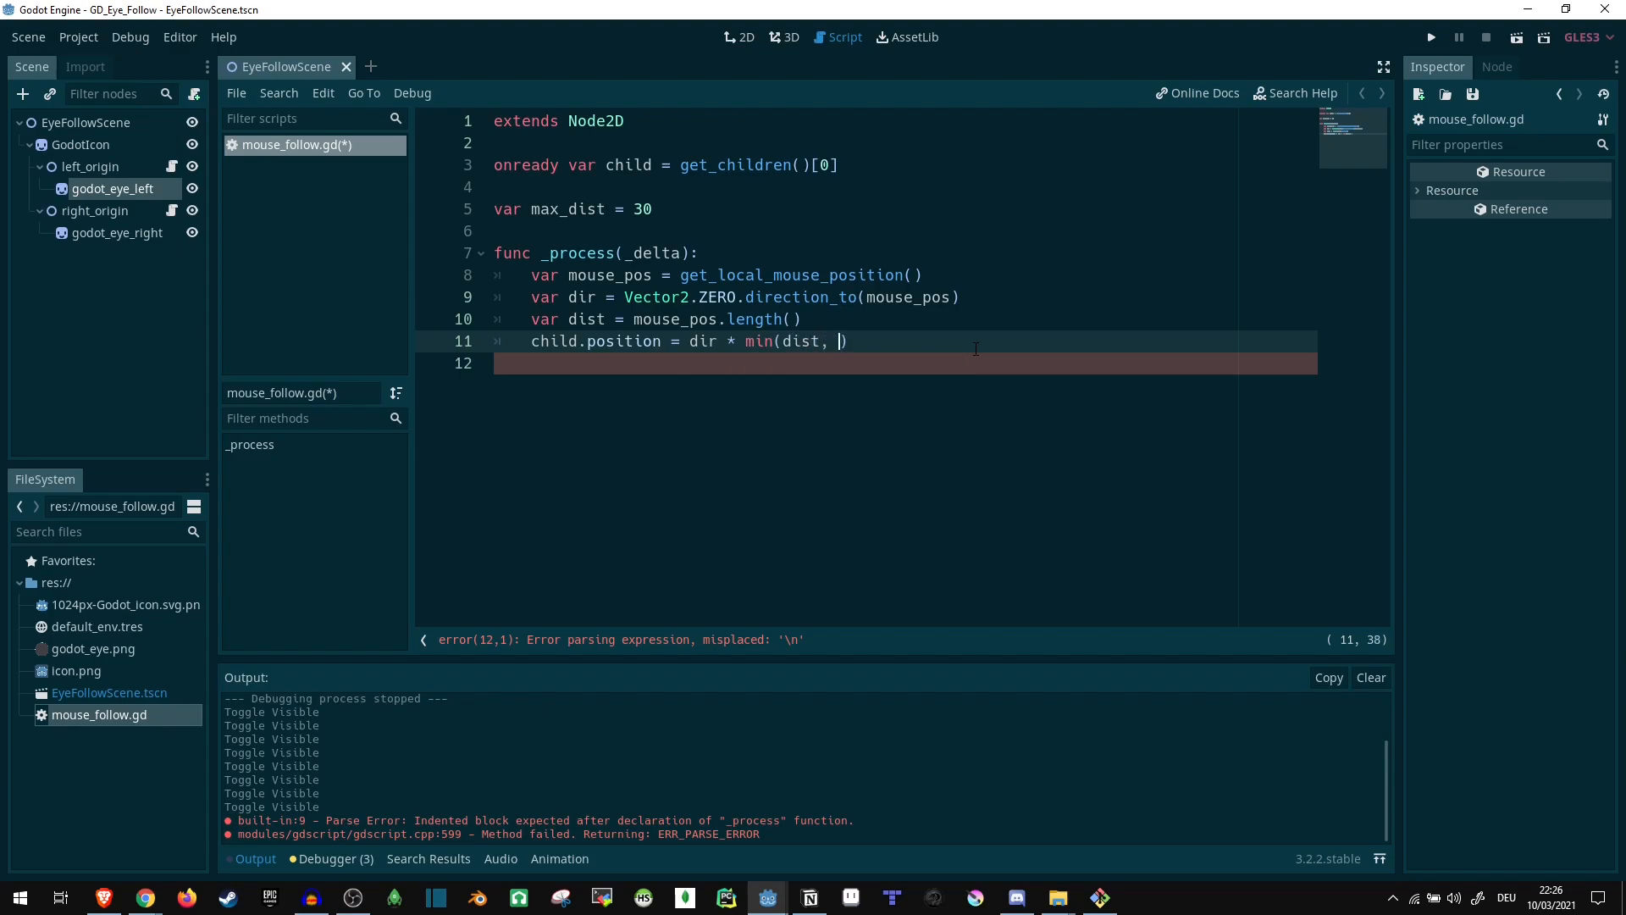
{"action": "type", "text": "max_dist"}
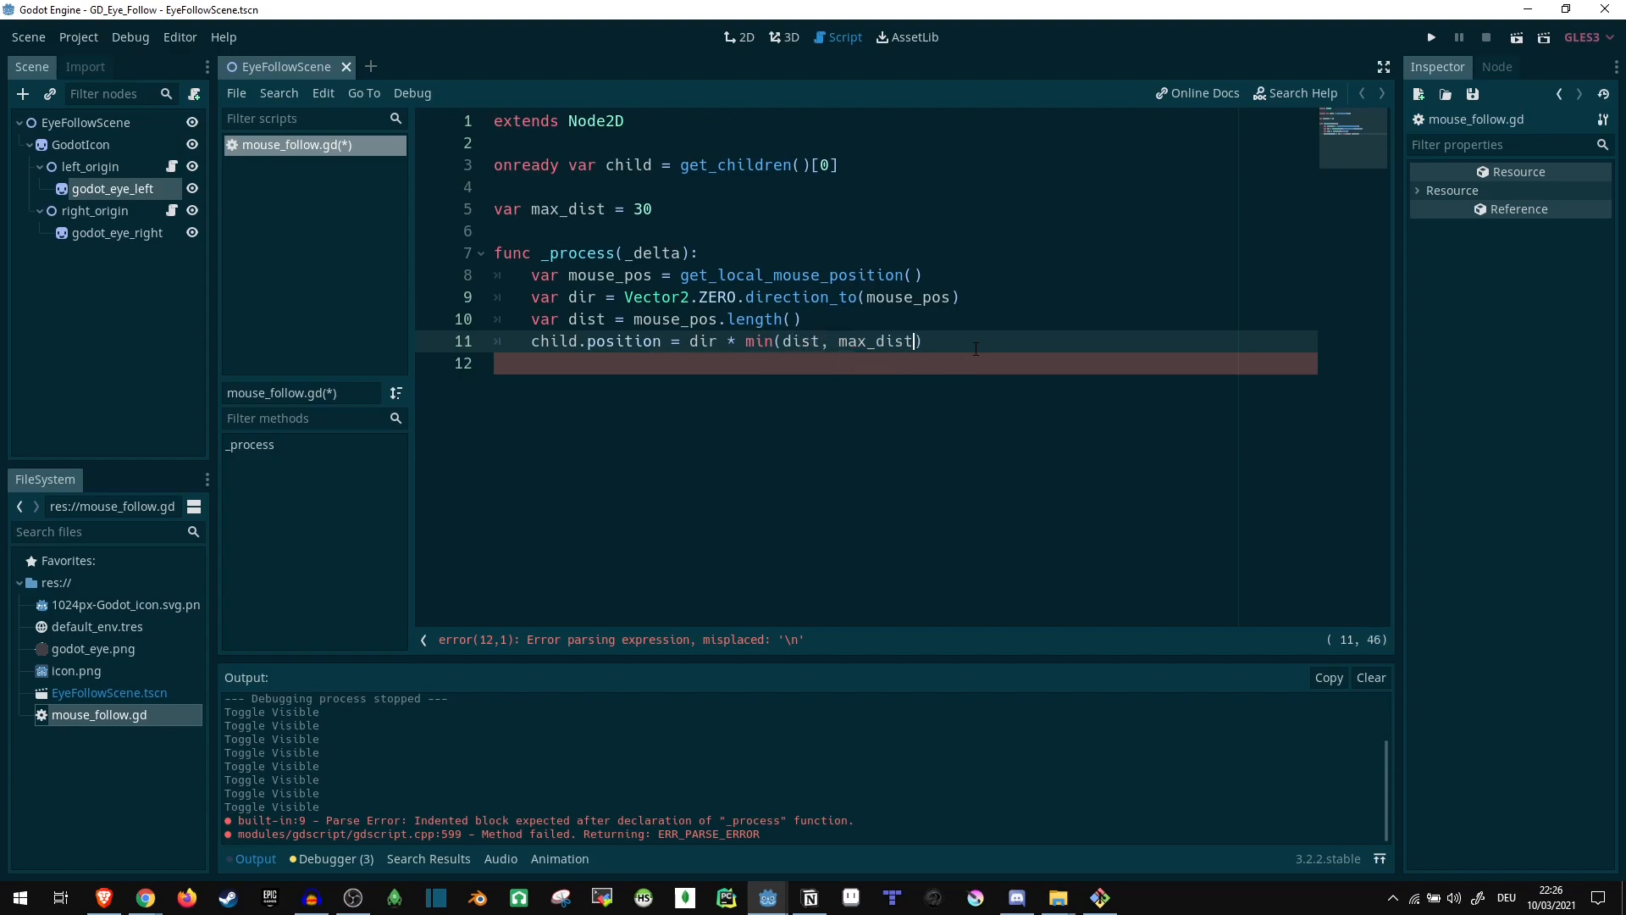
{"action": "double_click", "coordinate": [702, 341]}
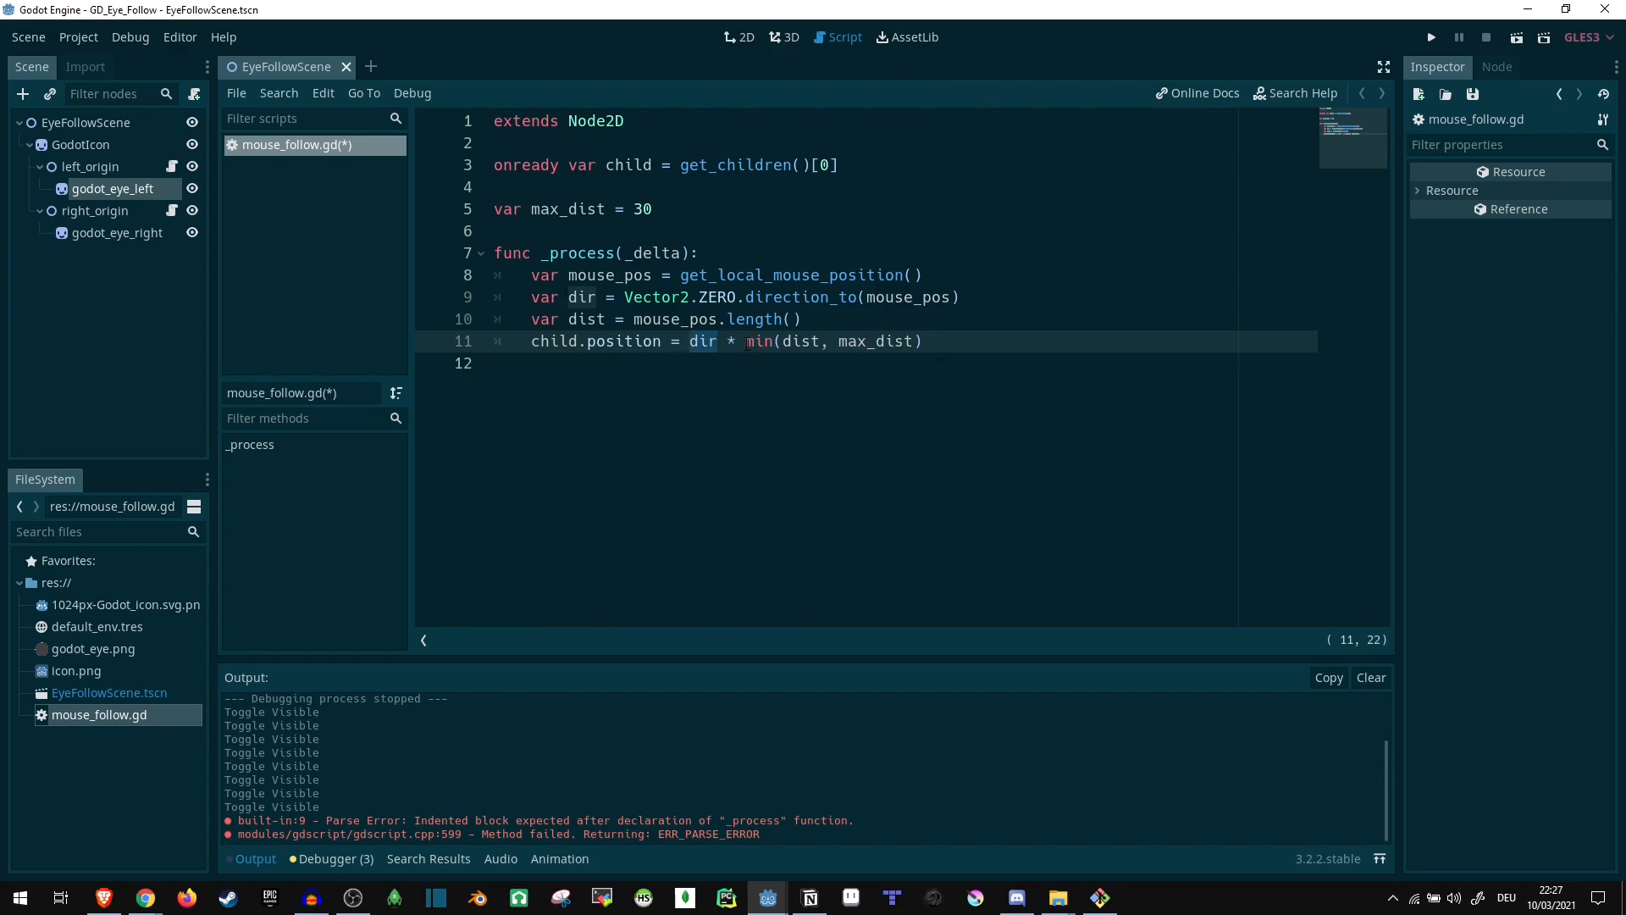
{"action": "double_click", "coordinate": [804, 342]}
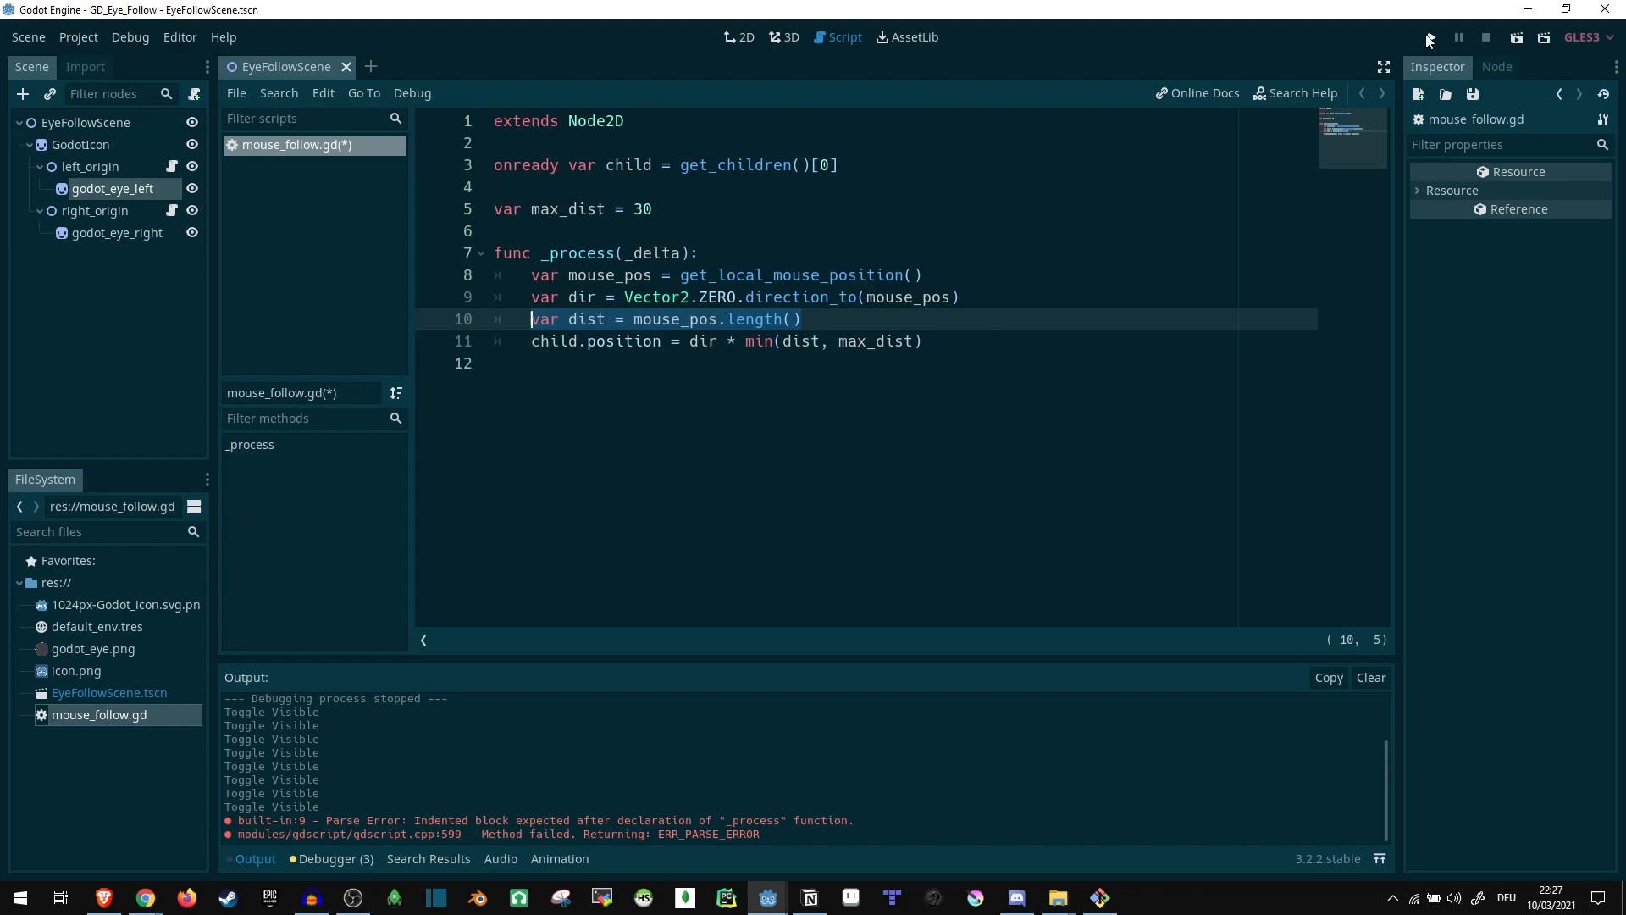
- Play the project and move the mouse so the pupils follow it
{"action": "left_click", "coordinate": [1430, 38]}
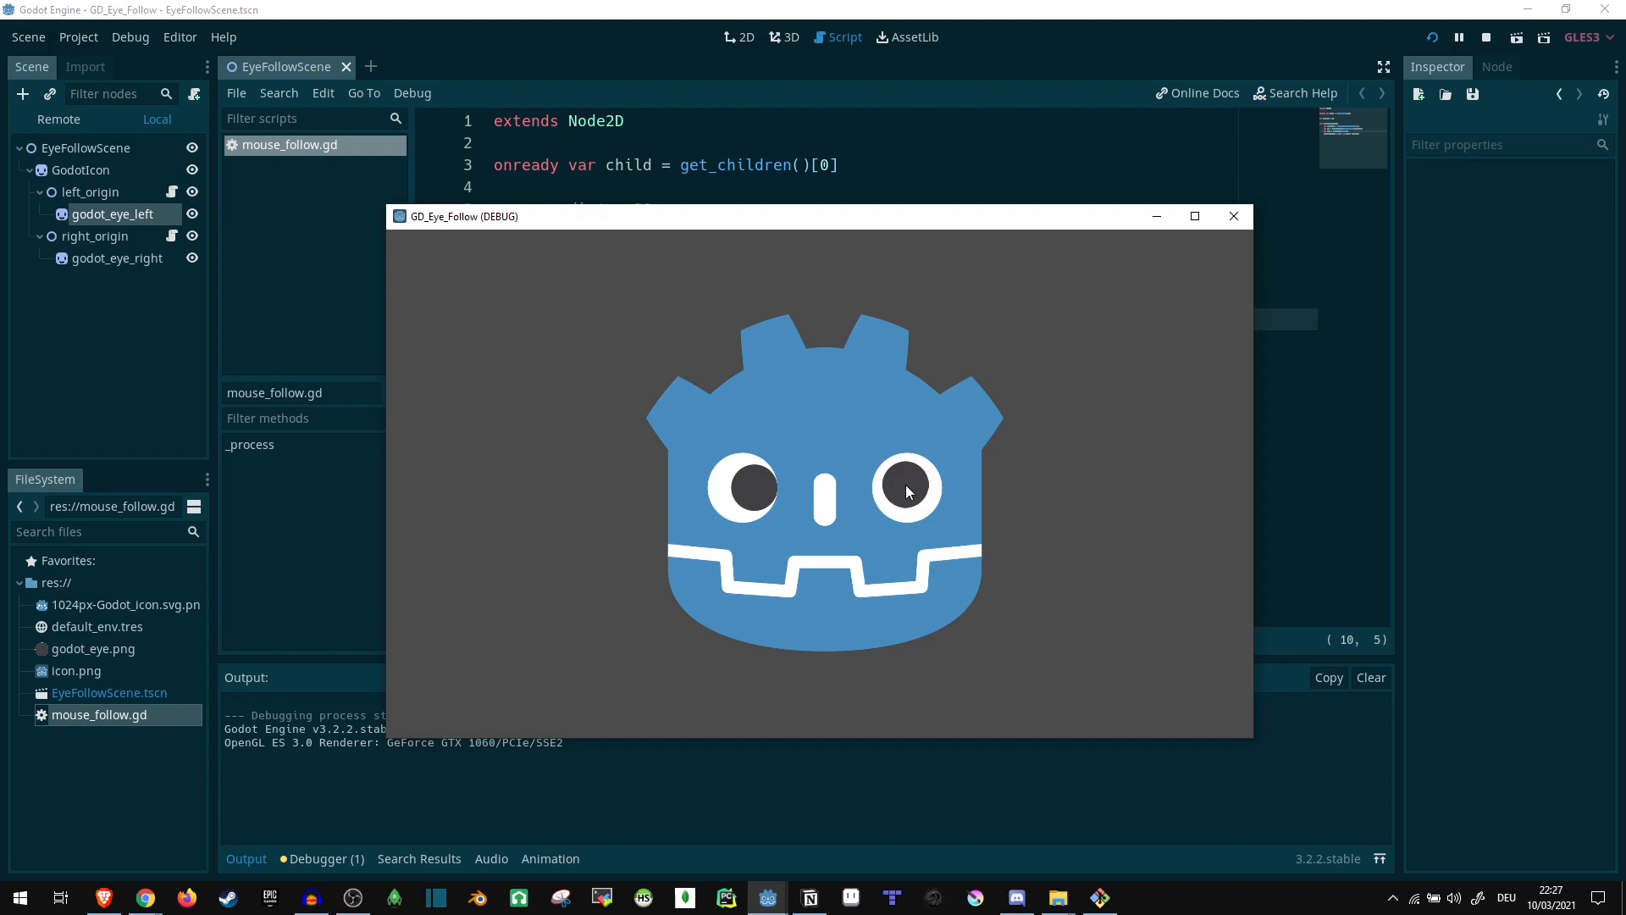
{"action": "mouse_move", "coordinate": [1025, 416]}
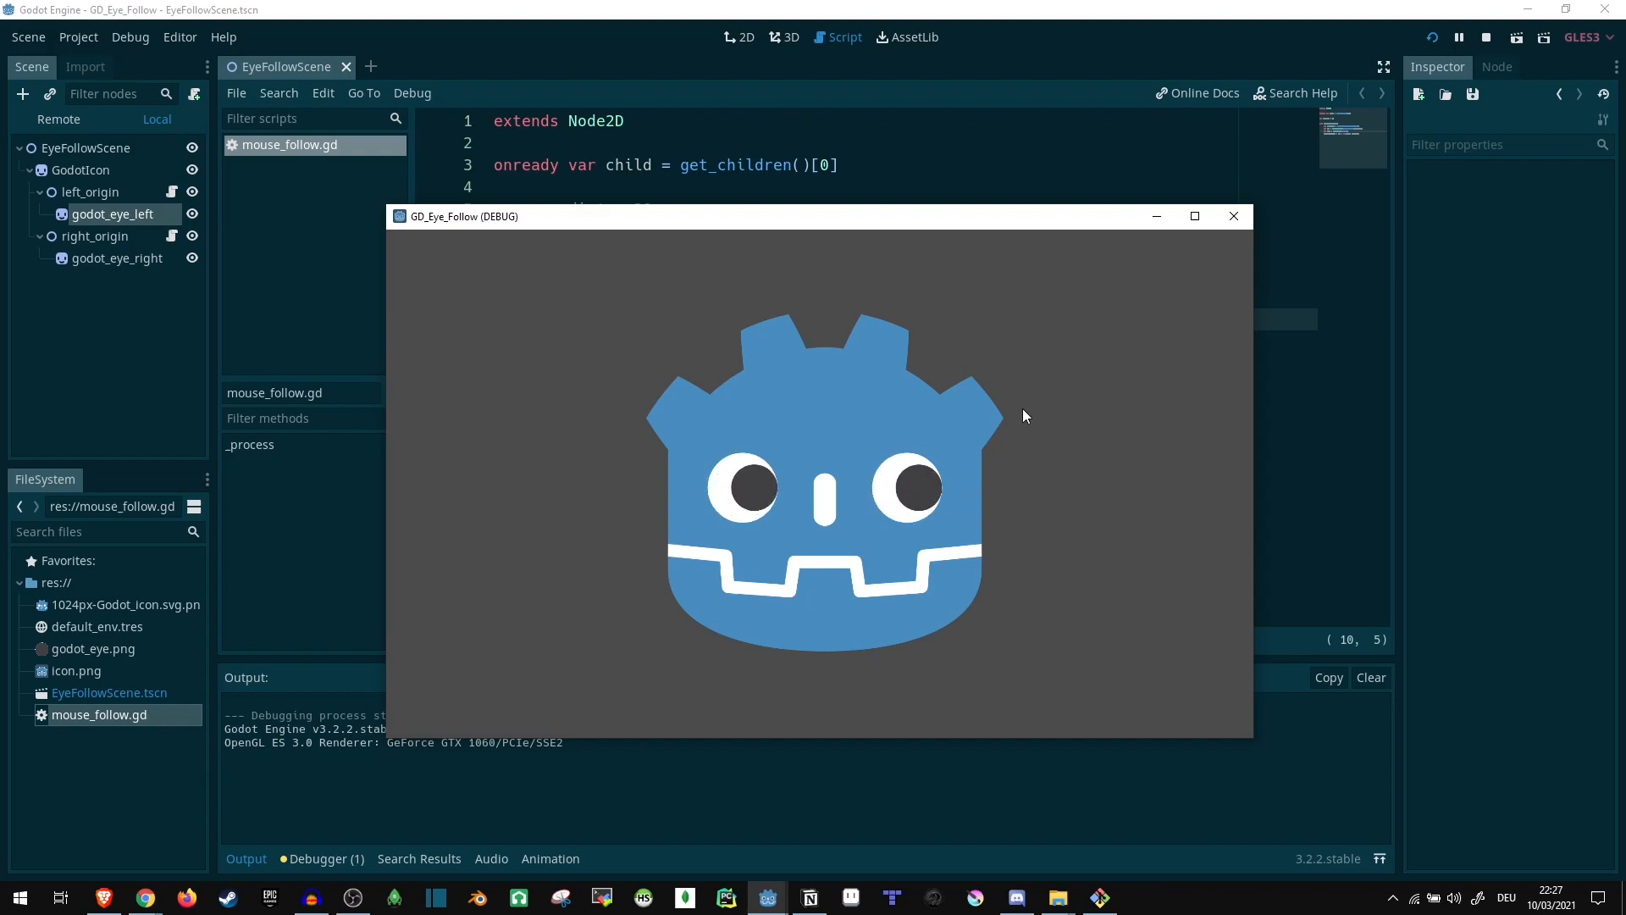
{"action": "mouse_move", "coordinate": [1039, 392]}
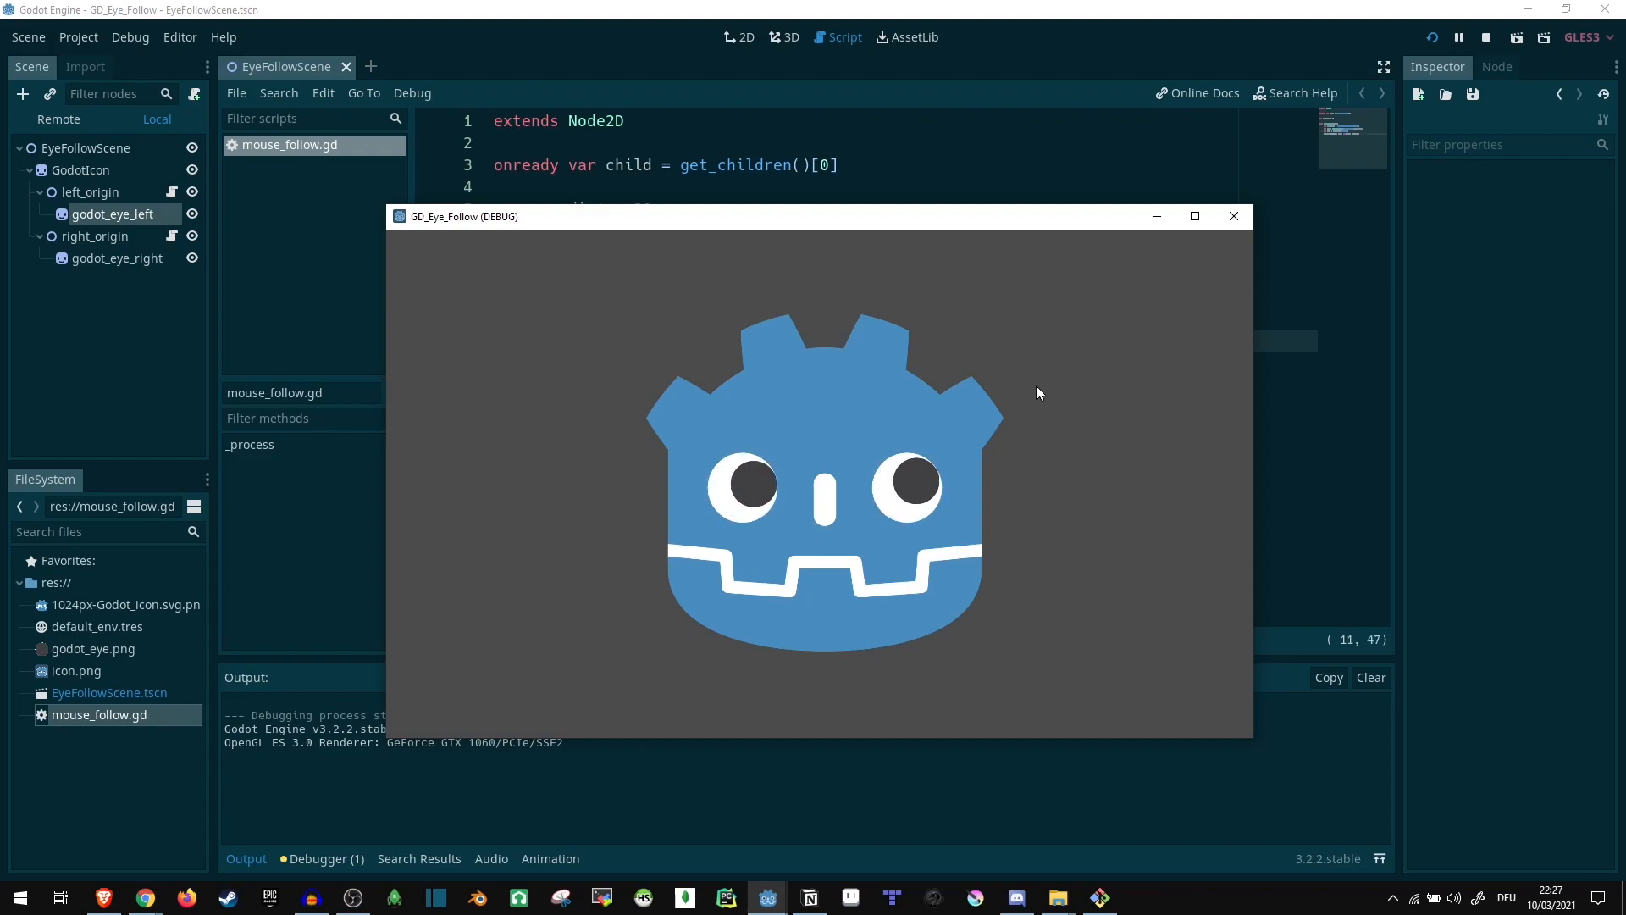
{"action": "mouse_move", "coordinate": [794, 581]}
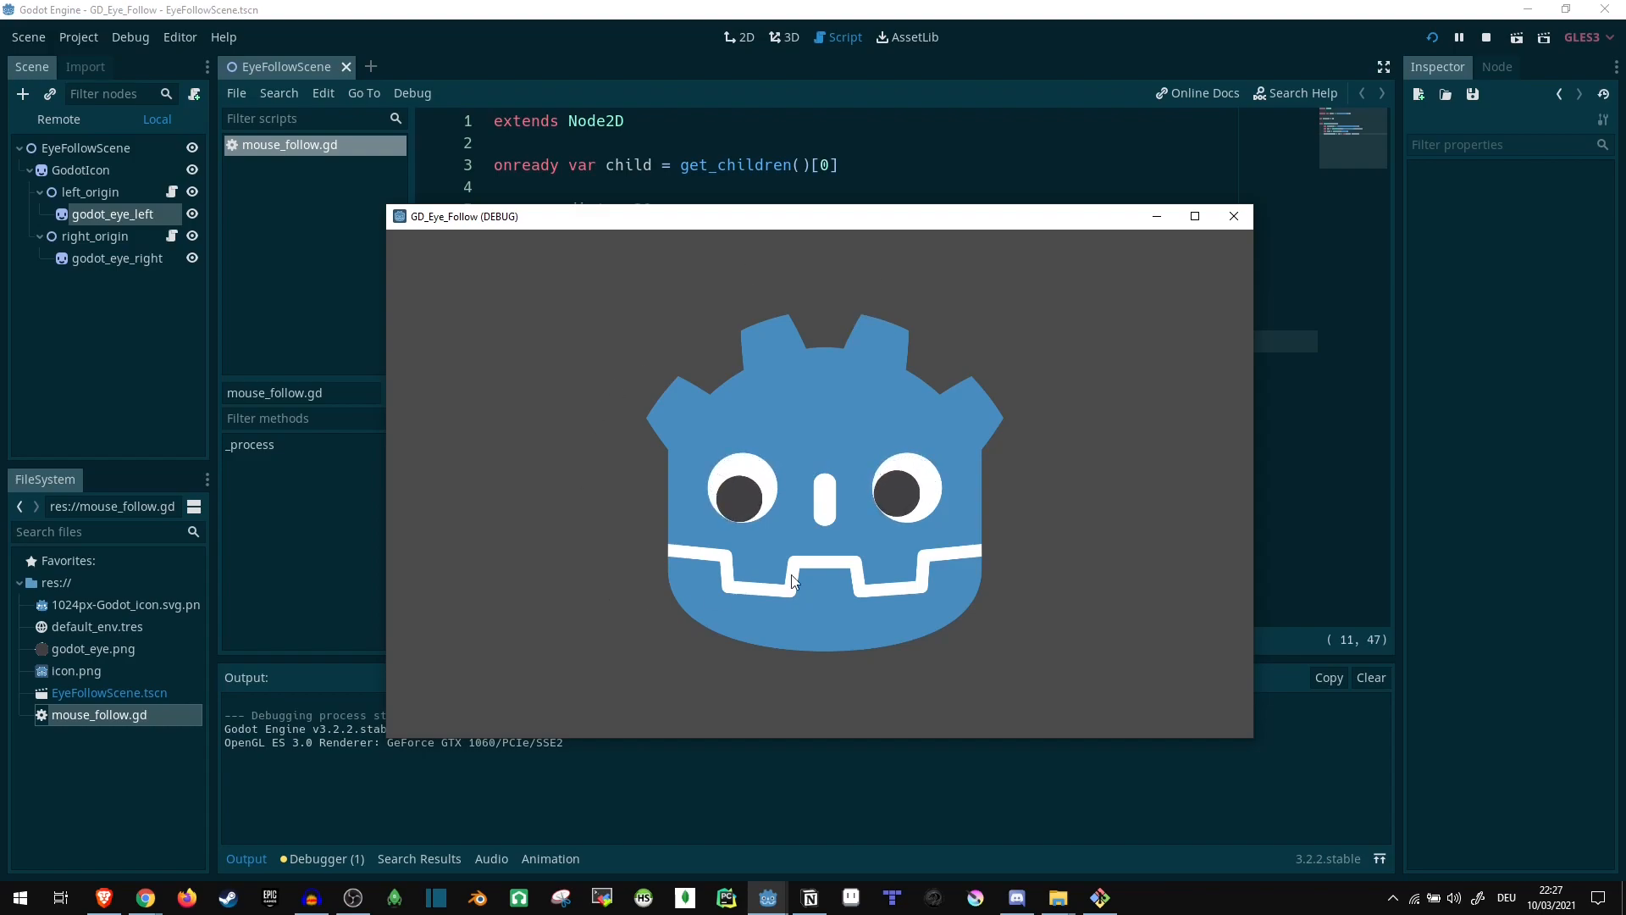
{"action": "mouse_move", "coordinate": [1136, 349]}
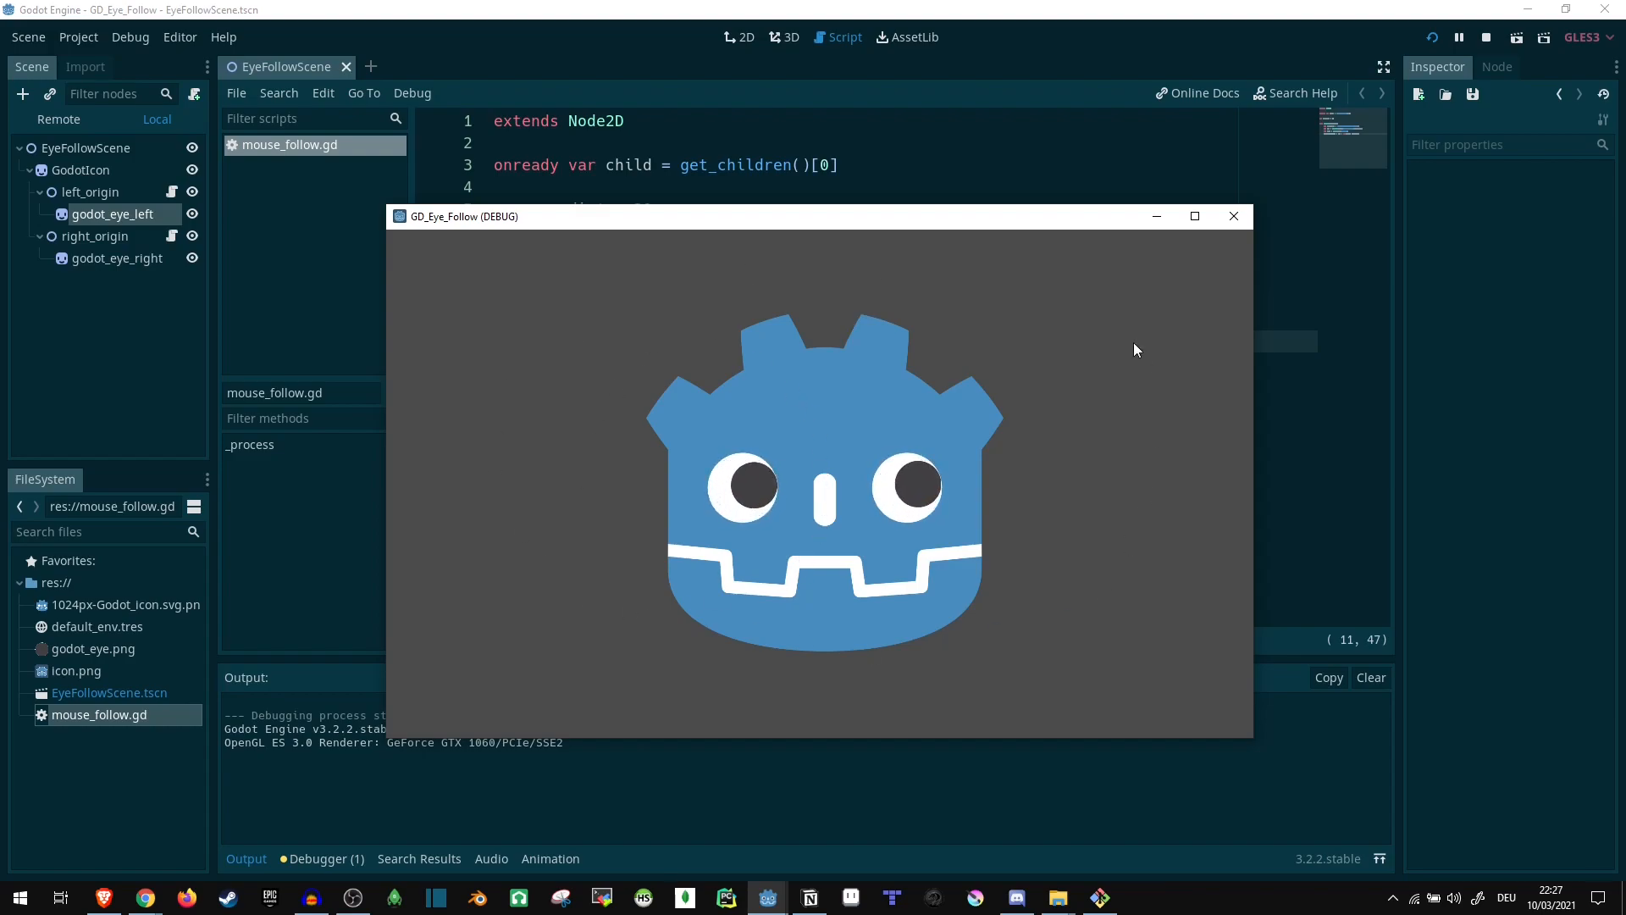
{"action": "mouse_move", "coordinate": [636, 356]}
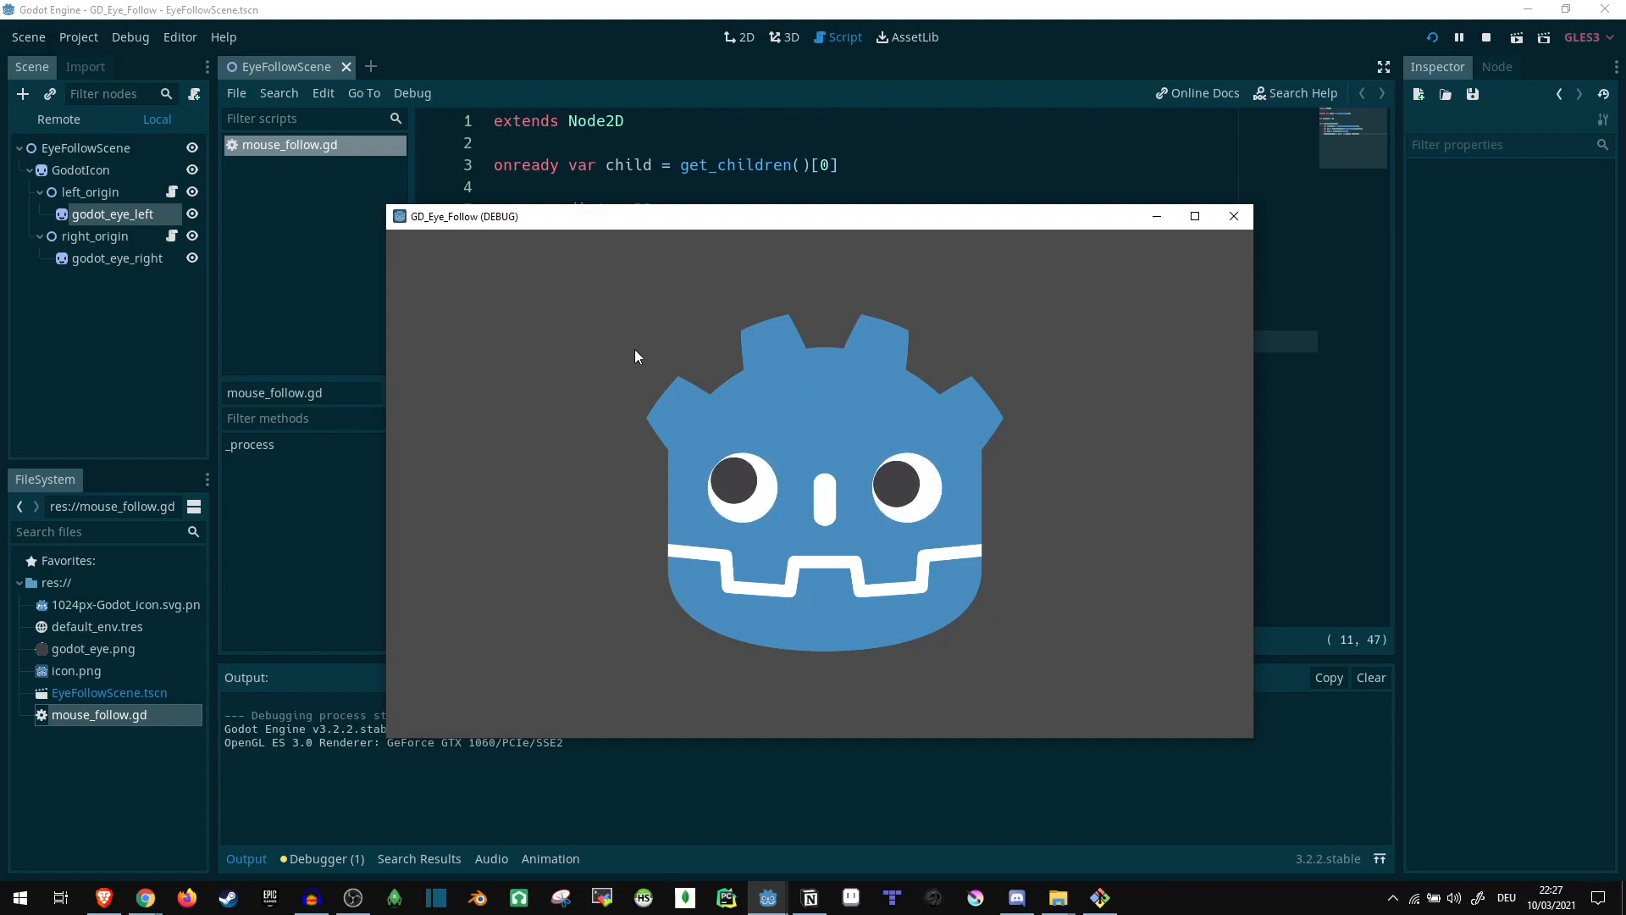